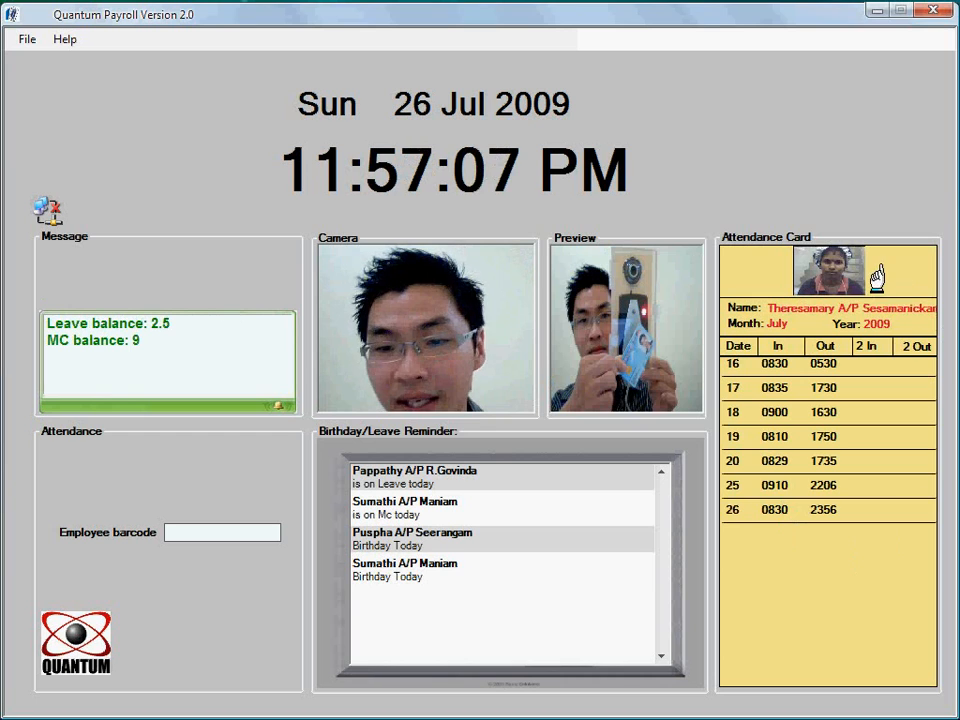
mouse_move(810, 345)
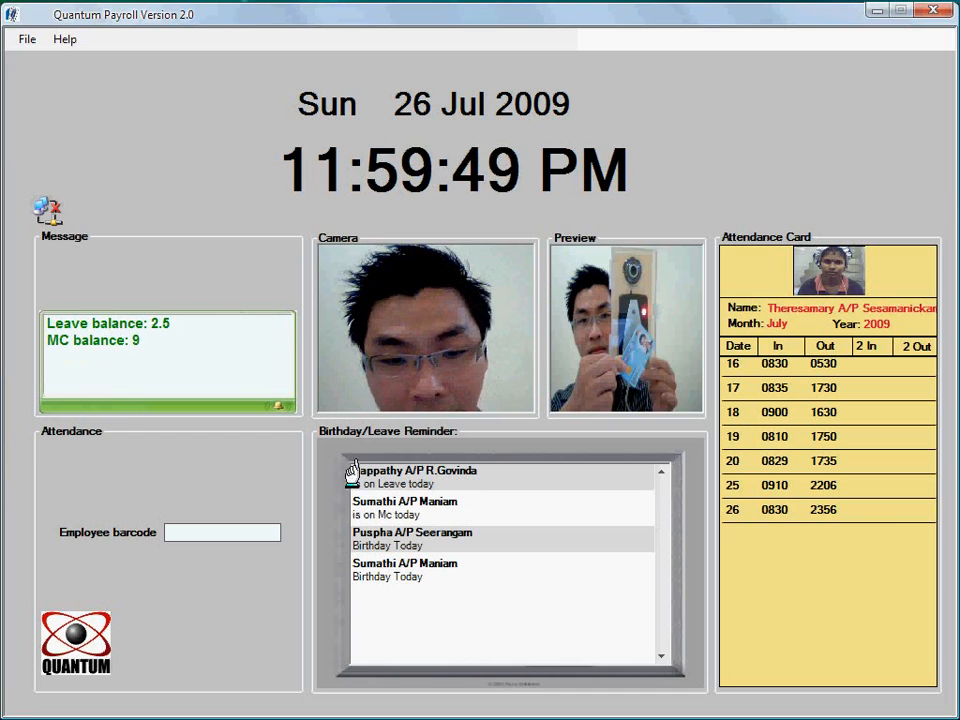
mouse_move(122, 300)
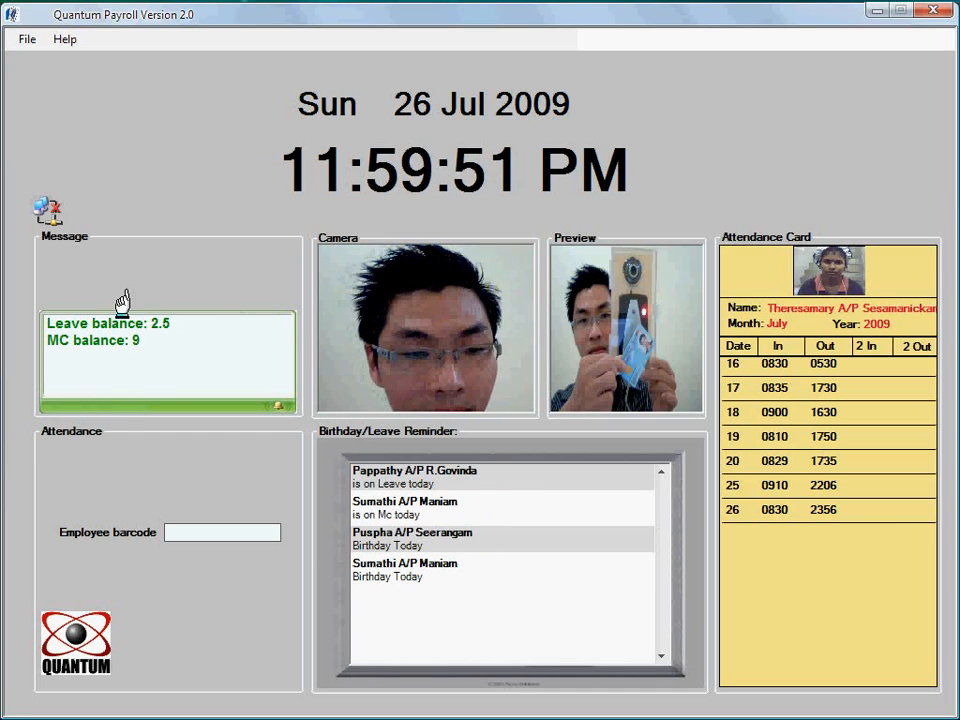
mouse_move(105, 325)
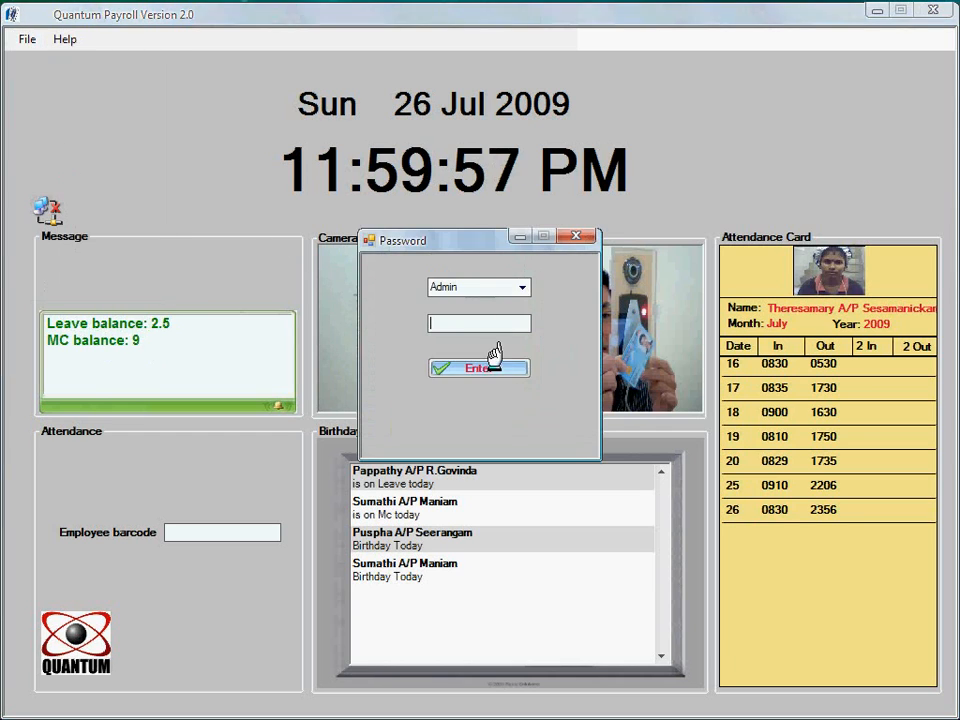
Log in as admin, close the siren schedule, and open the Admin employee profiles
click(479, 368)
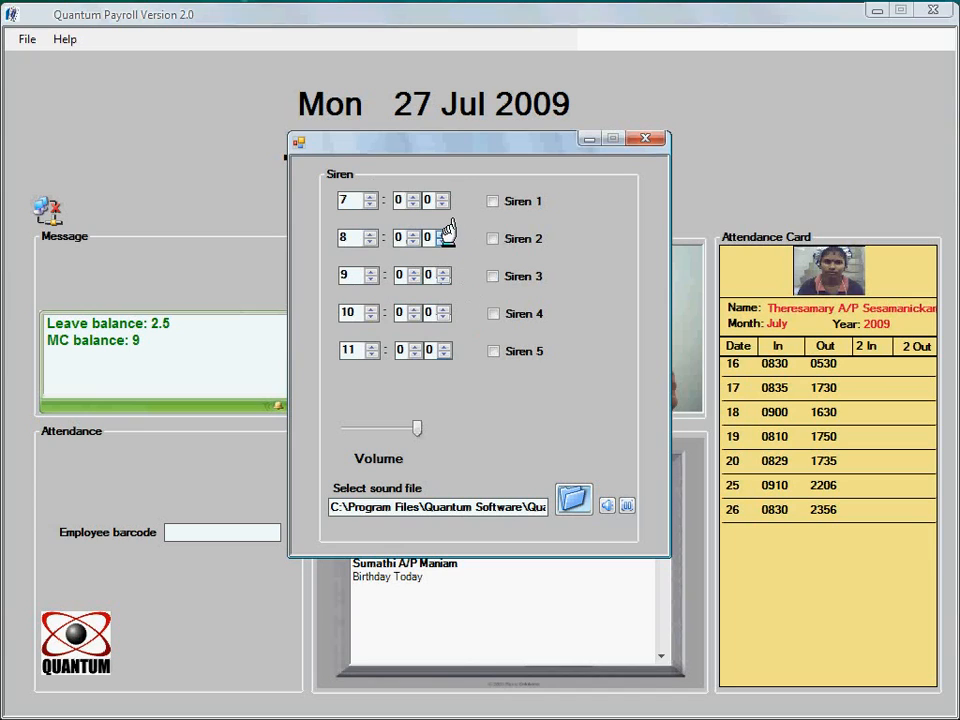
mouse_move(485, 447)
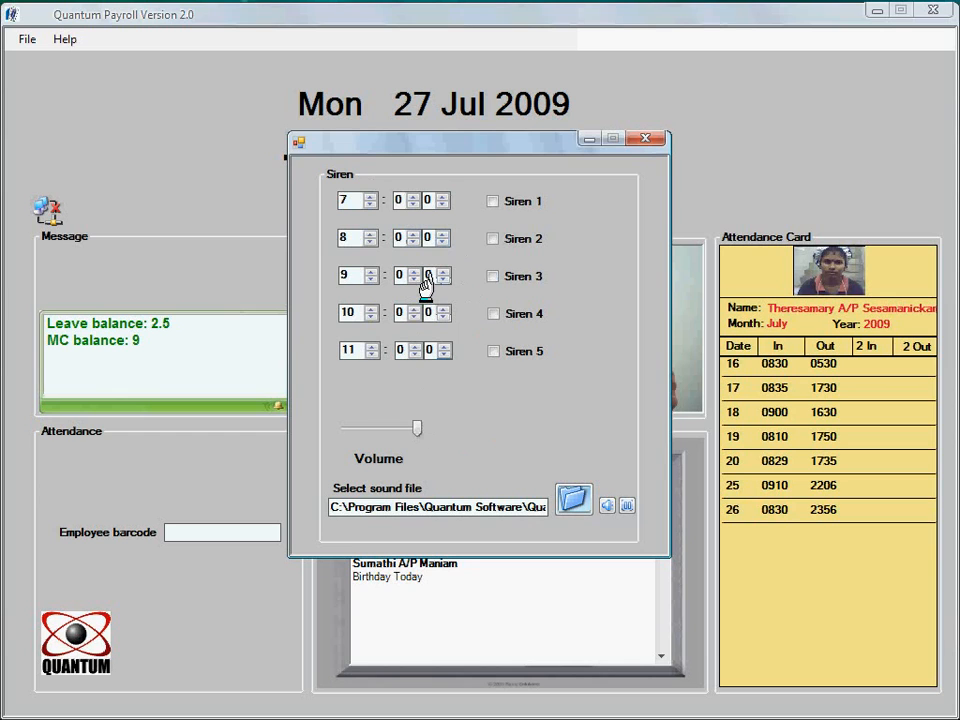
mouse_move(670, 140)
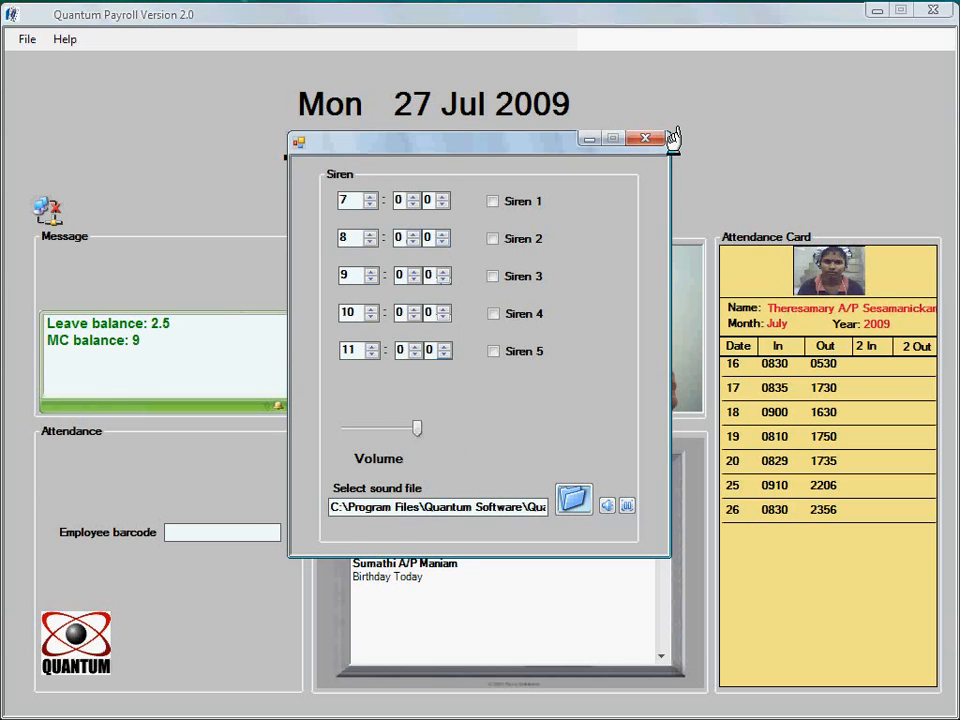
click(27, 38)
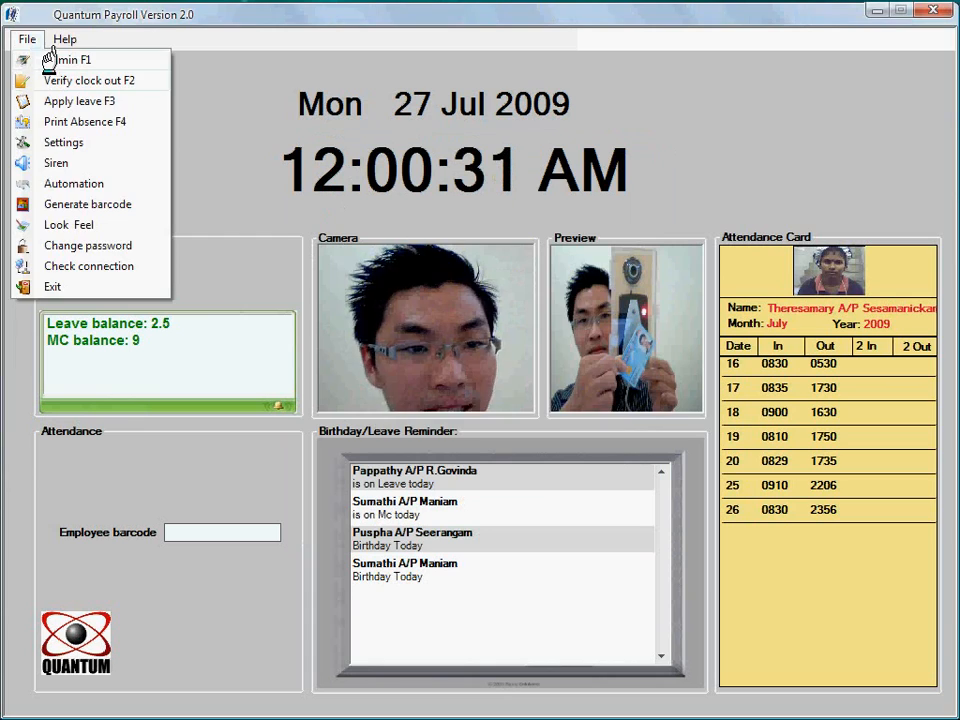
click(70, 59)
text(fa)
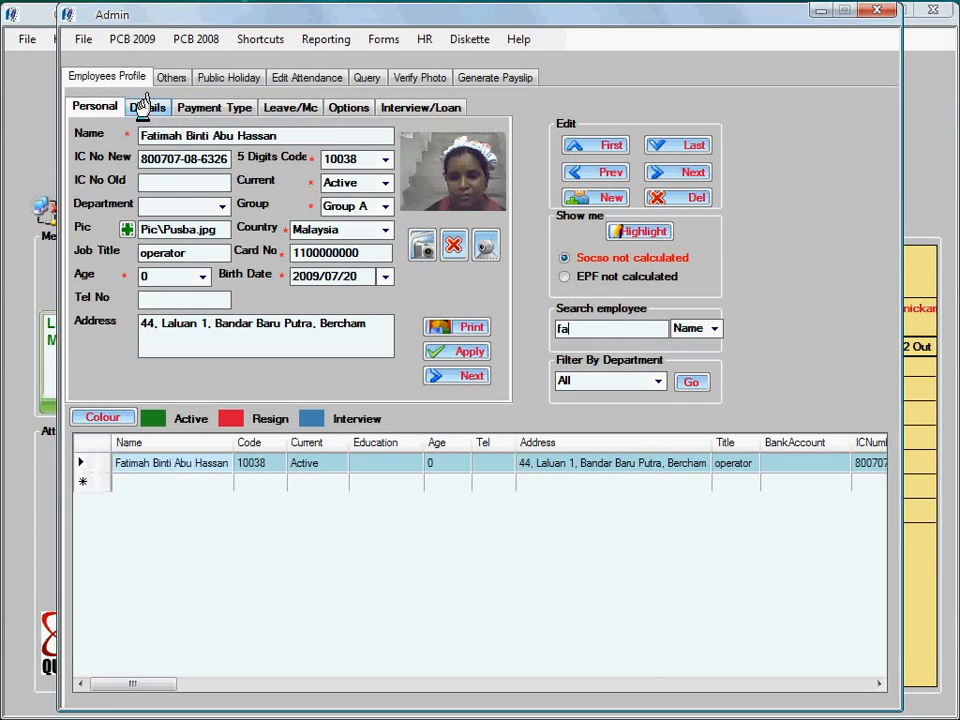
Set Fatimah's Payment Type status to Executive, cycling through Monthly and Daily
click(147, 107)
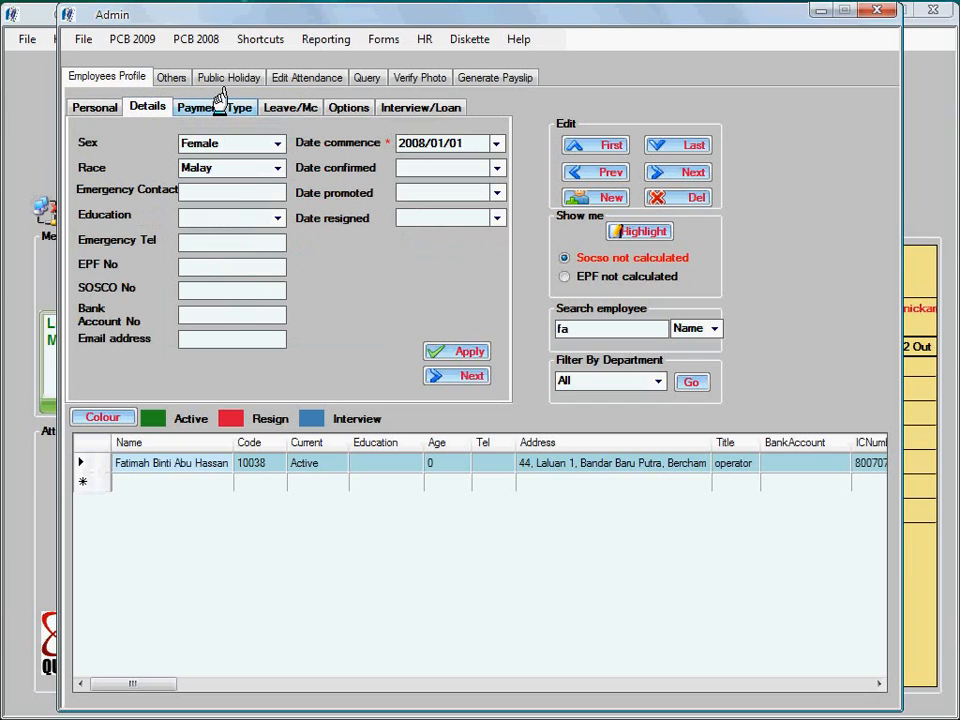
click(213, 107)
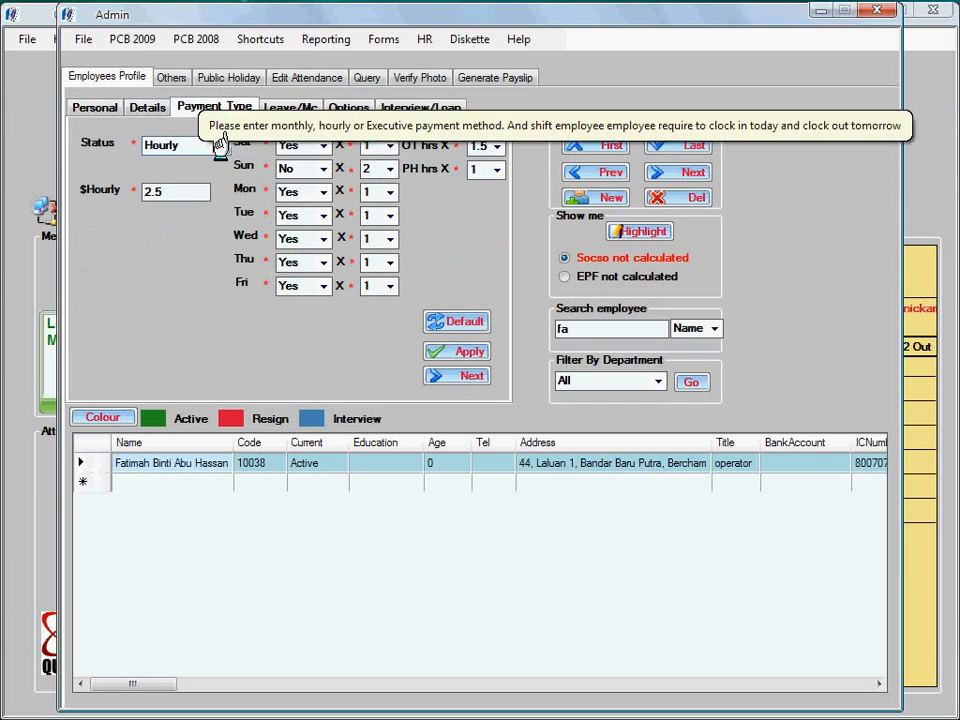
click(218, 145)
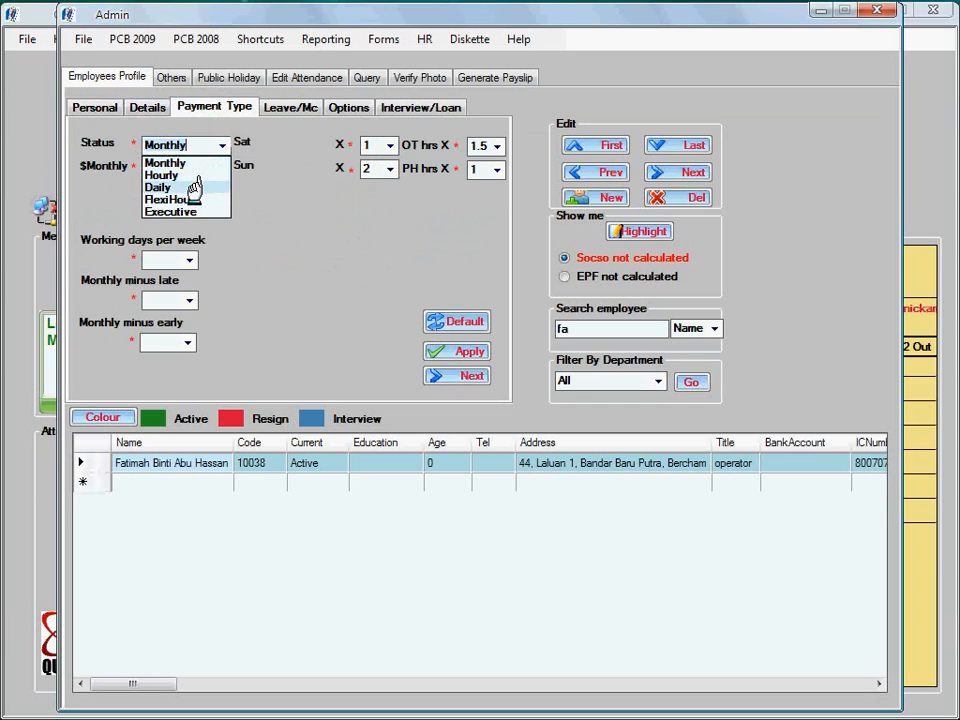
click(158, 187)
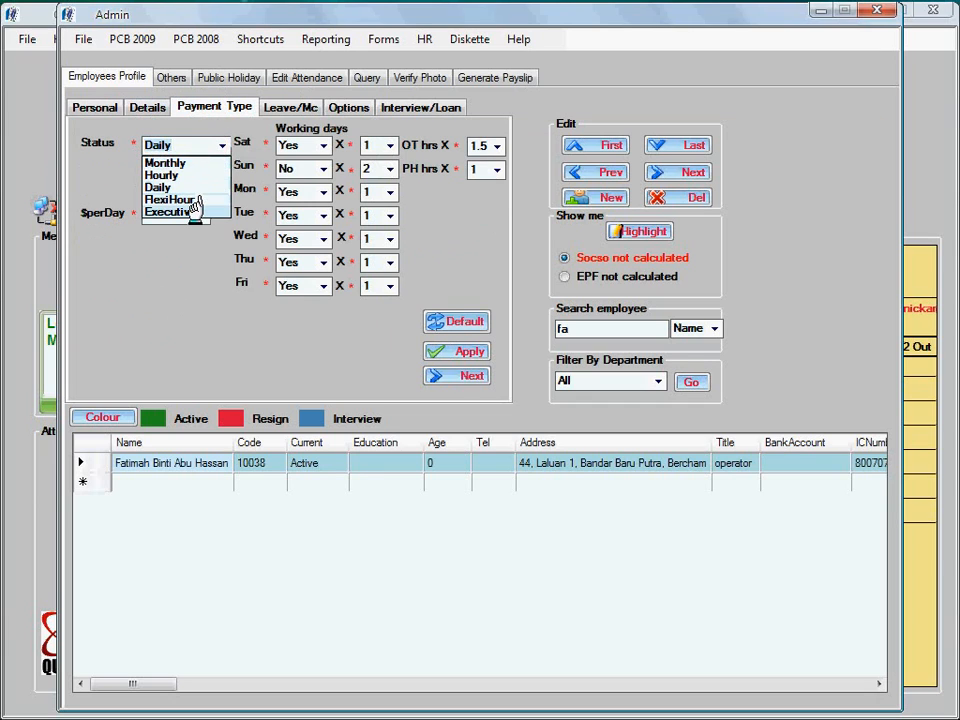
click(170, 212)
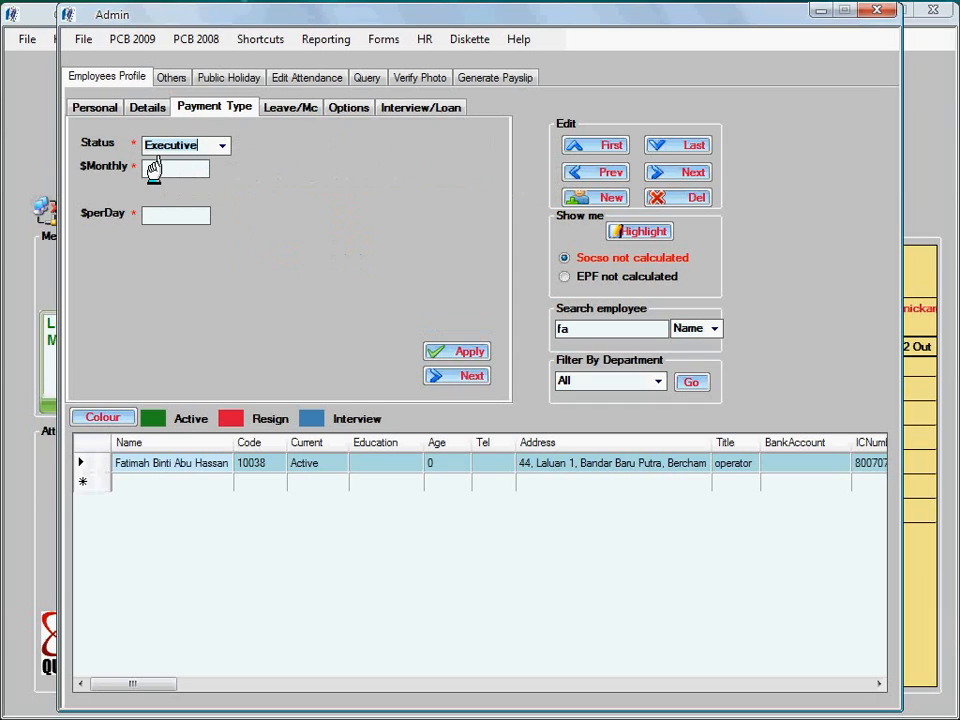
mouse_move(177, 168)
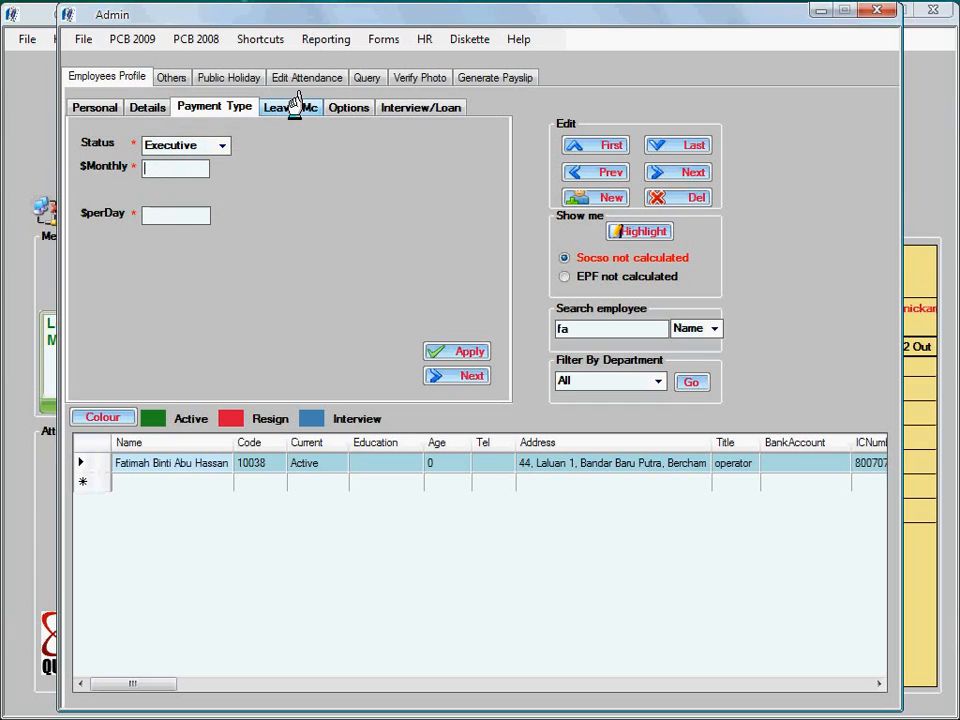
Set Fatimah's EPF rate to 11% under the payslip Options
click(290, 107)
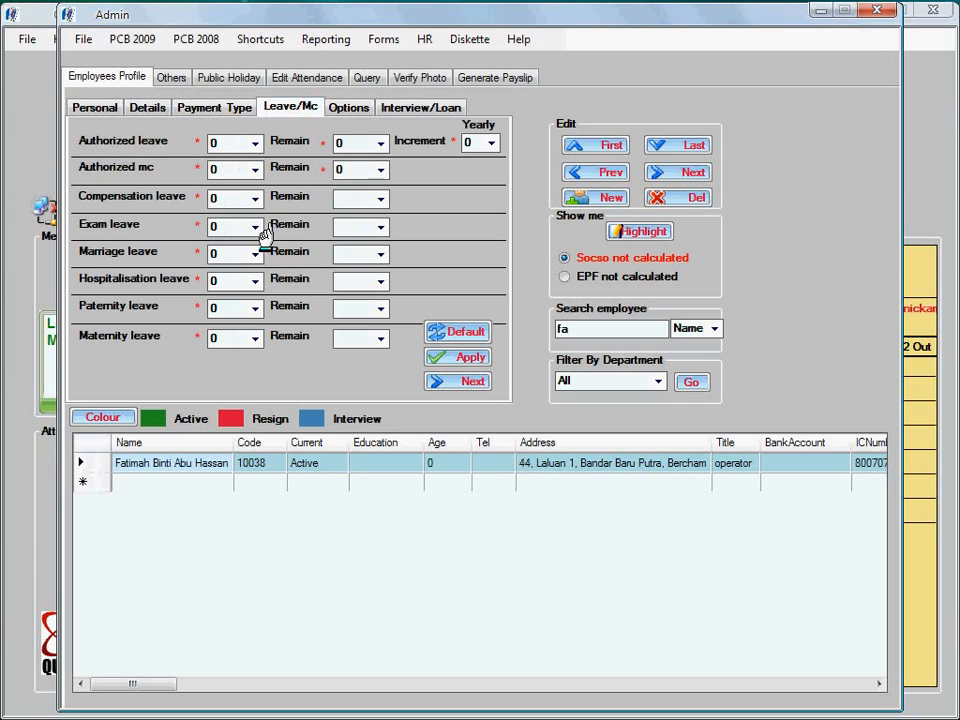
click(348, 107)
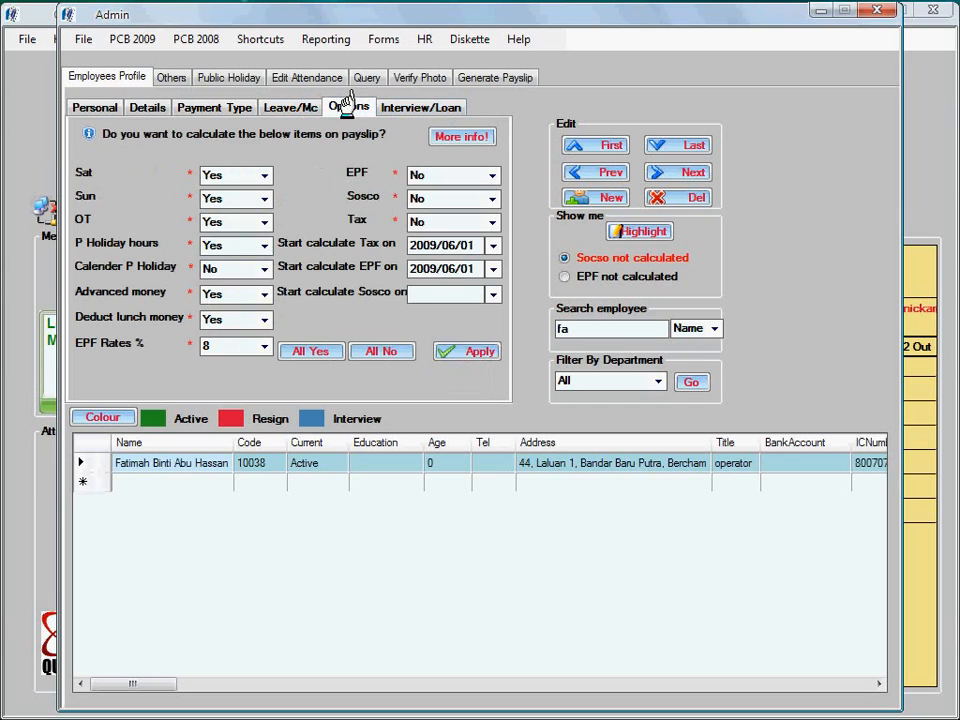
mouse_move(335, 205)
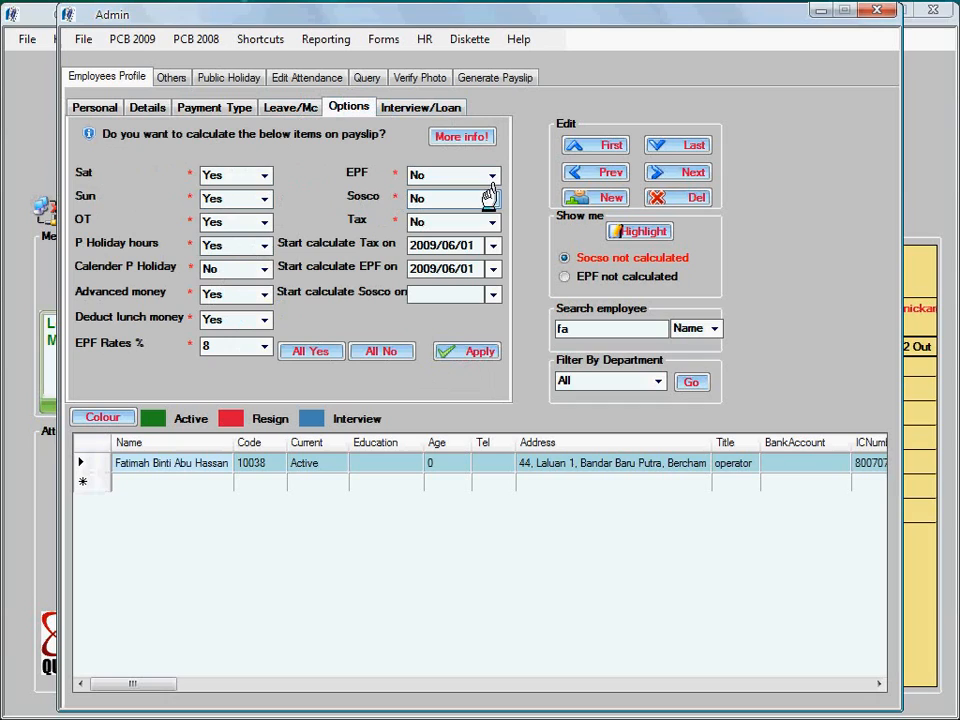
mouse_move(490, 221)
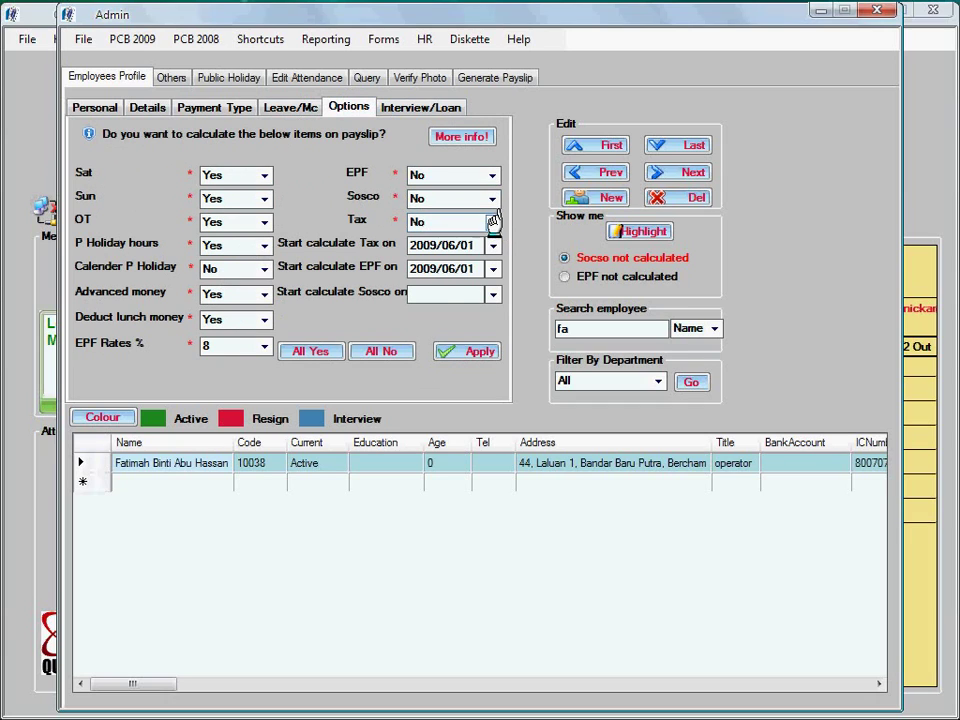
click(263, 346)
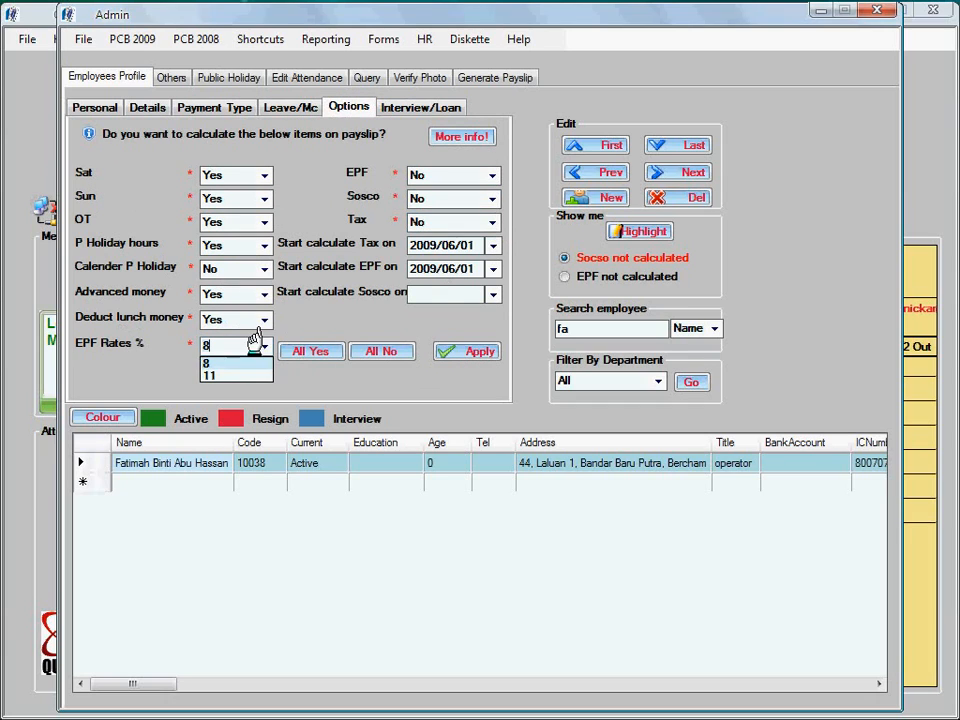
click(211, 375)
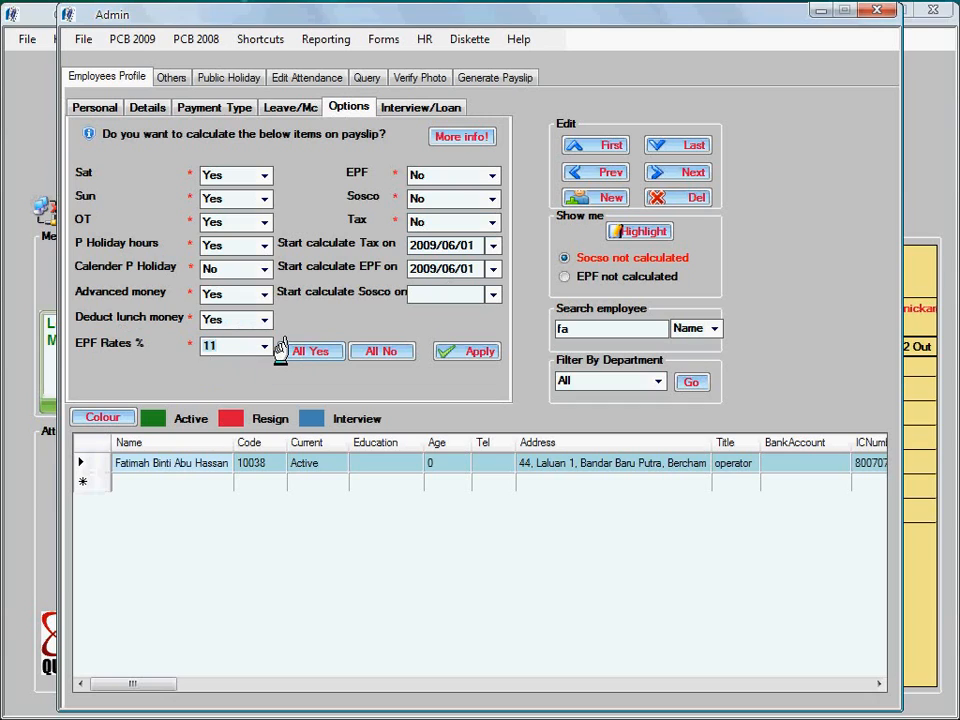
mouse_move(415, 270)
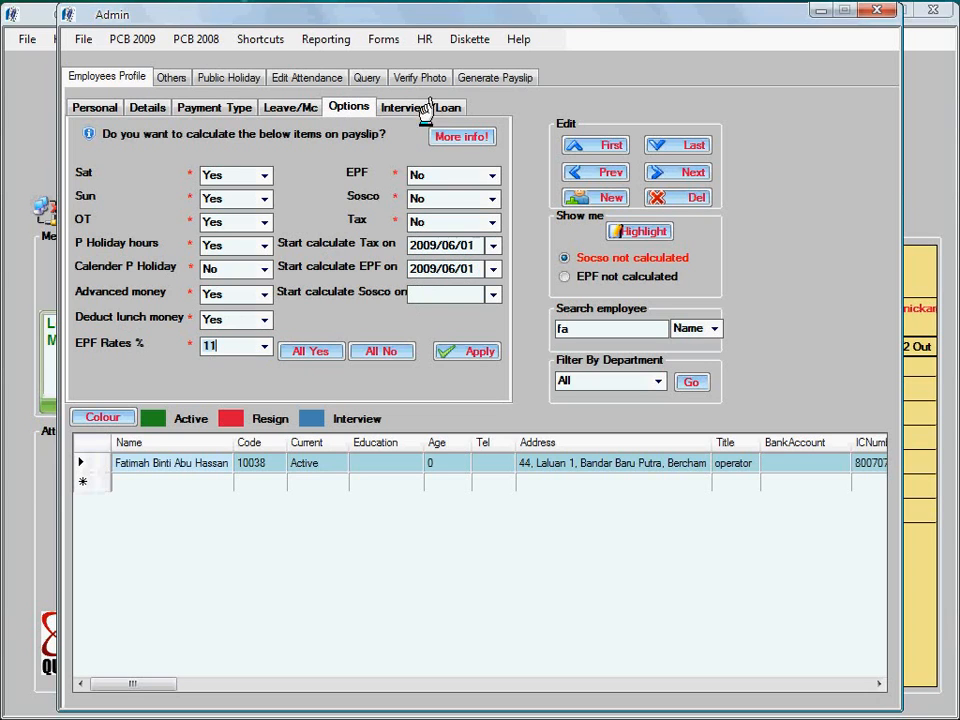
Calculate and view Theresamary's May 2009 payslip (01/05/2009 to 27/05/2009)
click(495, 77)
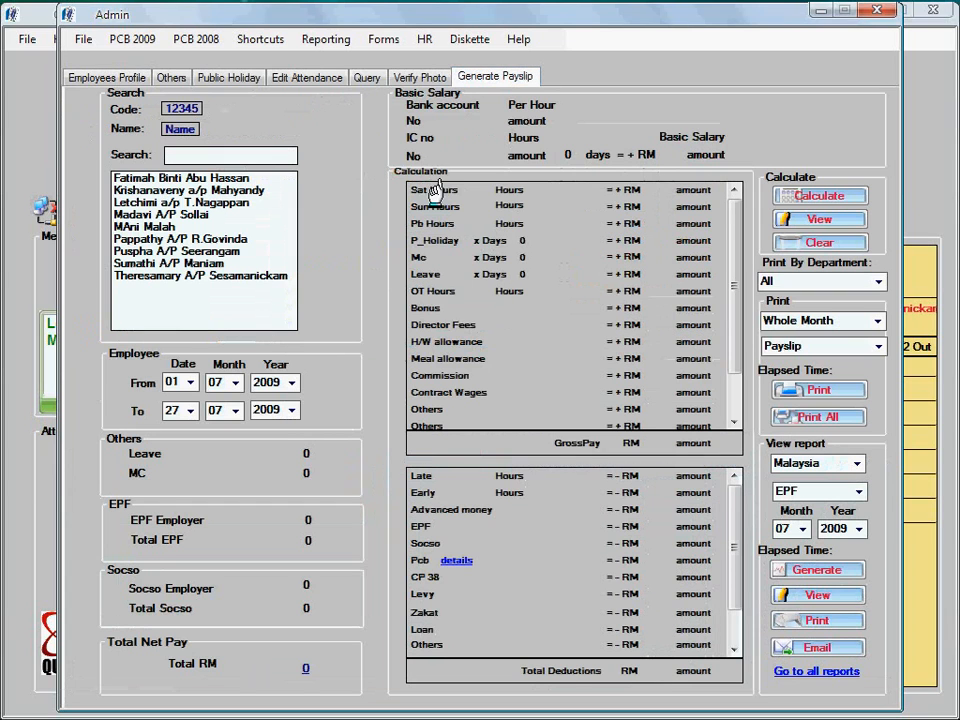
click(236, 382)
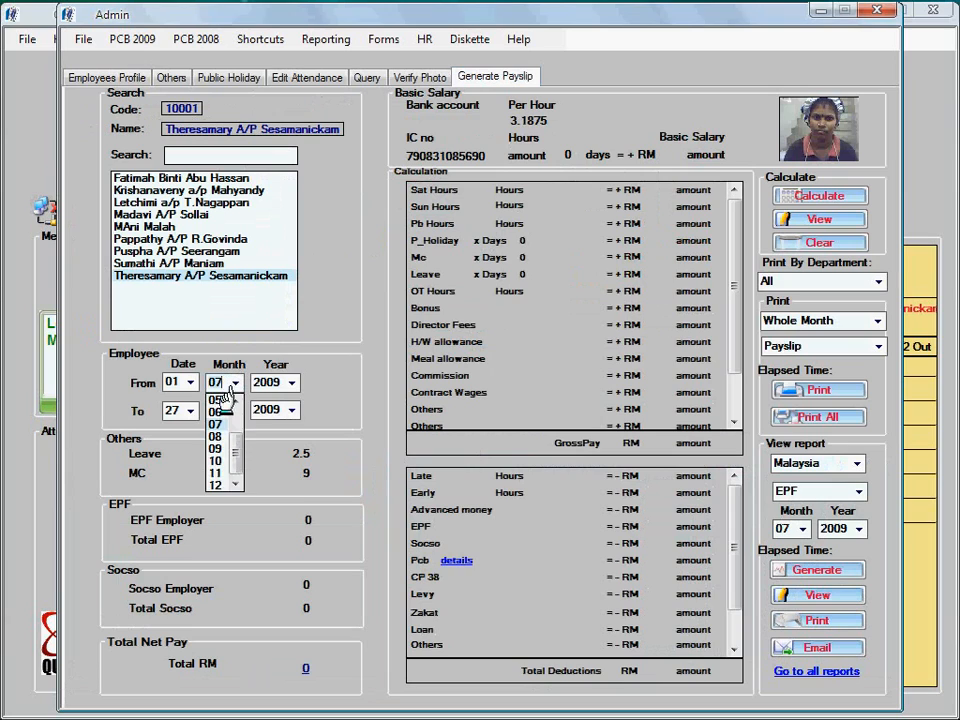
click(214, 398)
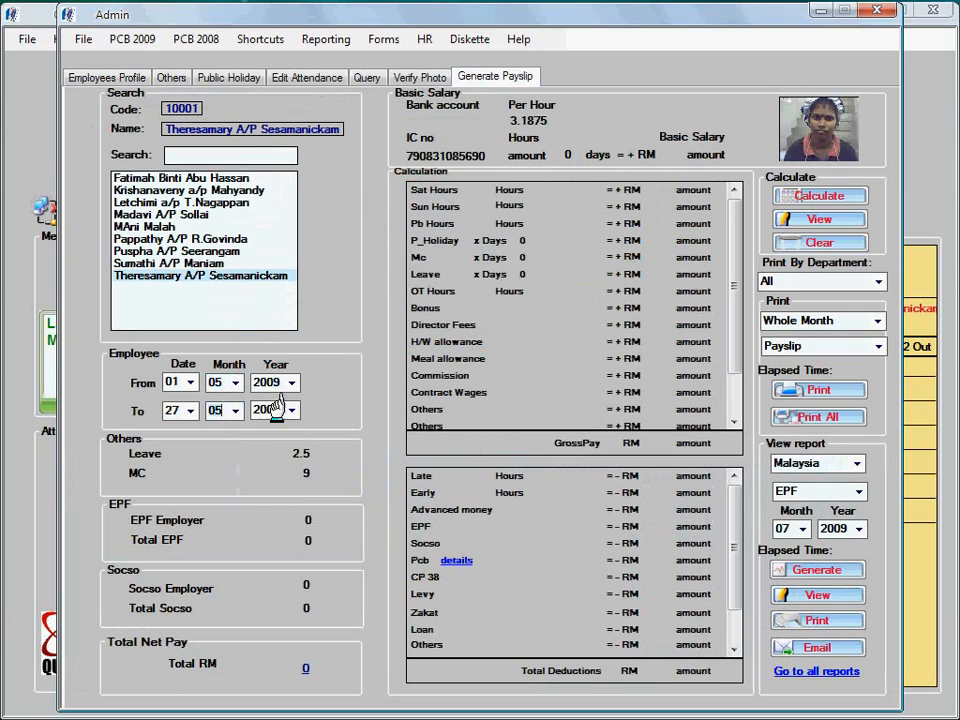
click(819, 195)
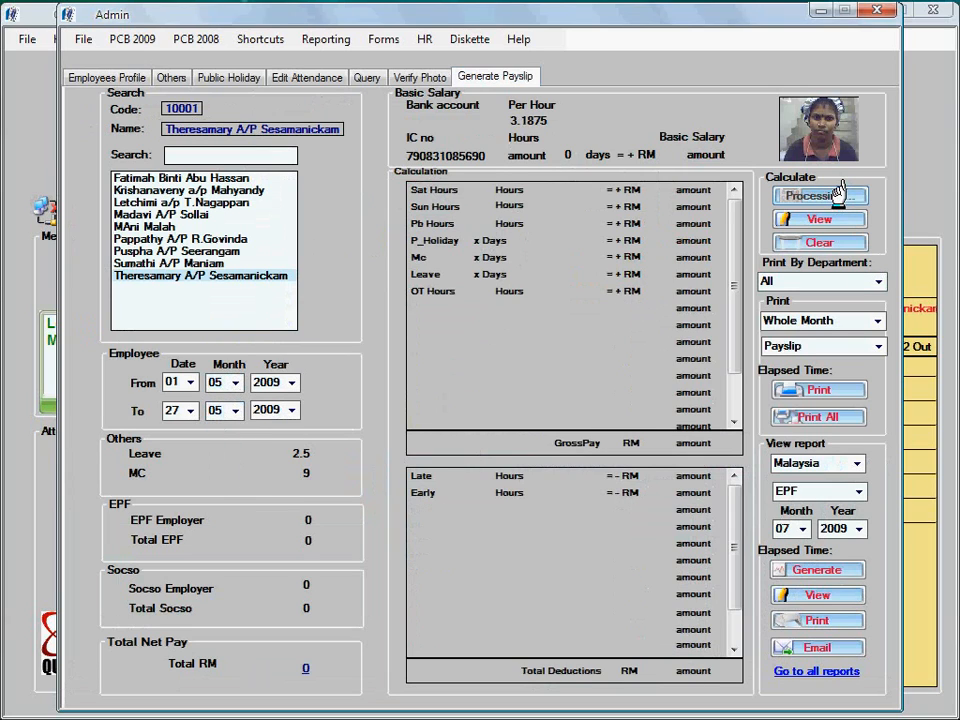
click(819, 195)
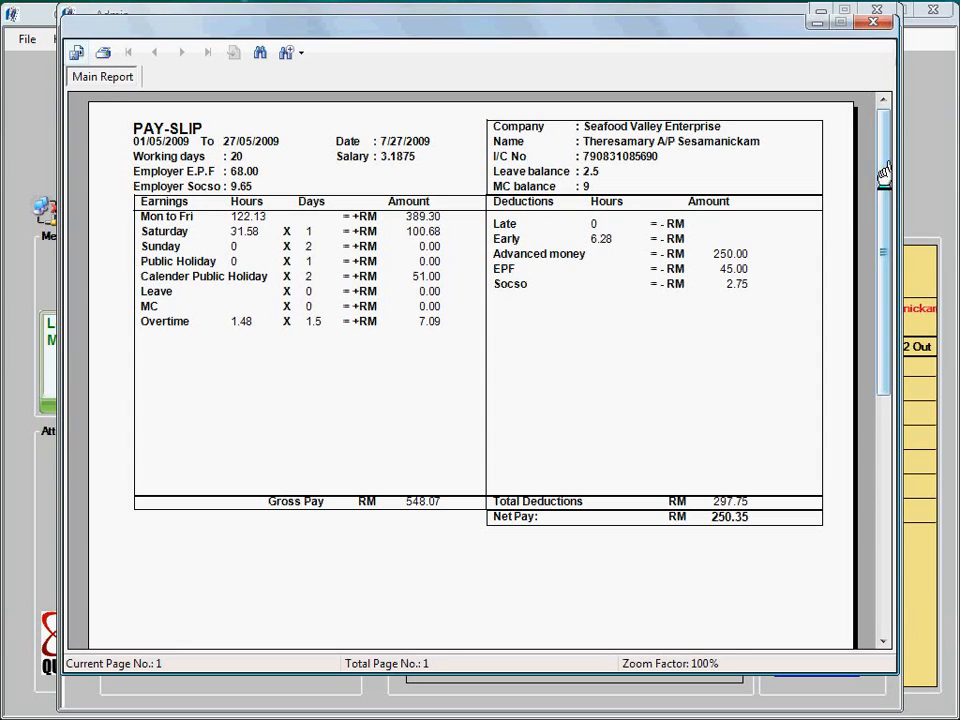
mouse_move(228, 33)
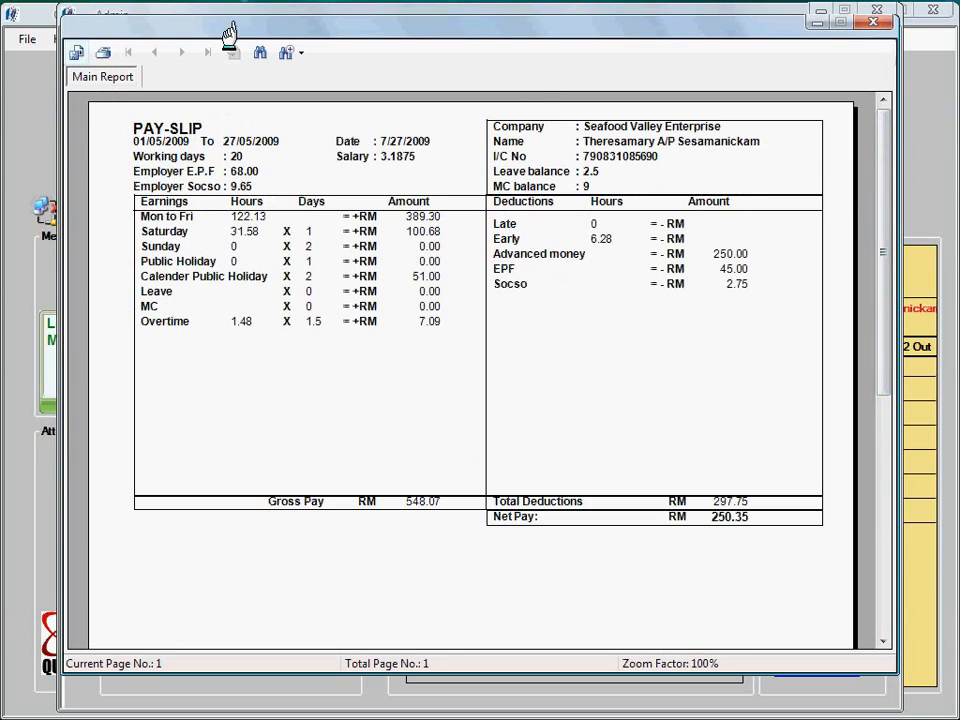
Export Theresamary's May payslip report and close the preview
click(76, 52)
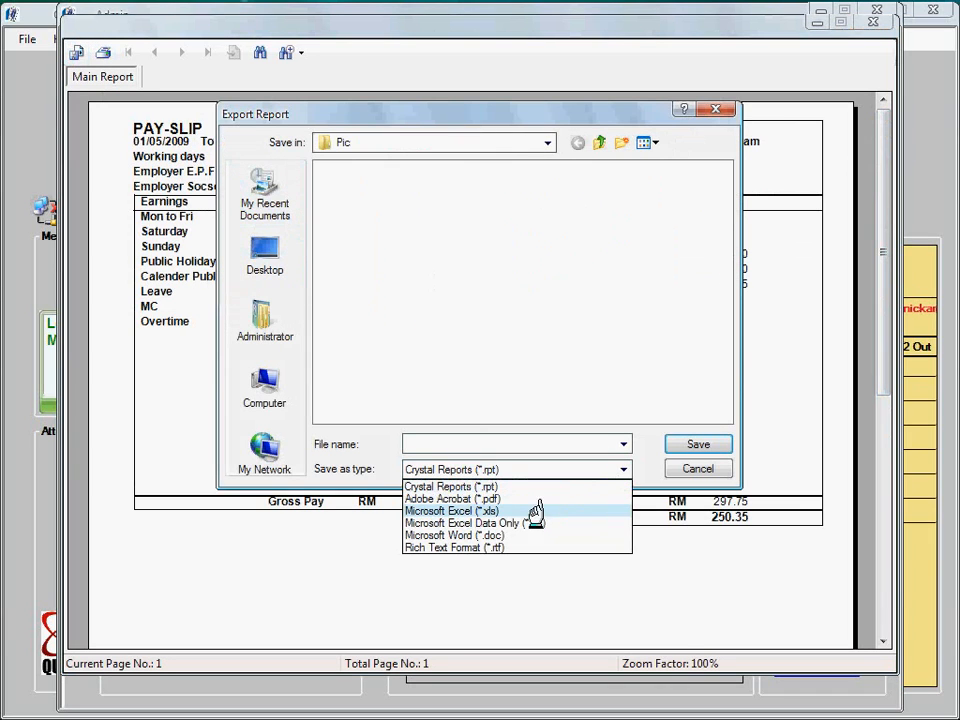
mouse_move(455, 535)
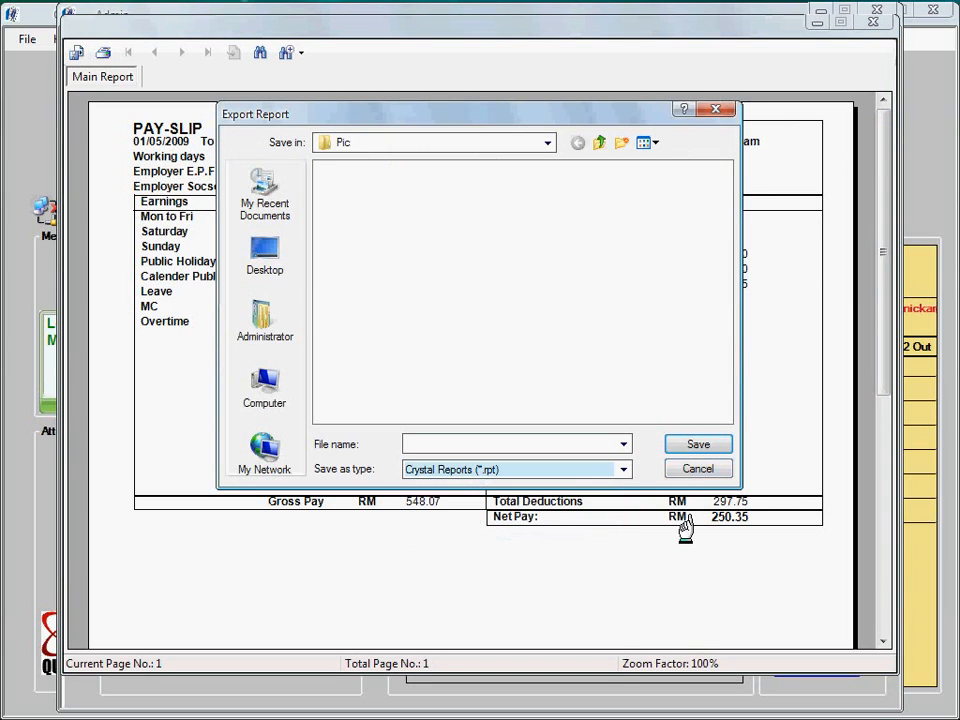
click(697, 468)
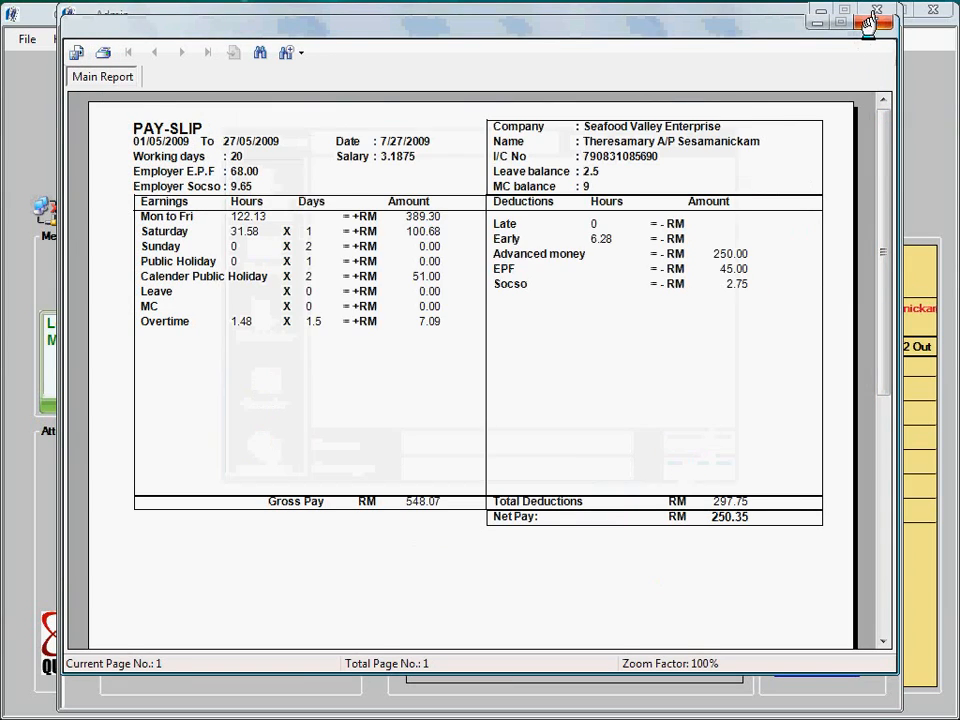
click(869, 18)
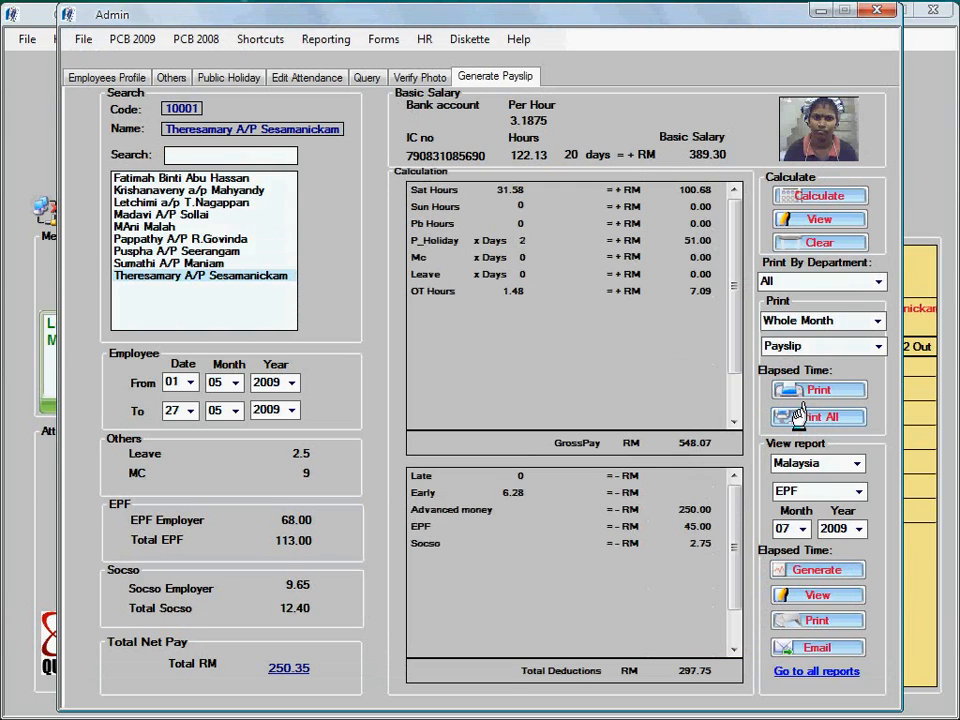
mouse_move(815, 500)
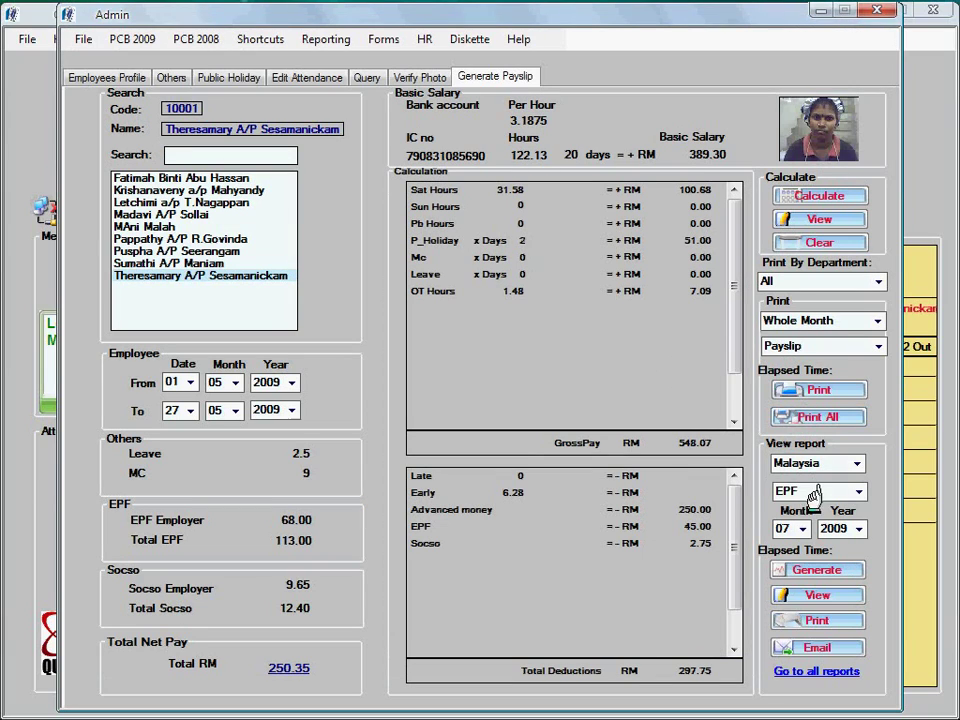
Preview the EPF Borang A contribution form and scroll through report types
click(785, 528)
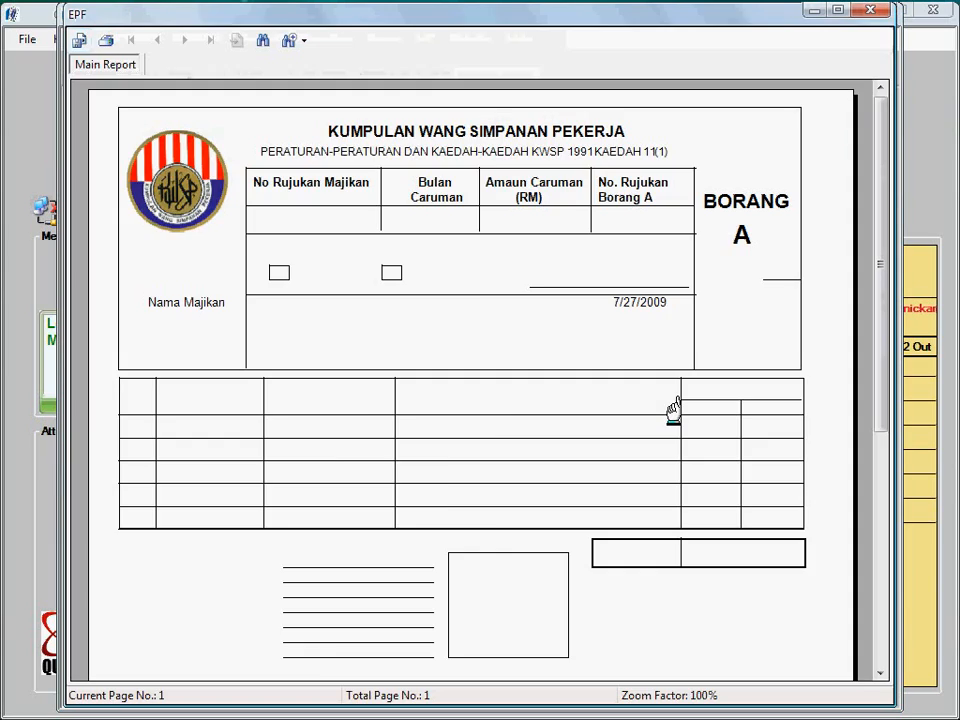
scroll(down, 3)
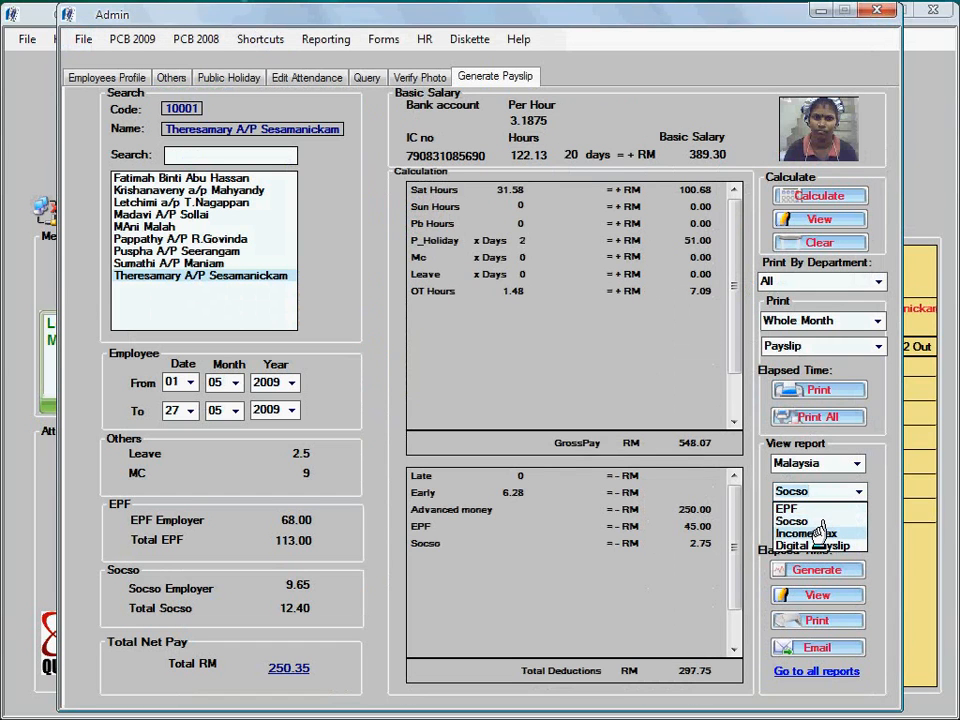
Preview and close the Digital Payslip bank summary totalling RM 1,145.50
click(819, 533)
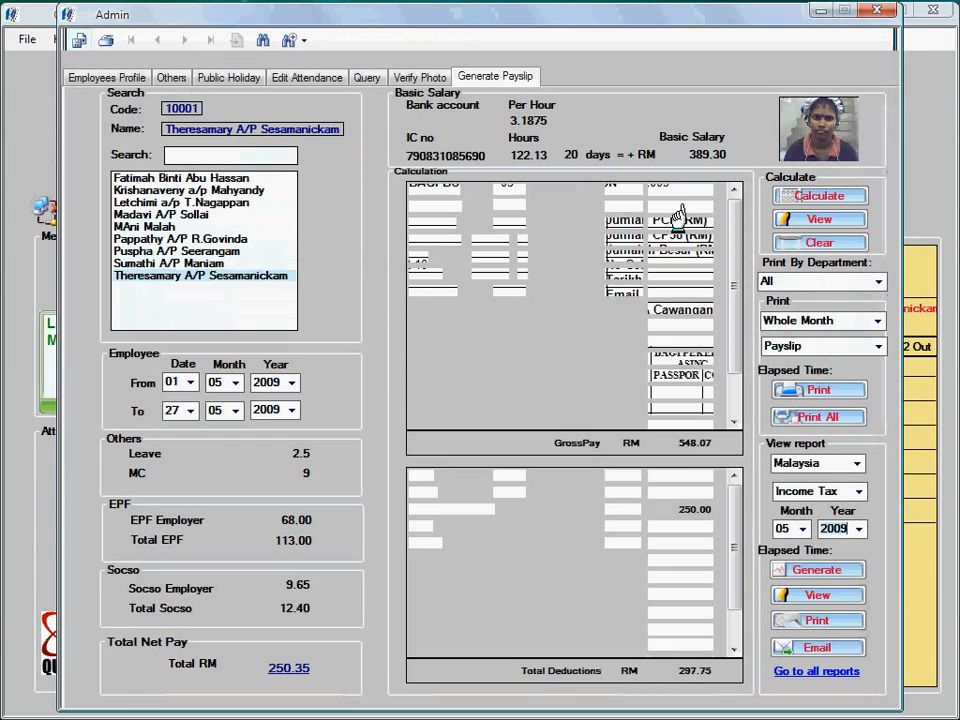
click(819, 195)
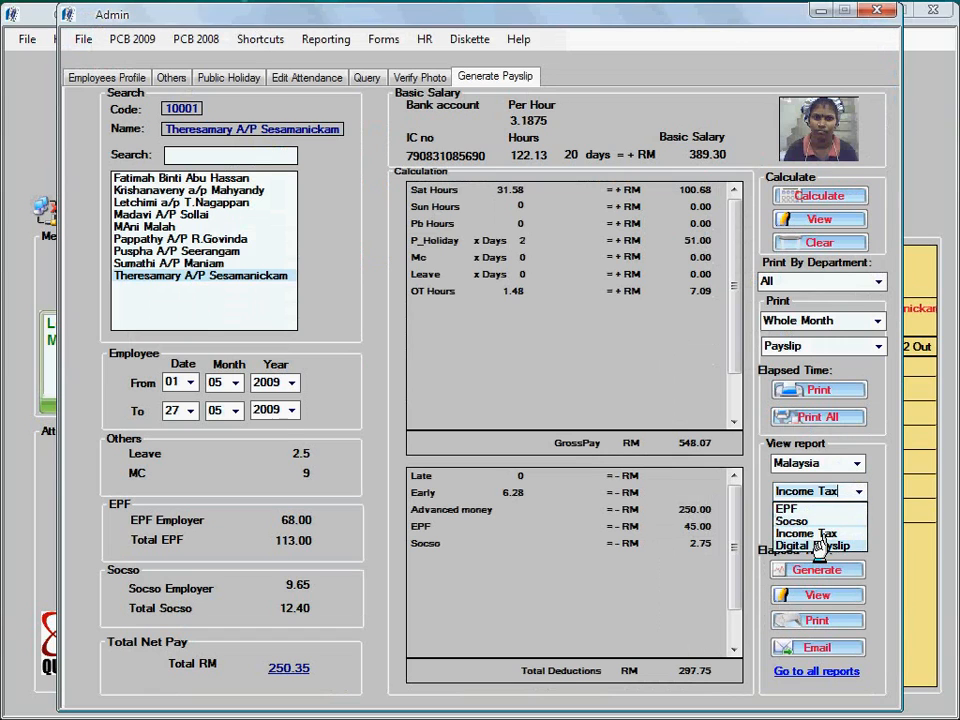
click(810, 545)
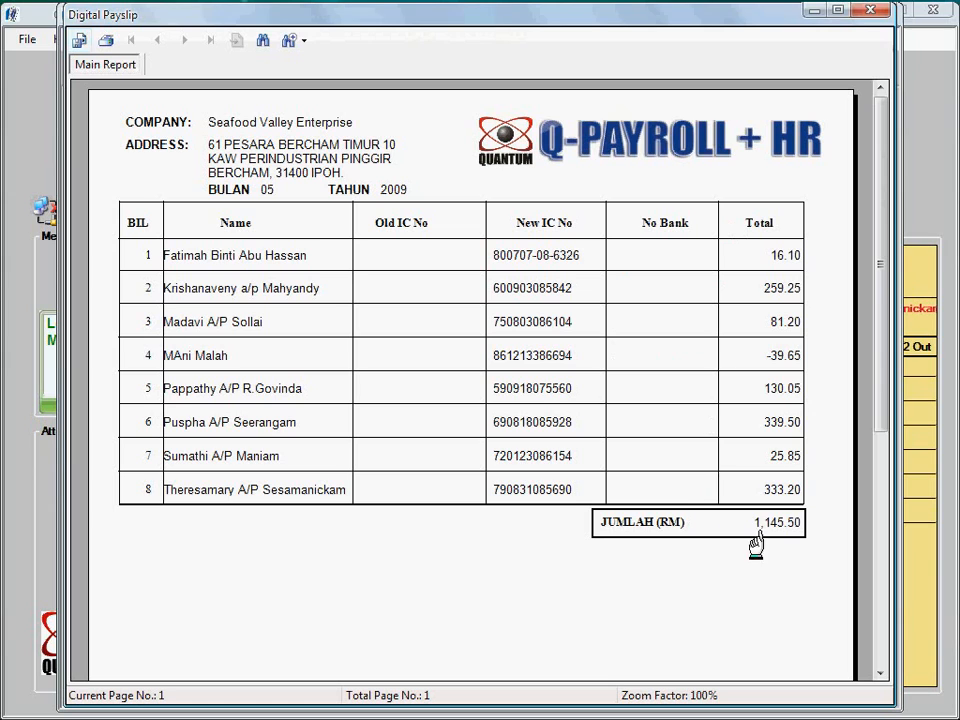
mouse_move(872, 11)
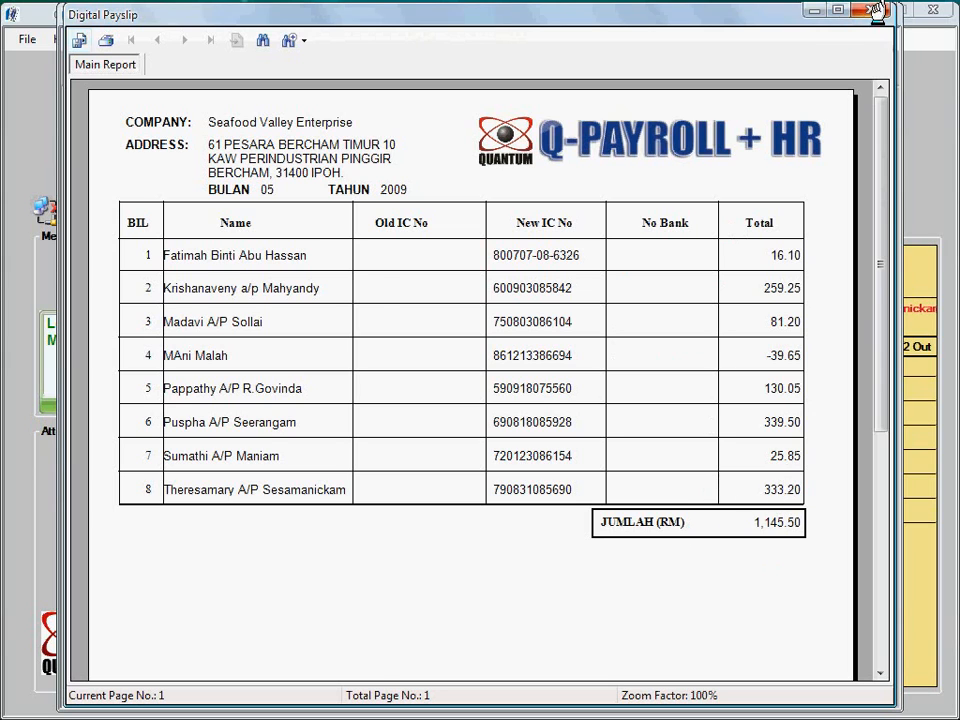
click(877, 11)
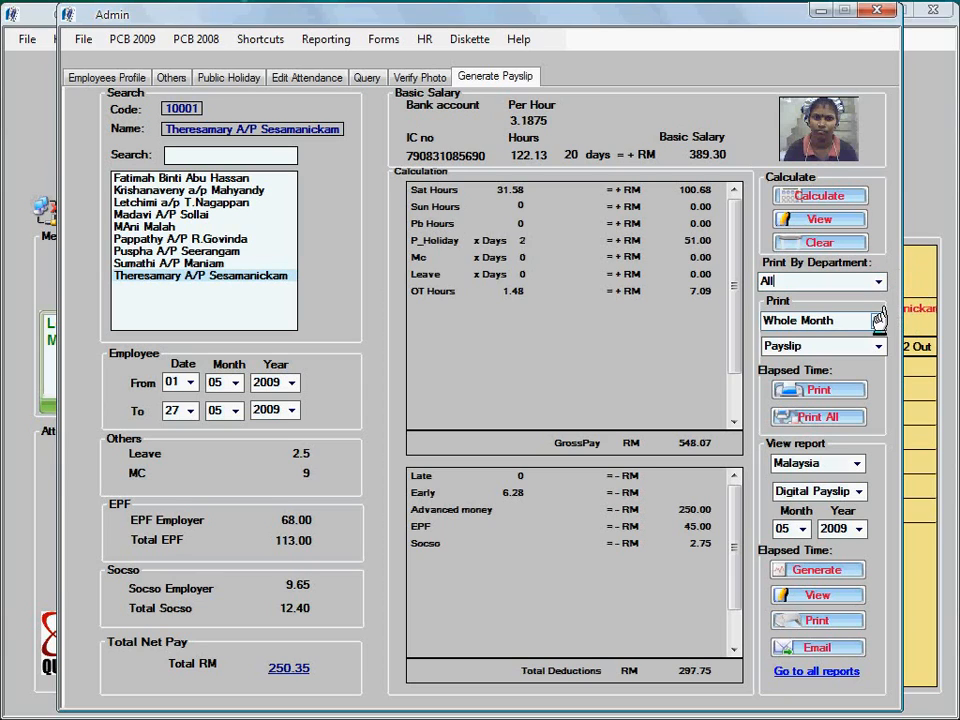
Set the payslip print period to Second Half and show the 2009 public holidays
click(815, 320)
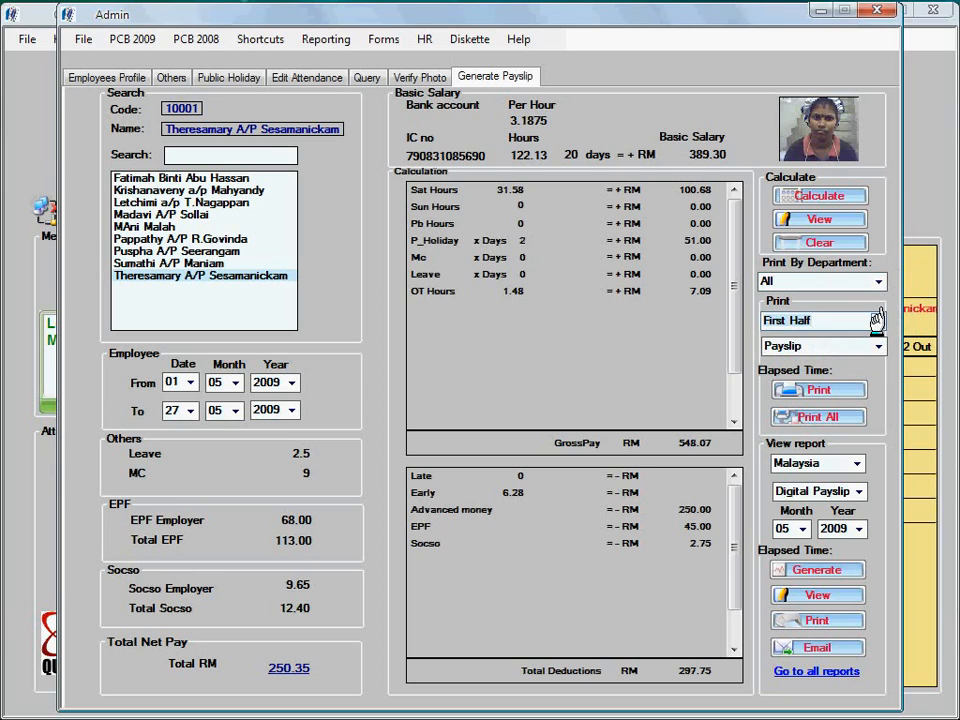
click(810, 320)
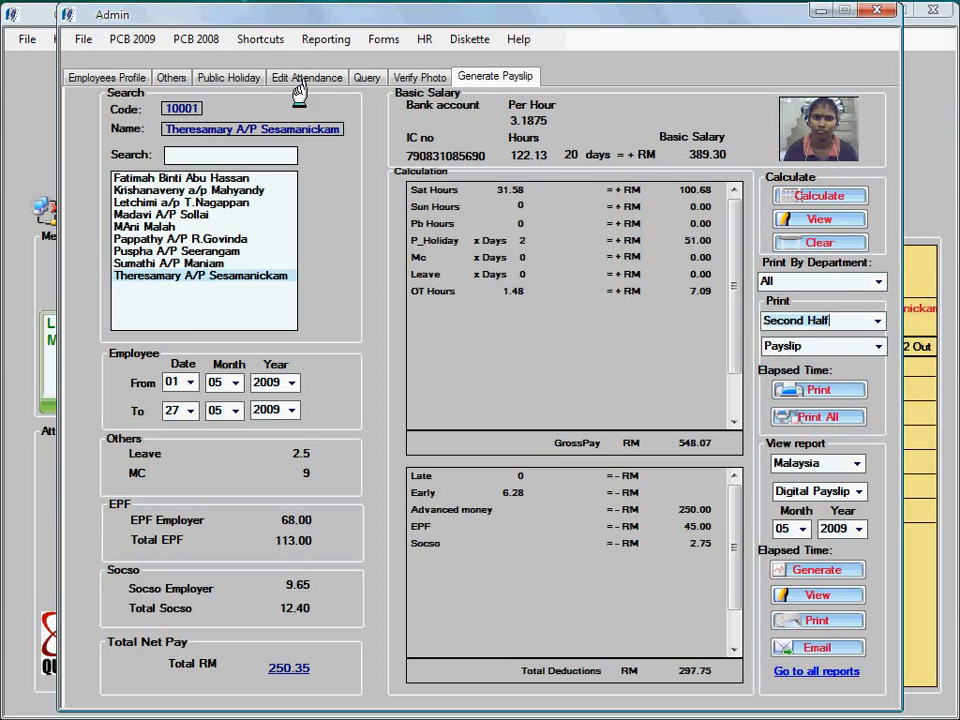
click(228, 77)
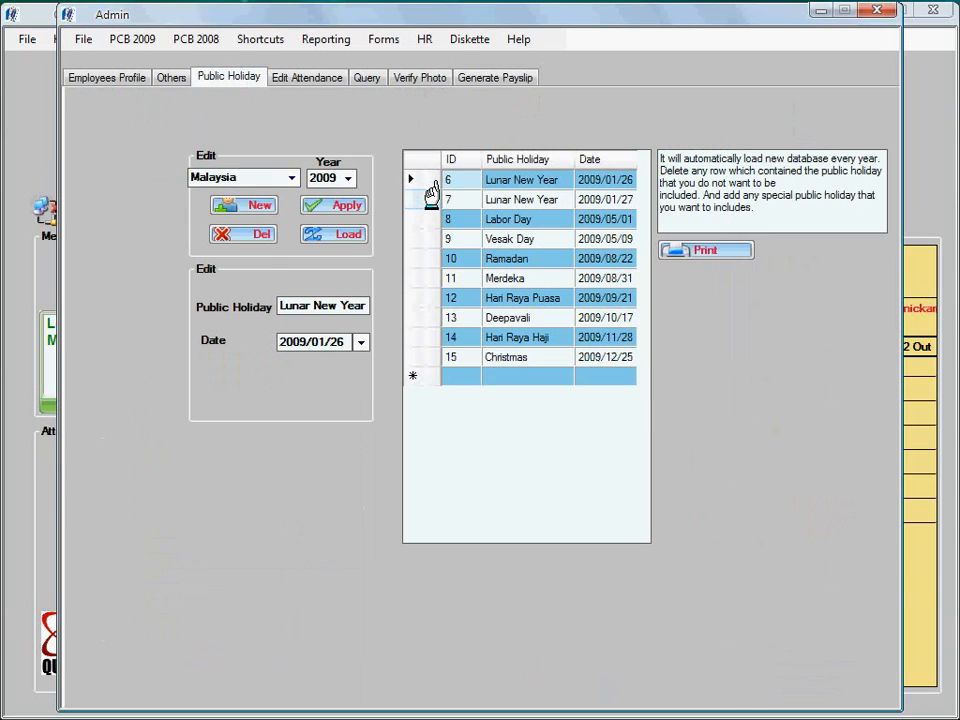
mouse_move(465, 228)
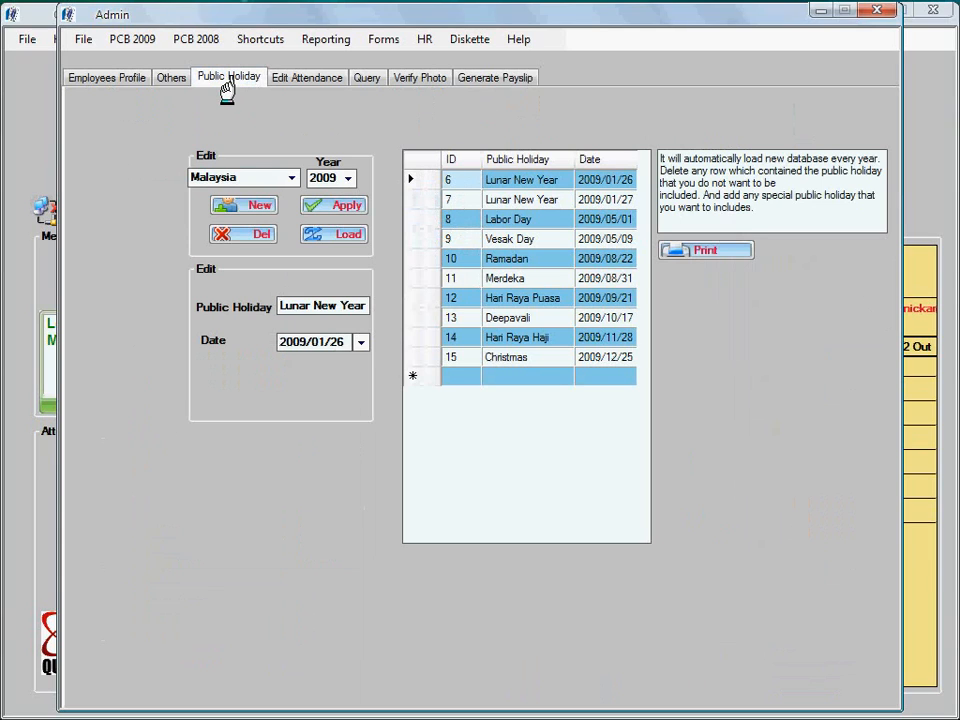
mouse_move(171, 77)
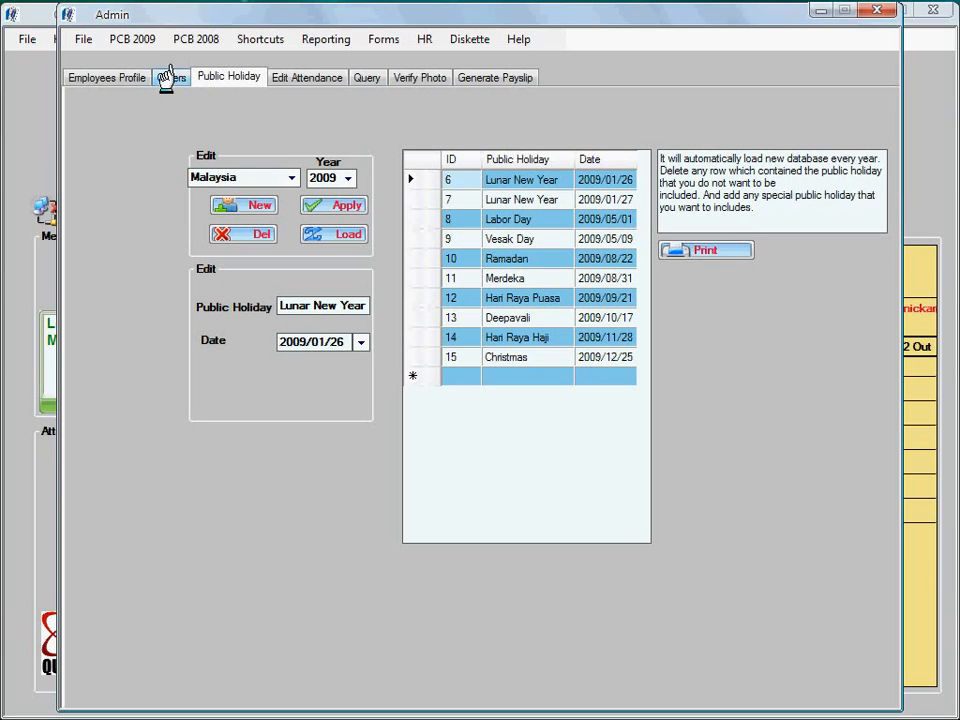
Show Theresamary's July 2009 leave, MC and advance entries on the Others tab
click(171, 77)
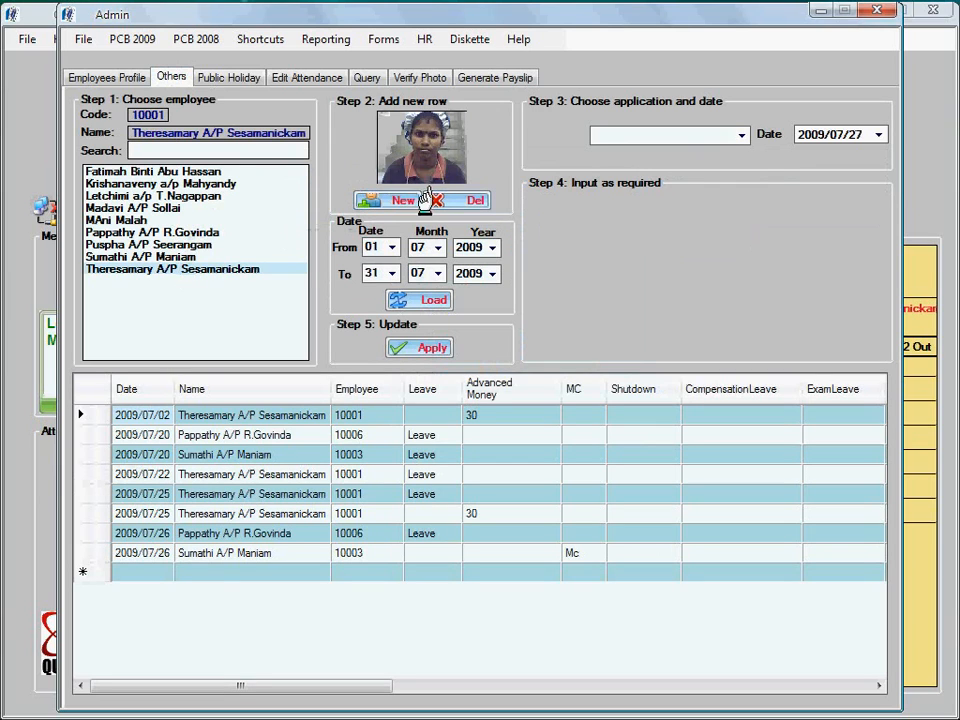
Add a RM 30 Advanced Money application for Theresamary
click(740, 135)
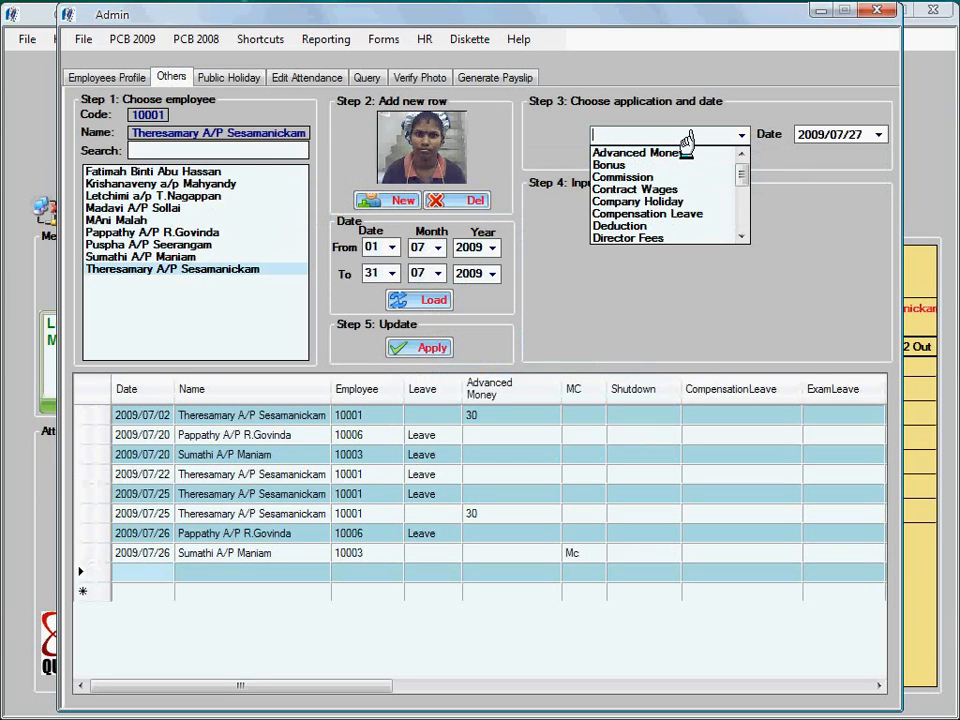
click(637, 152)
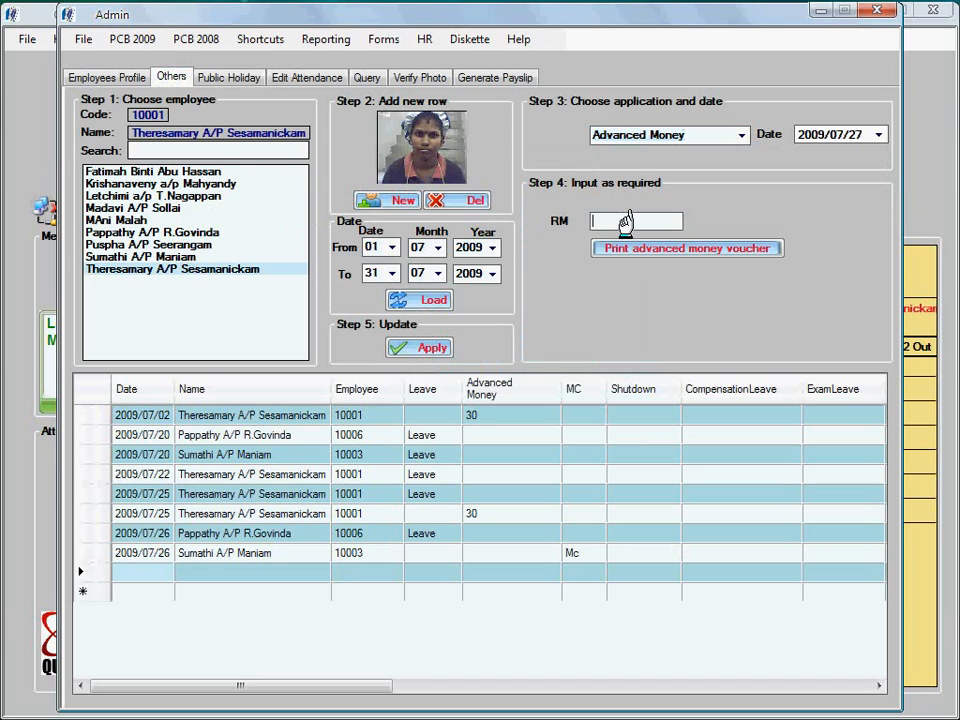
text(30)
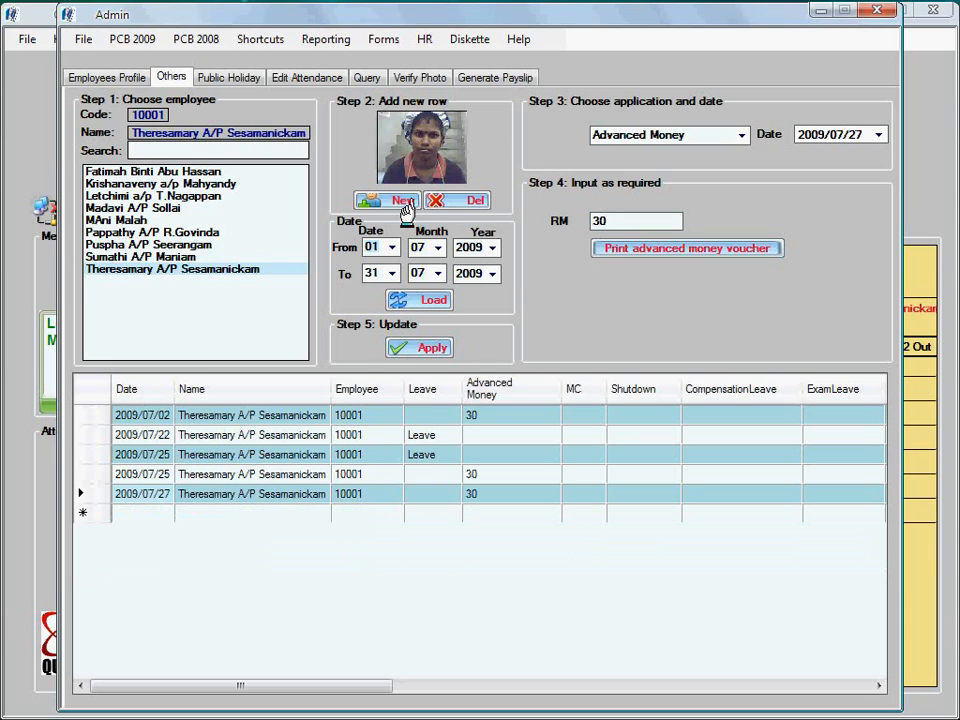
Add a full-day leave record on 14 July 2009 and show attendance editing
click(741, 134)
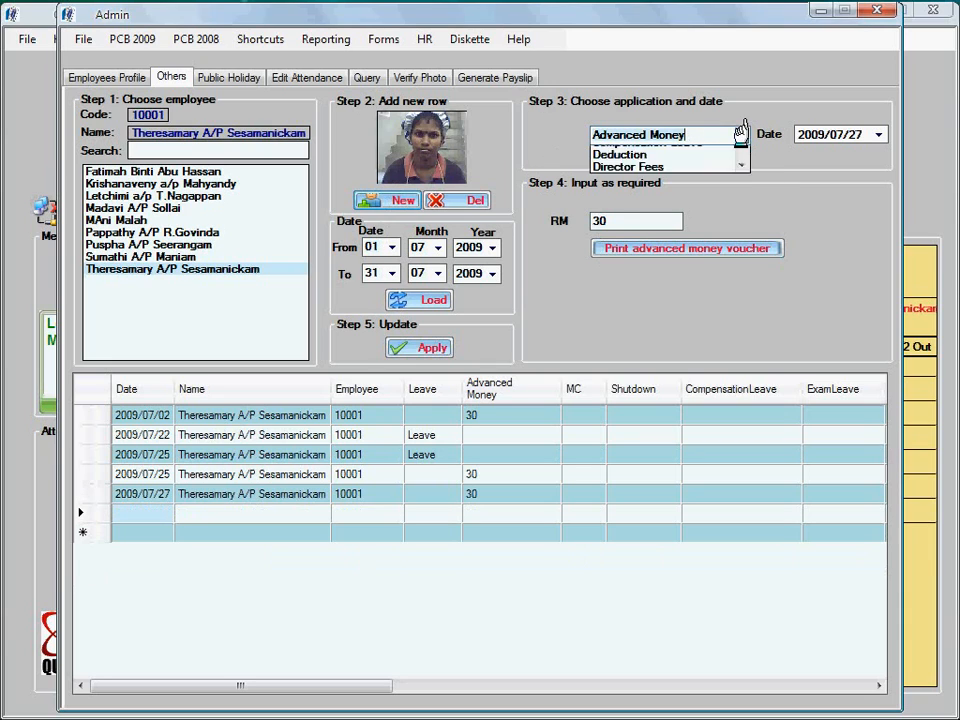
click(741, 134)
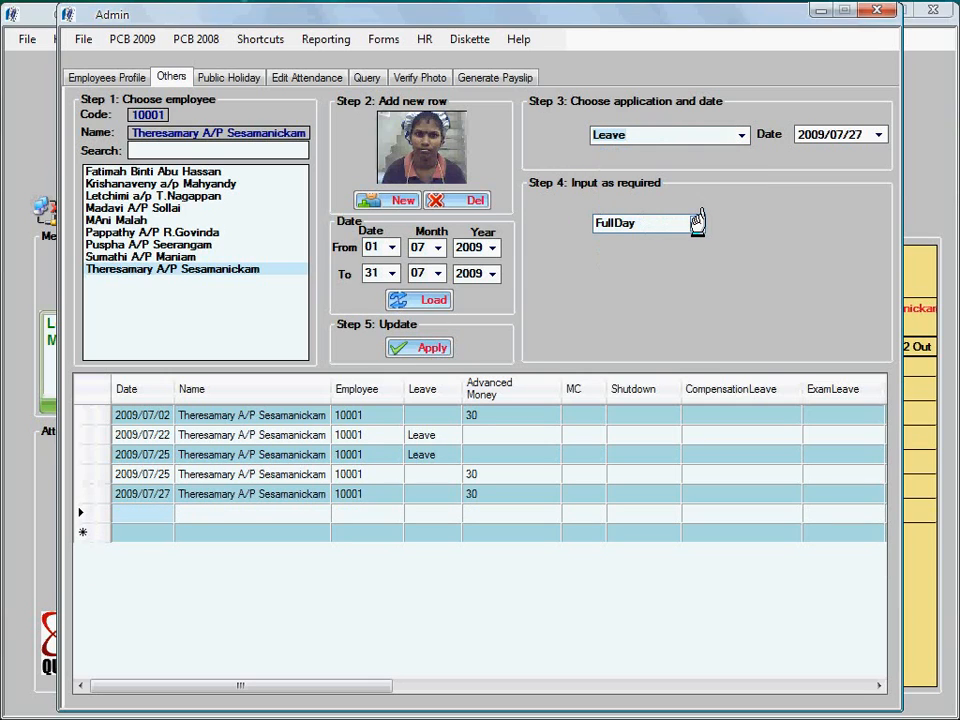
click(701, 223)
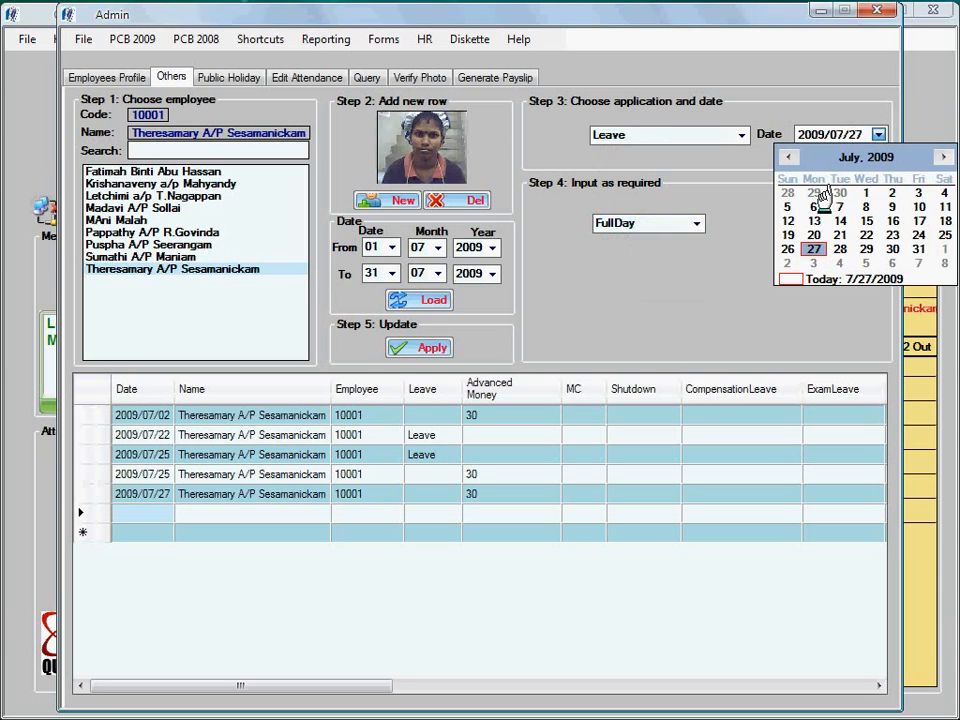
click(814, 221)
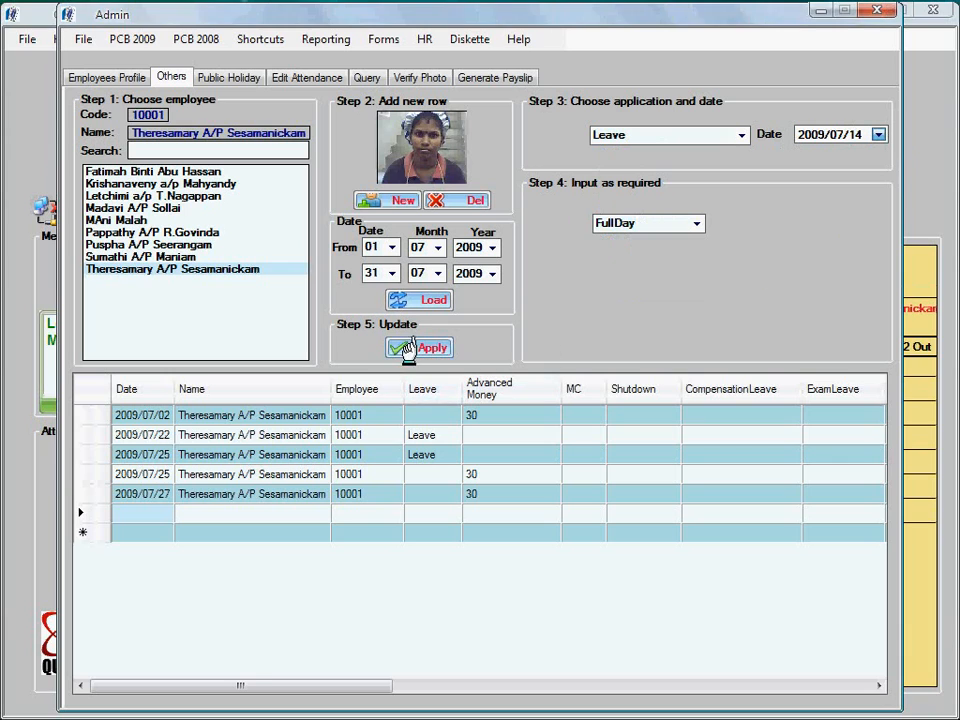
click(418, 347)
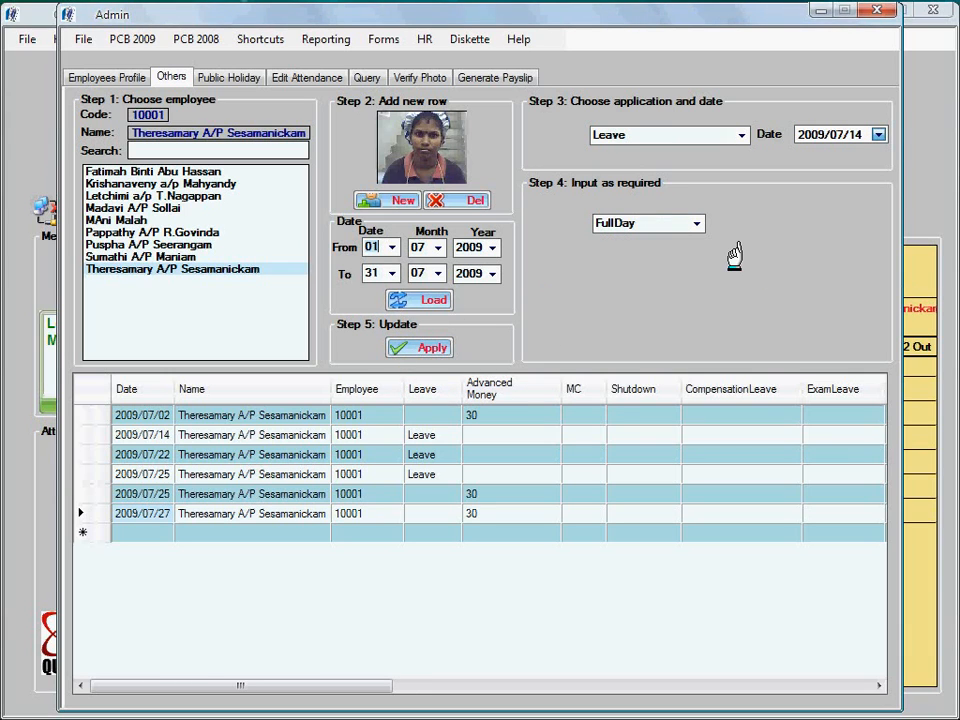
click(306, 77)
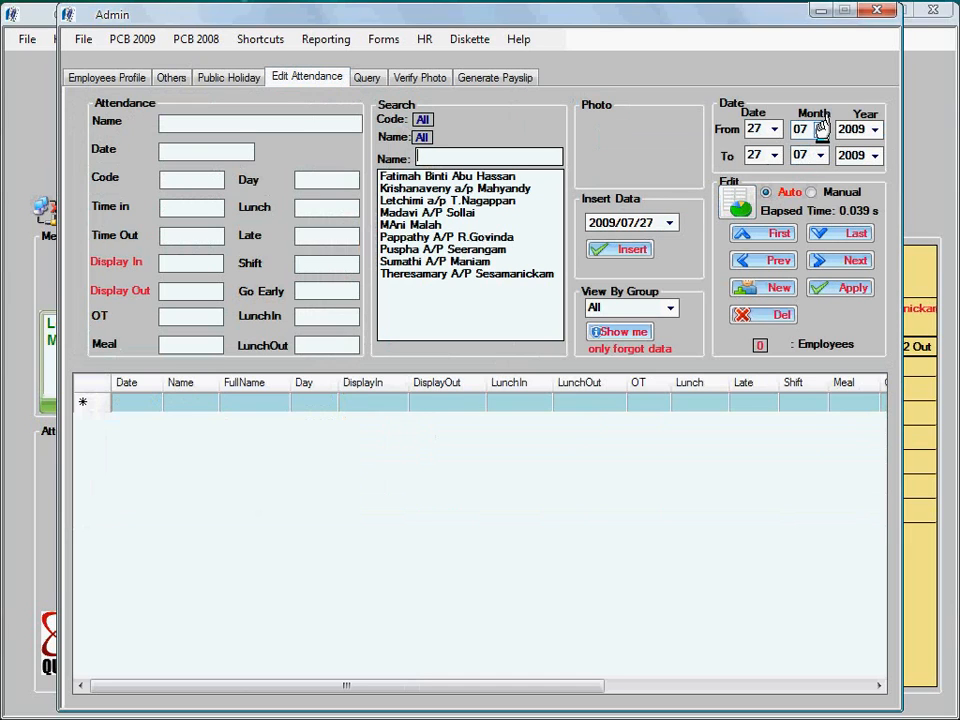
click(799, 129)
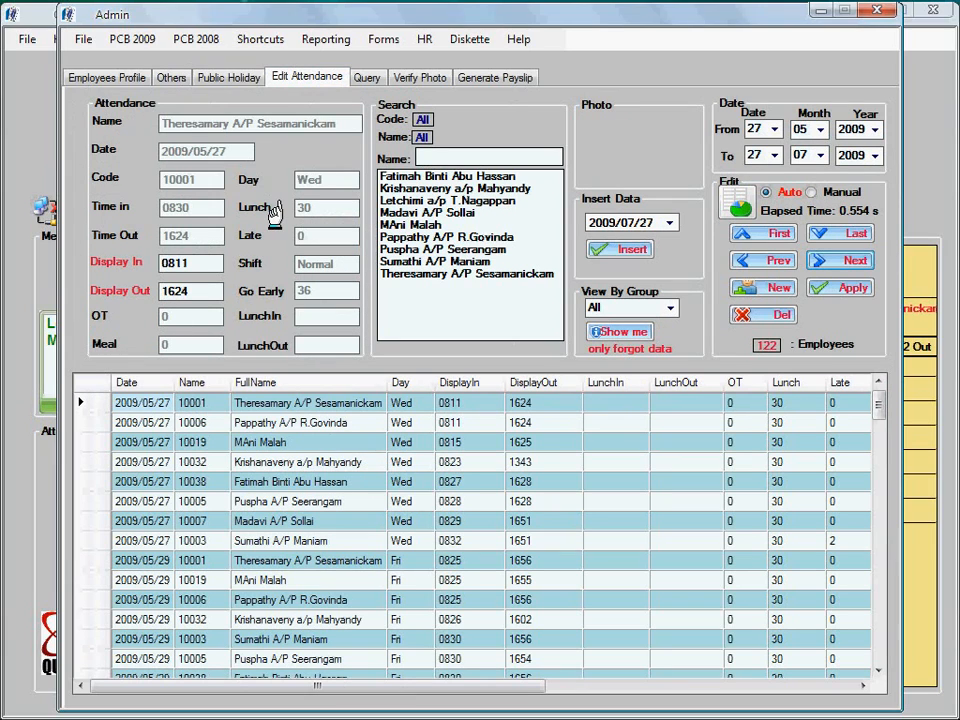
click(290, 422)
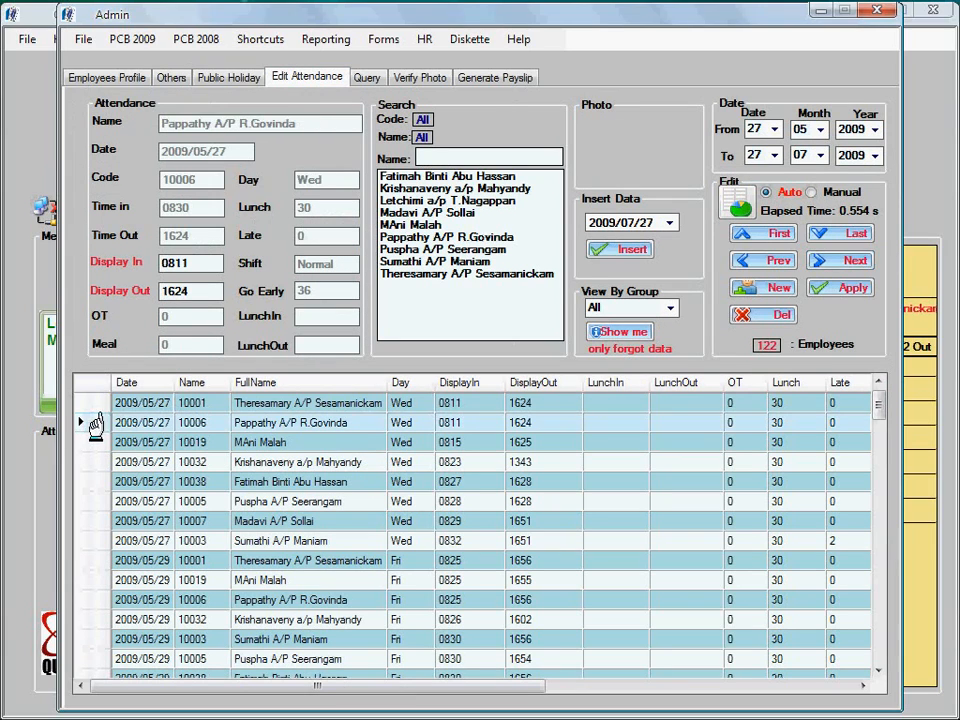
click(260, 442)
text(1745)
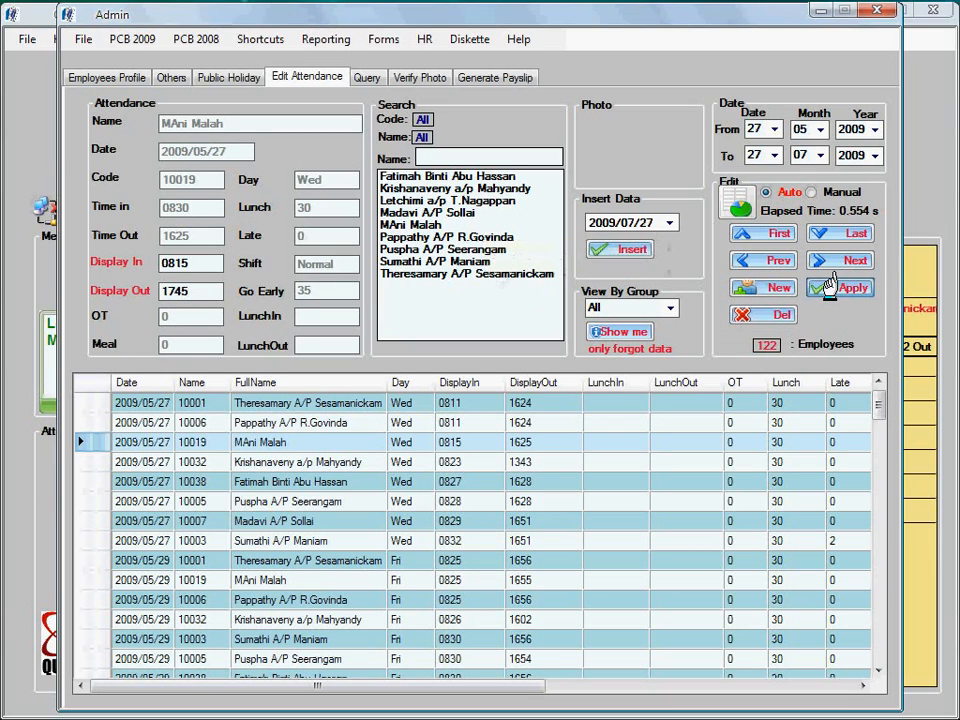
click(851, 288)
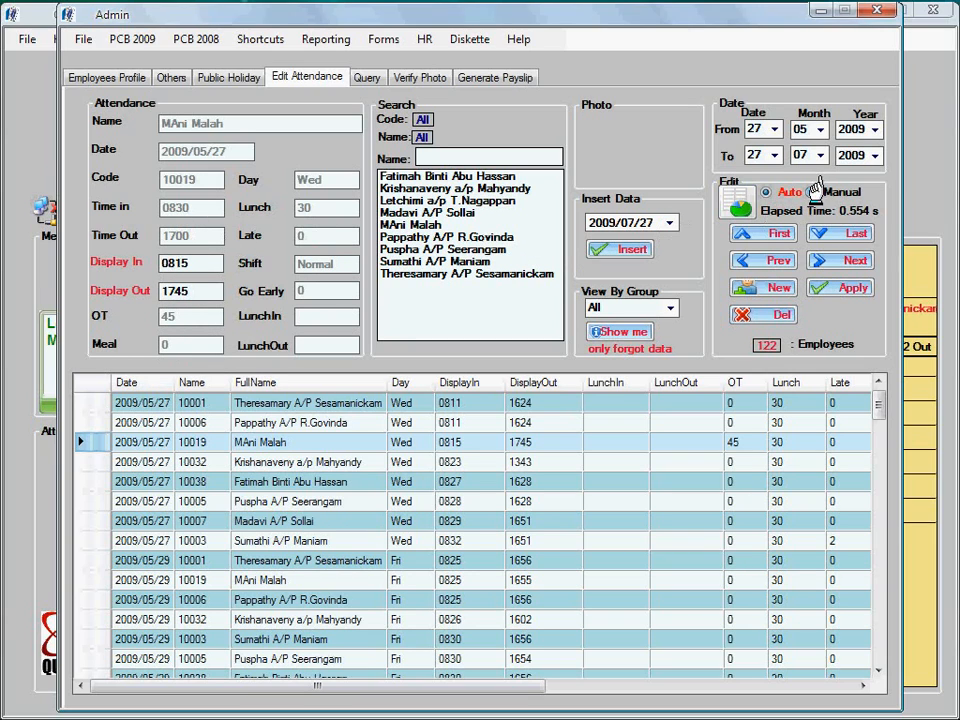
Switch attendance editing to manual and back to Auto, then open Query
click(812, 191)
text(55)
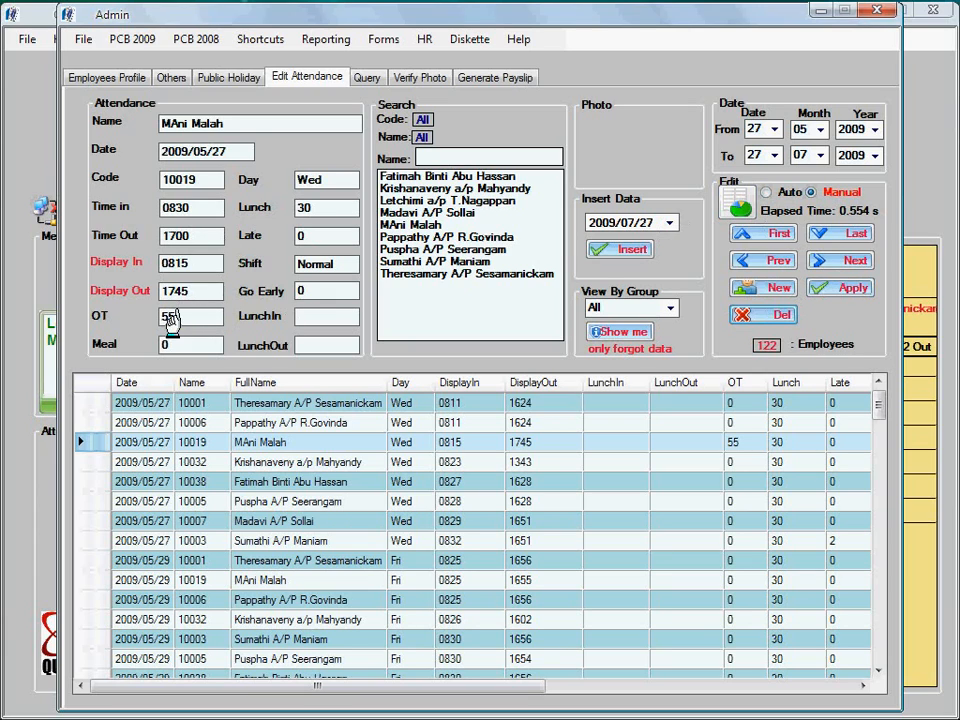
mouse_move(765, 185)
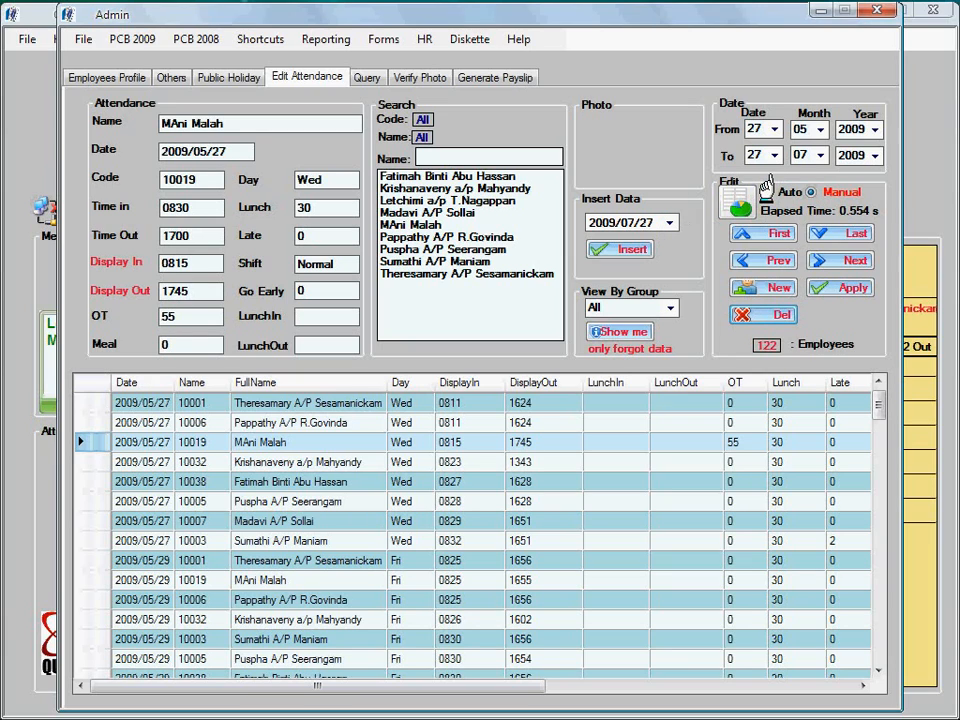
click(766, 192)
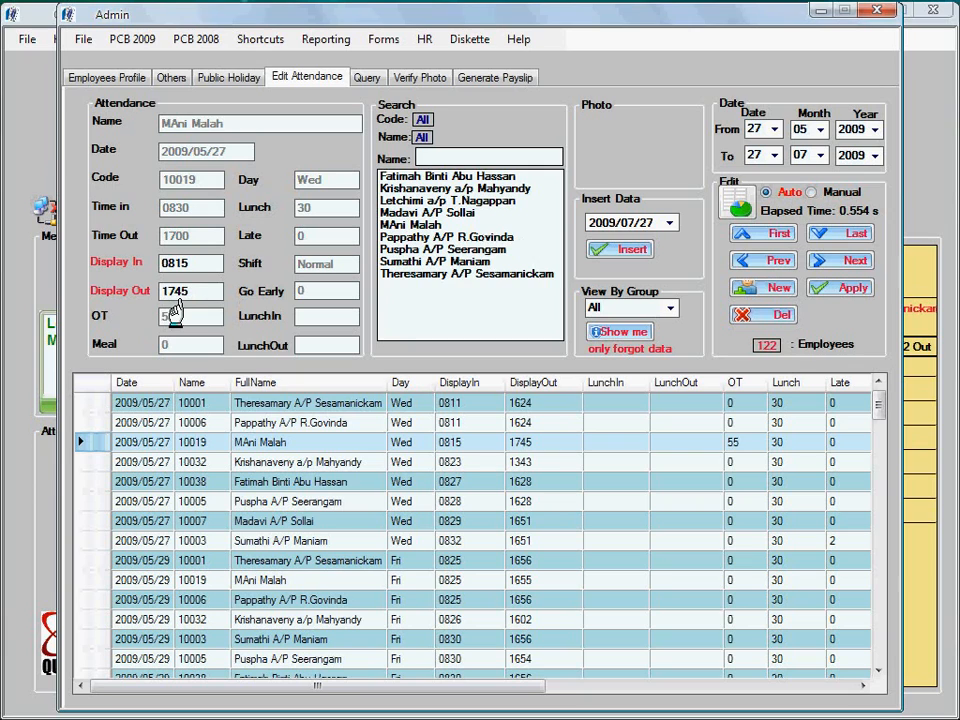
click(367, 77)
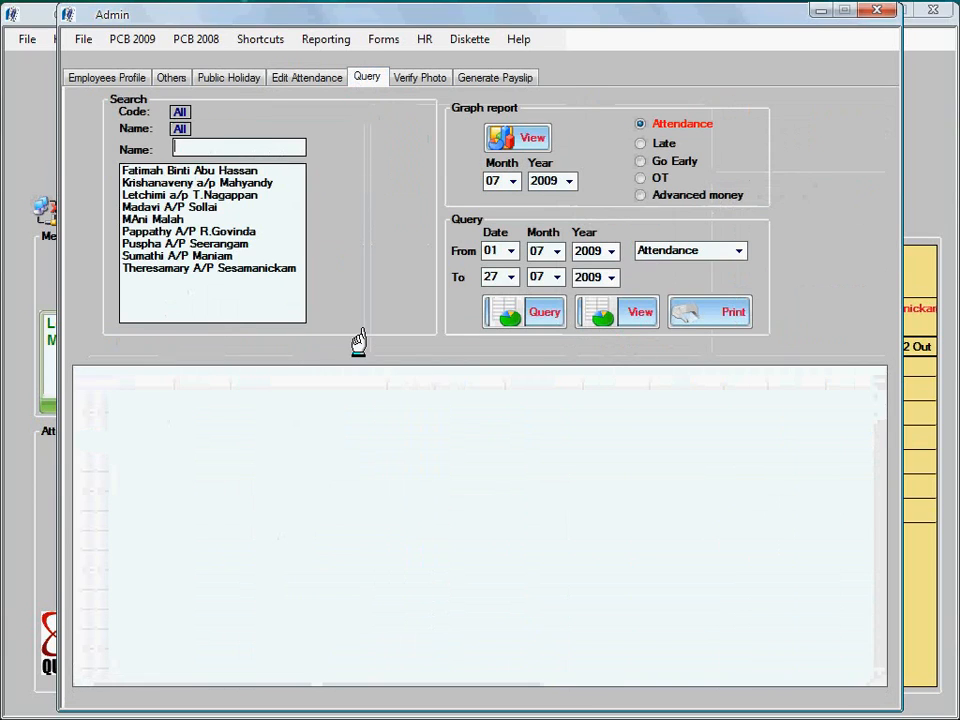
mouse_move(155, 260)
text(th)
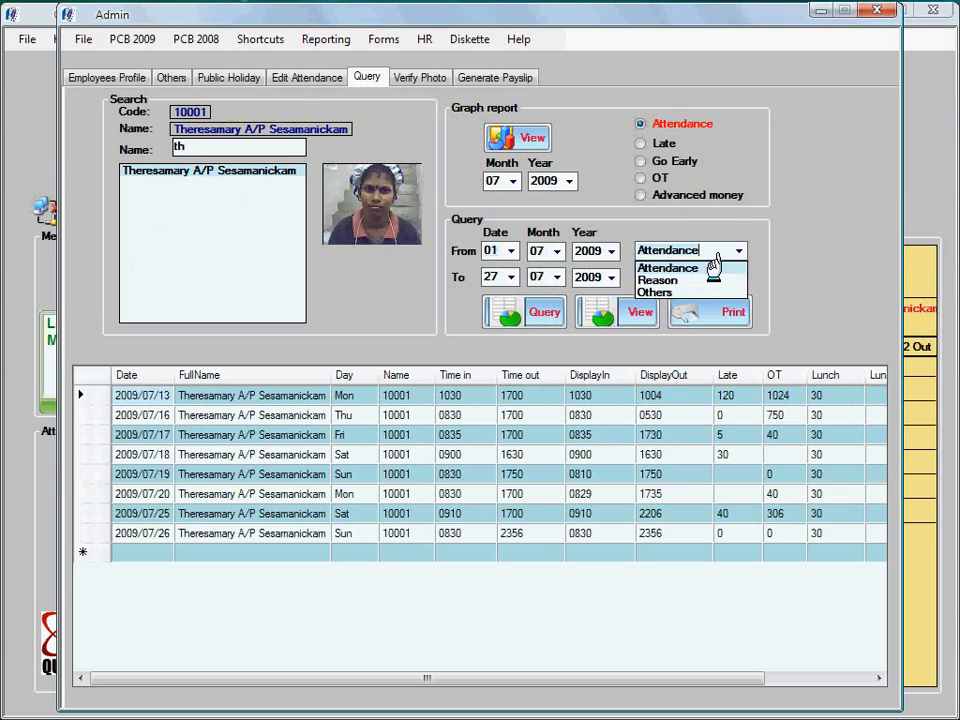
Query Theresamary's Others records (July leave, RM 30 advance) and set the graph month to 05
click(667, 268)
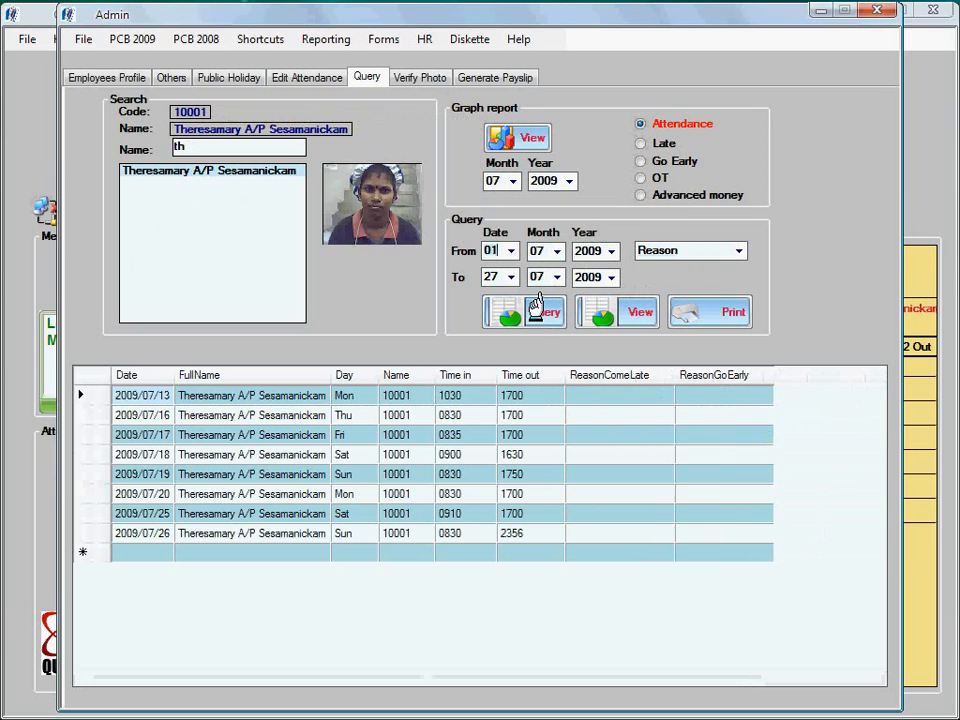
click(738, 250)
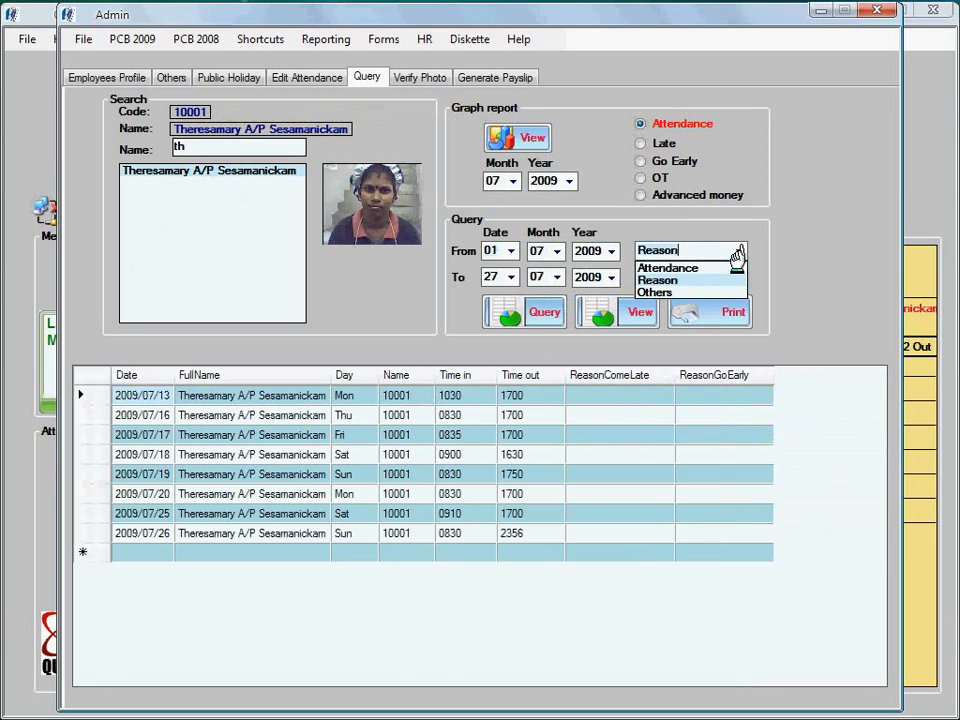
click(654, 291)
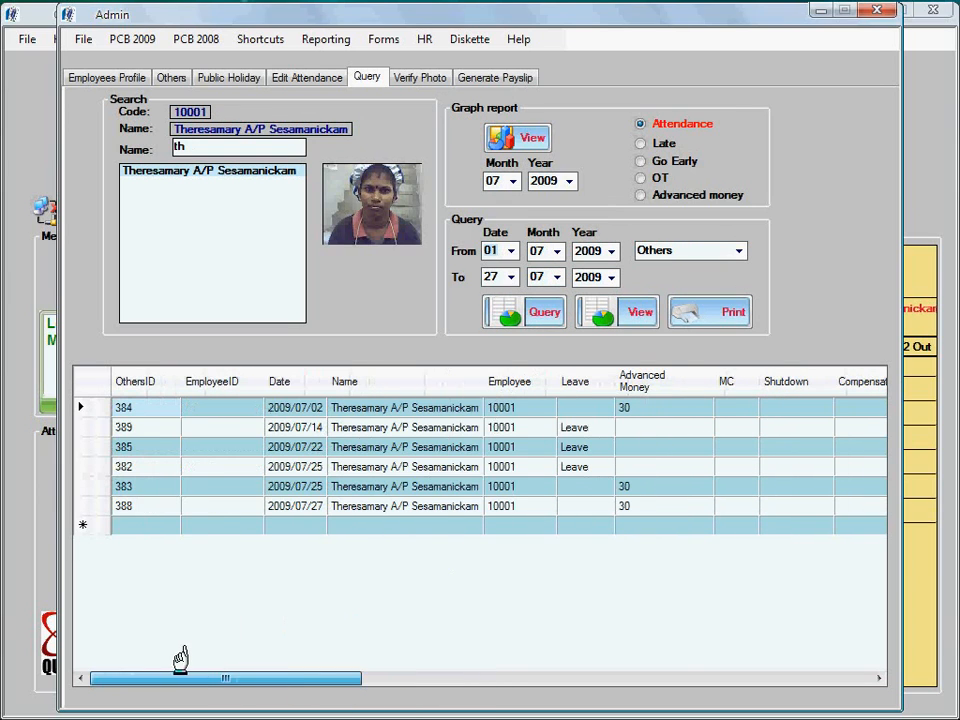
click(512, 181)
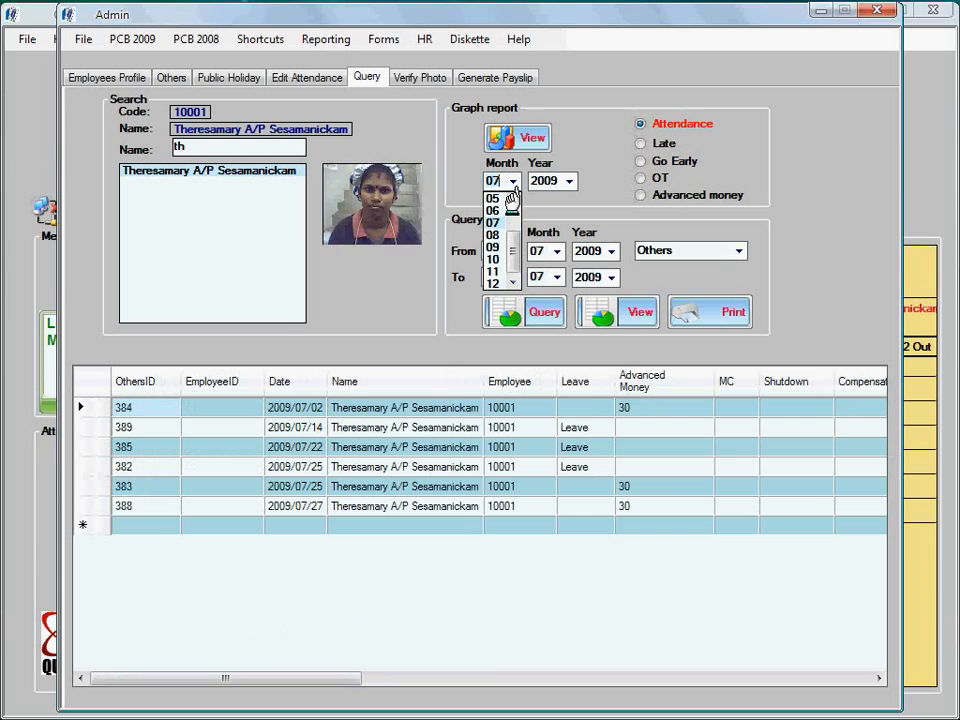
click(492, 196)
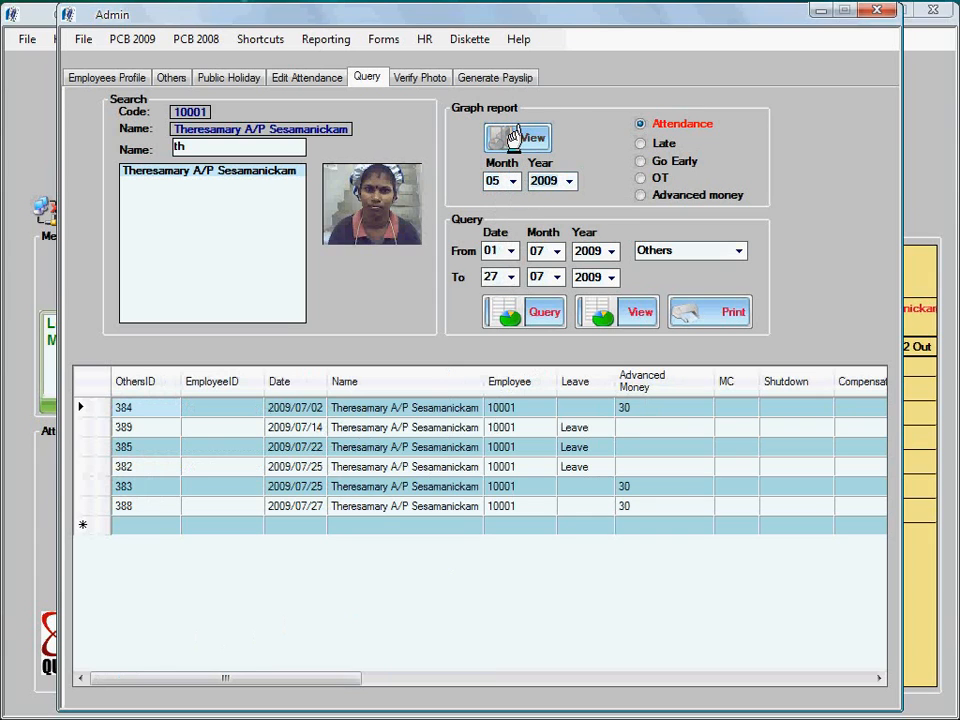
Display Theresamary's attendance graph report: 22 of 26 days attended, 85% attendance
click(517, 137)
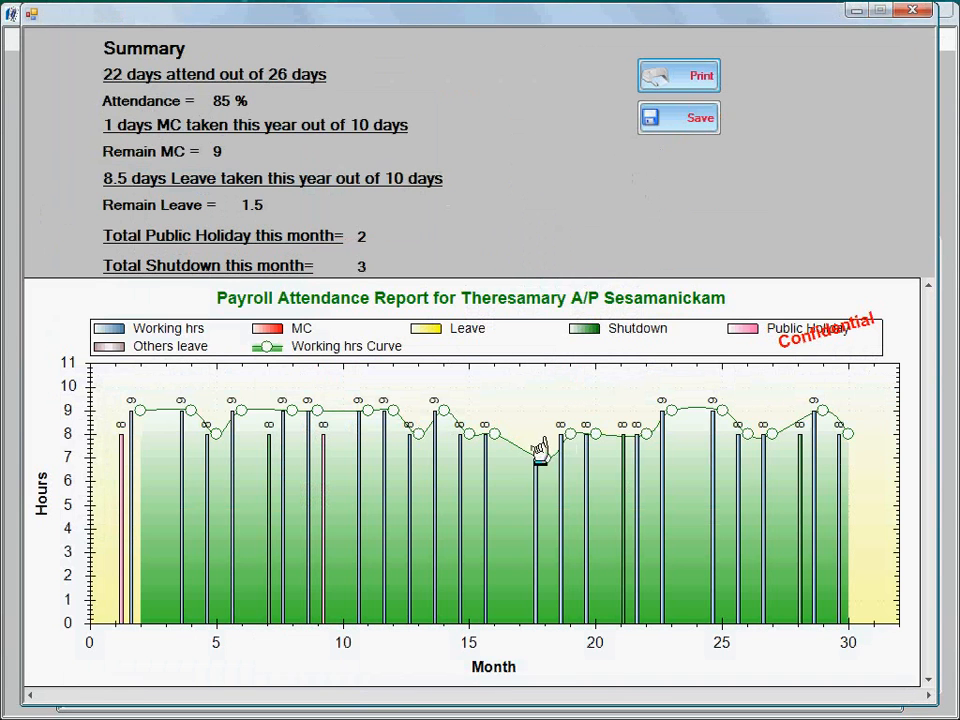
mouse_move(235, 408)
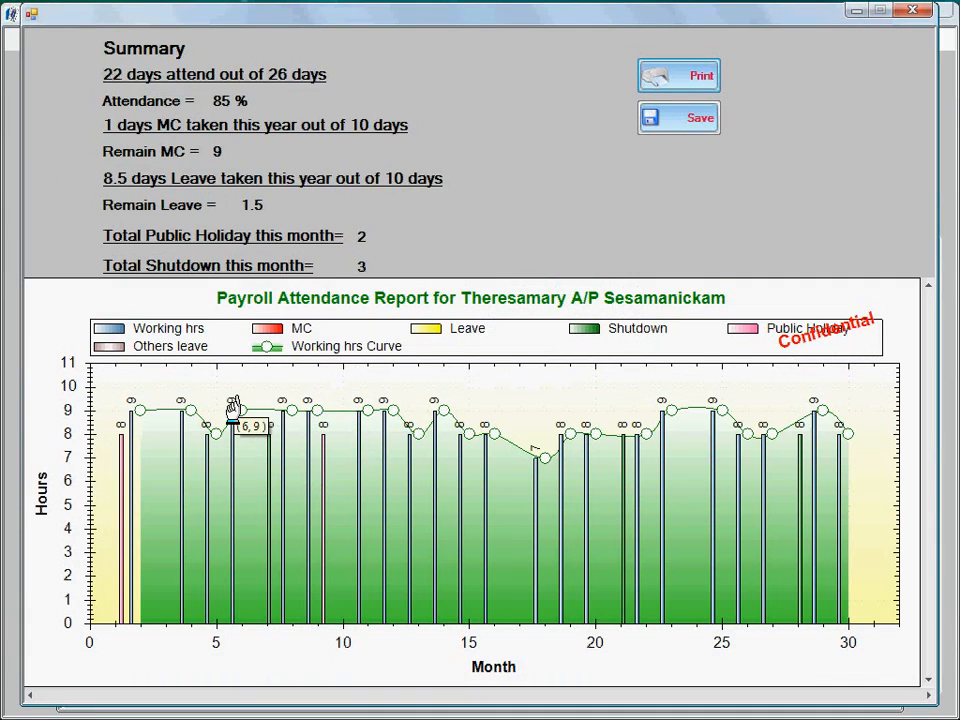
mouse_move(322, 435)
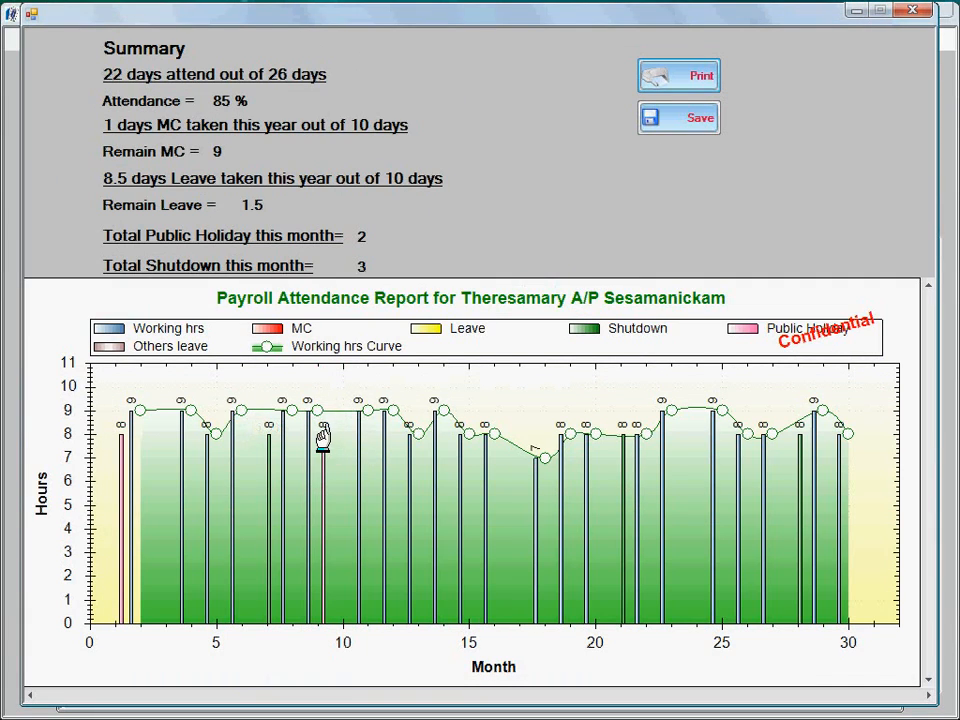
mouse_move(310, 360)
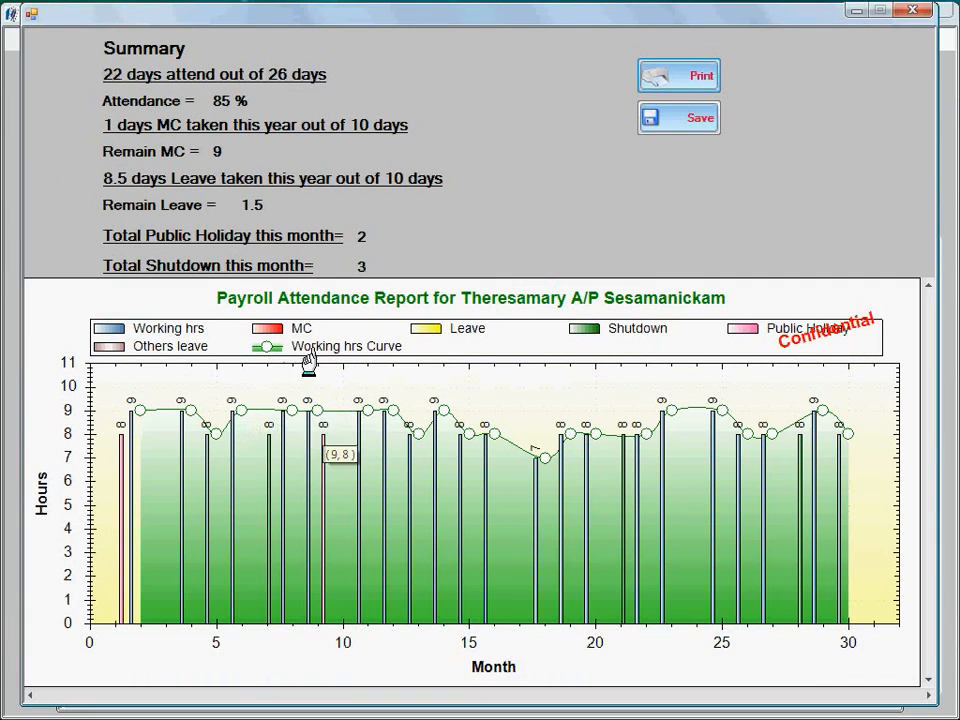
mouse_move(308, 120)
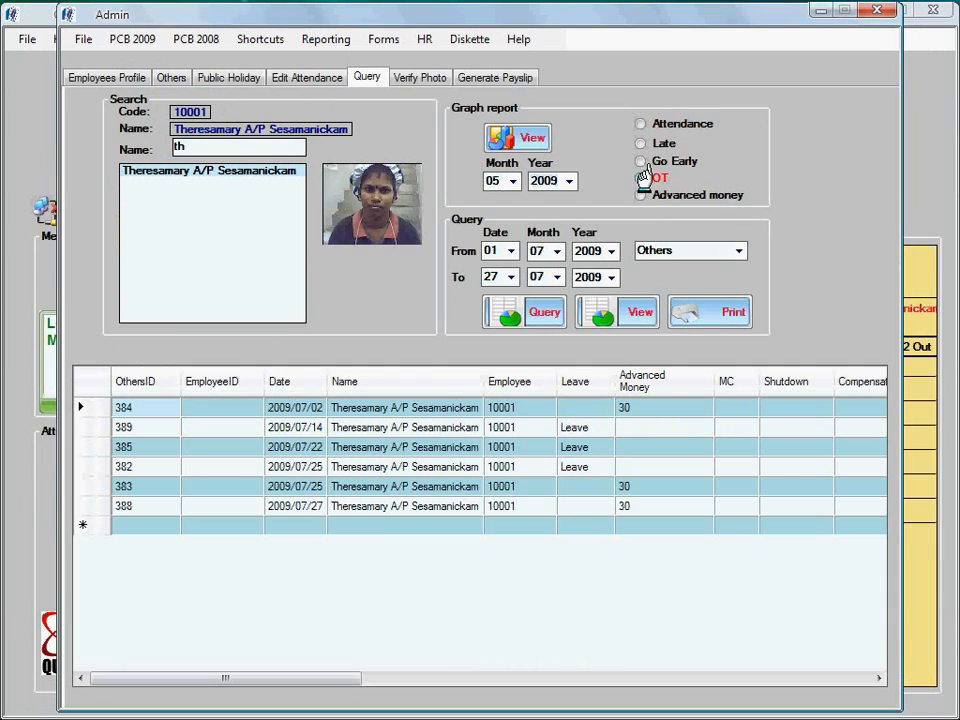
View the overtime graph report (1.48 hours), then the advanced money graph ($350)
click(517, 138)
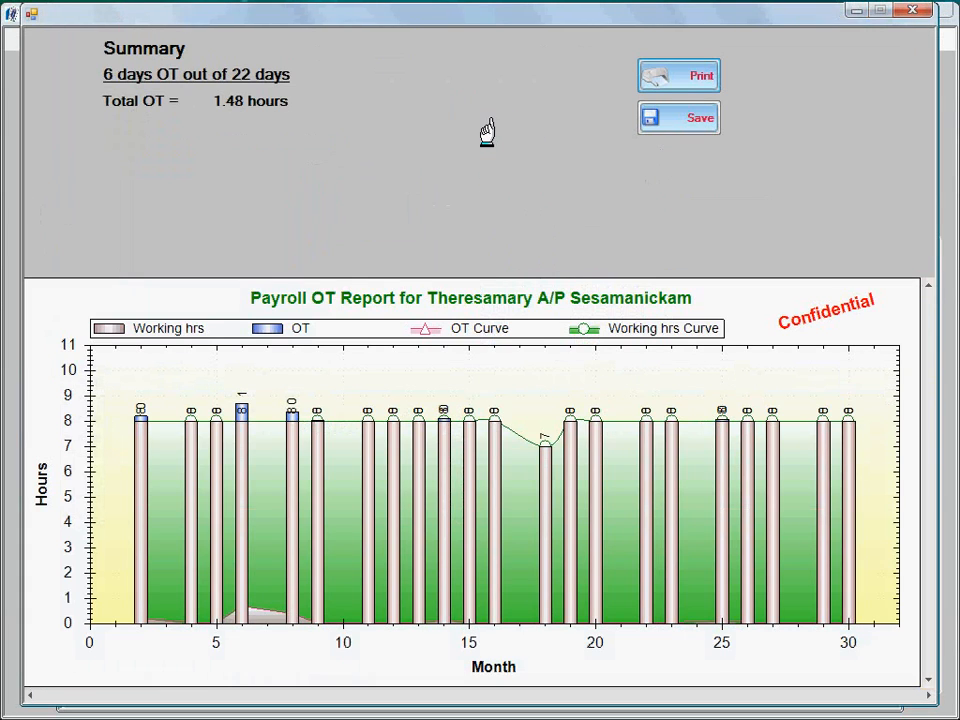
mouse_move(242, 418)
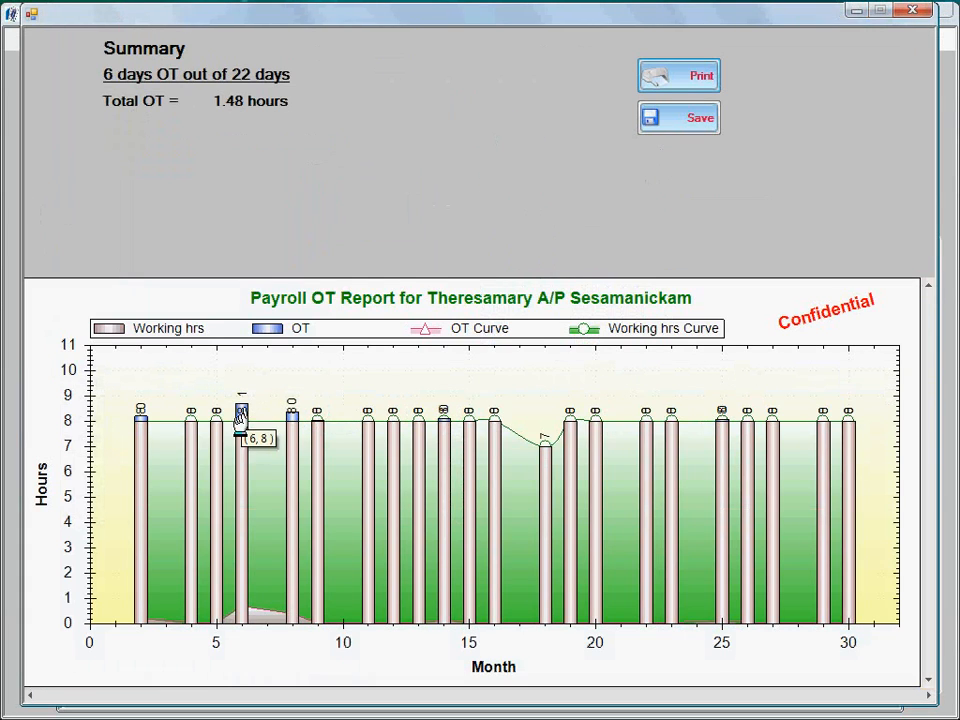
mouse_move(175, 25)
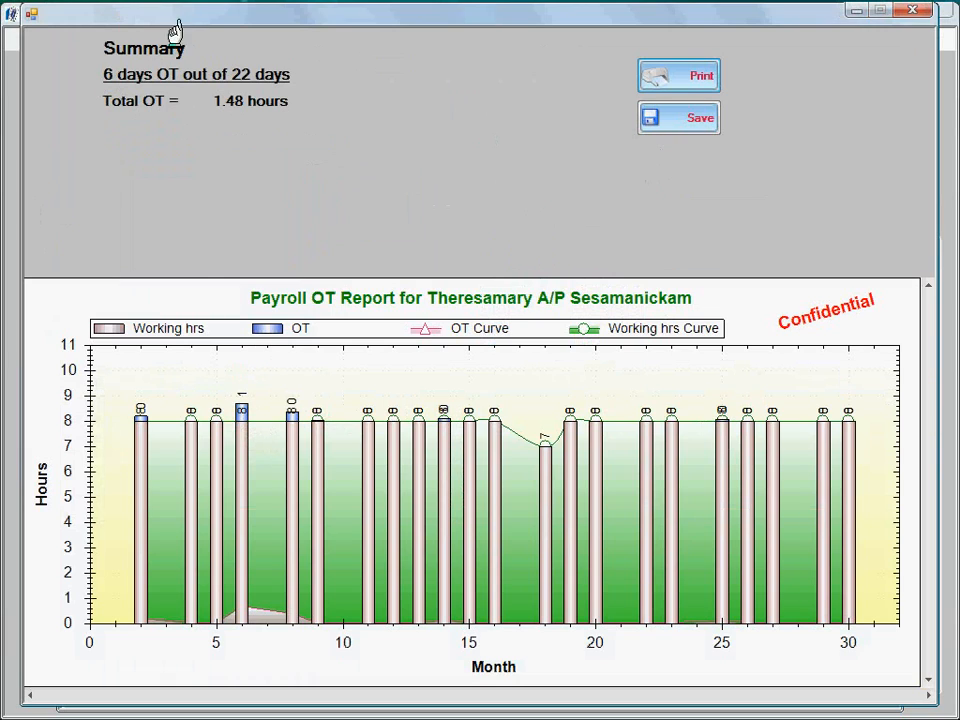
mouse_move(238, 100)
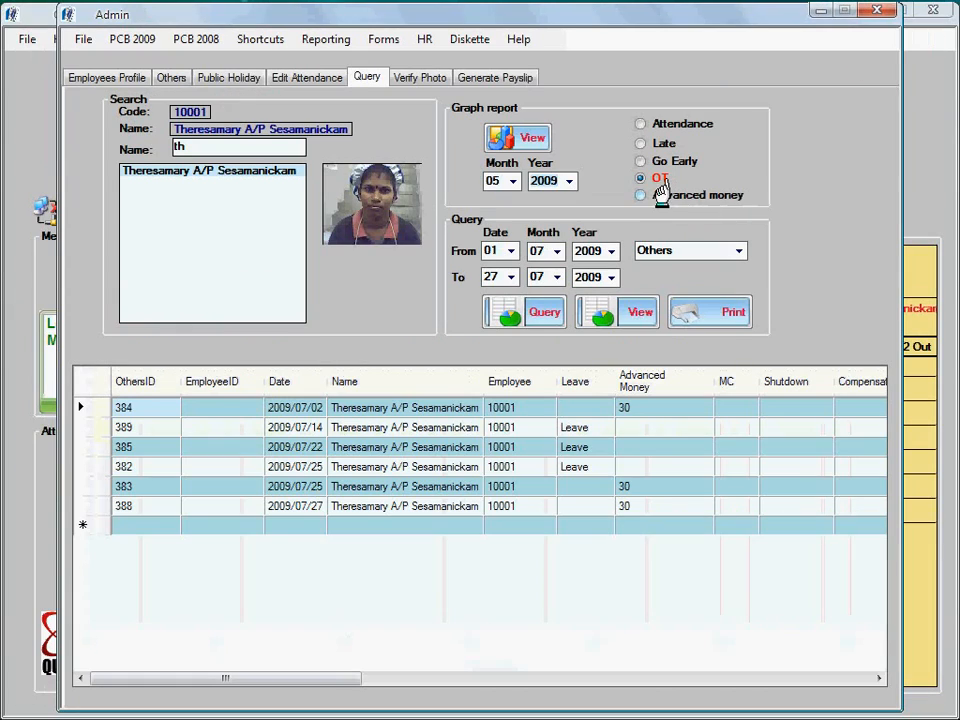
click(640, 312)
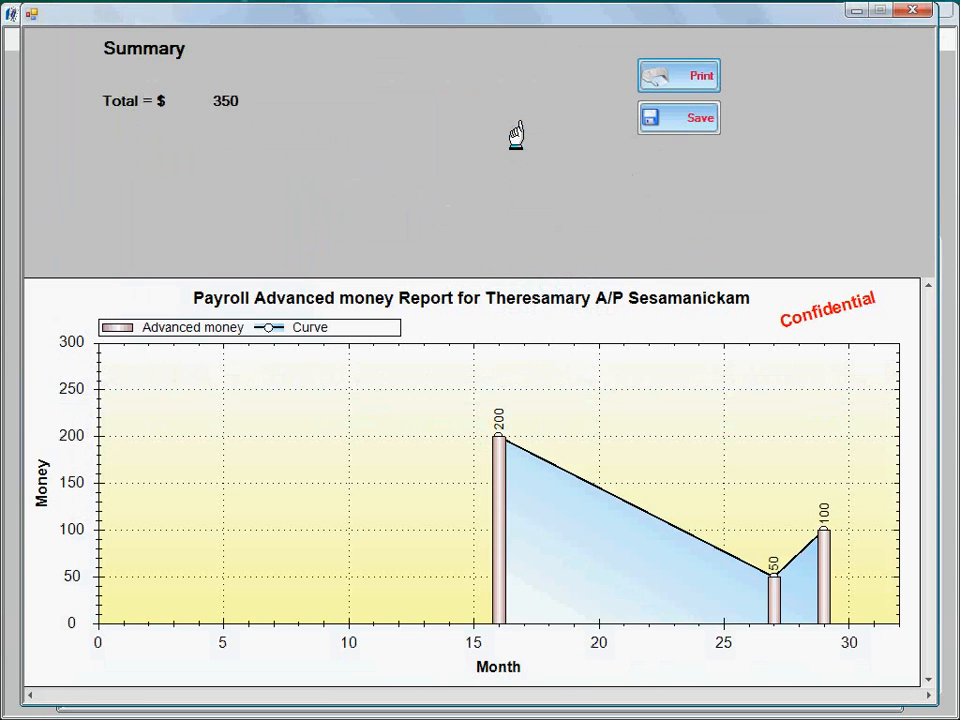
mouse_move(519, 207)
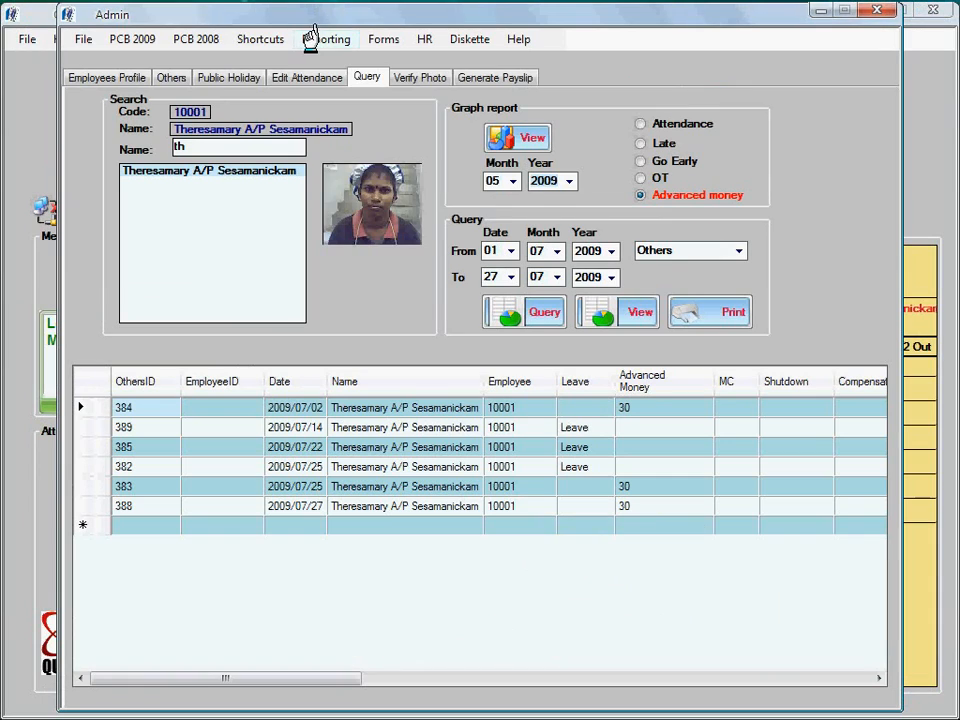
Preview the absence and late proof report for 27/05/2009, showing Sumathi late
click(326, 39)
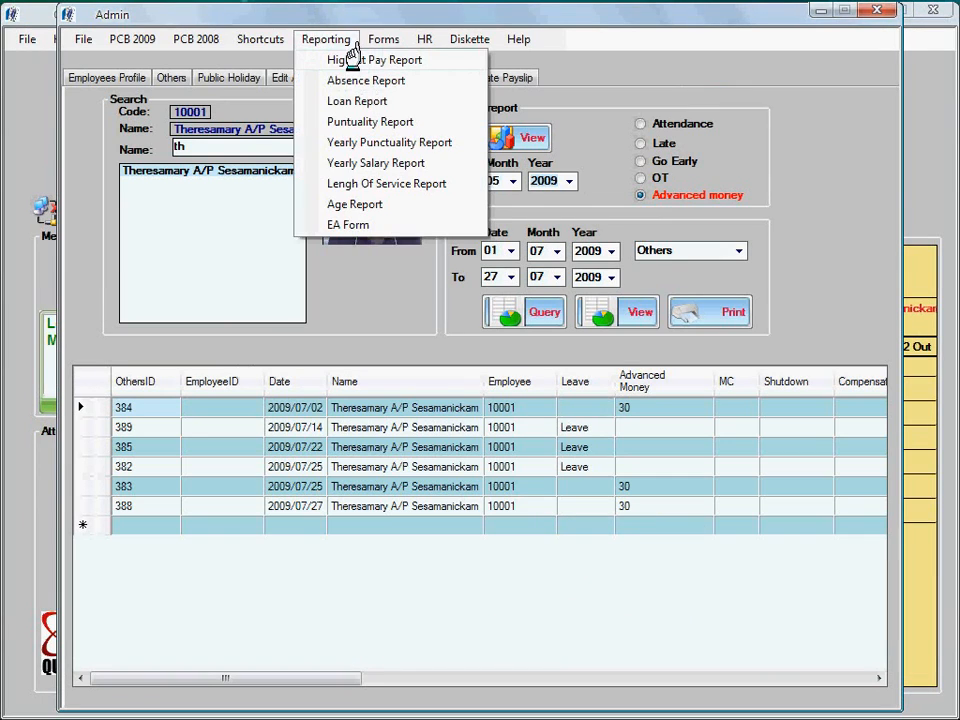
mouse_move(345, 101)
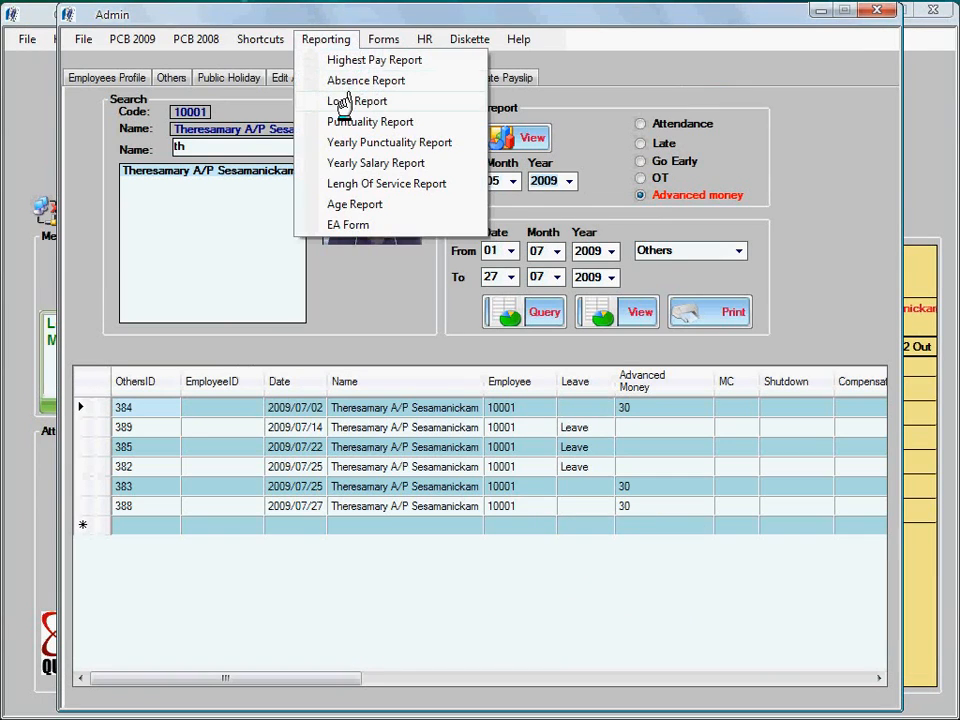
mouse_move(357, 188)
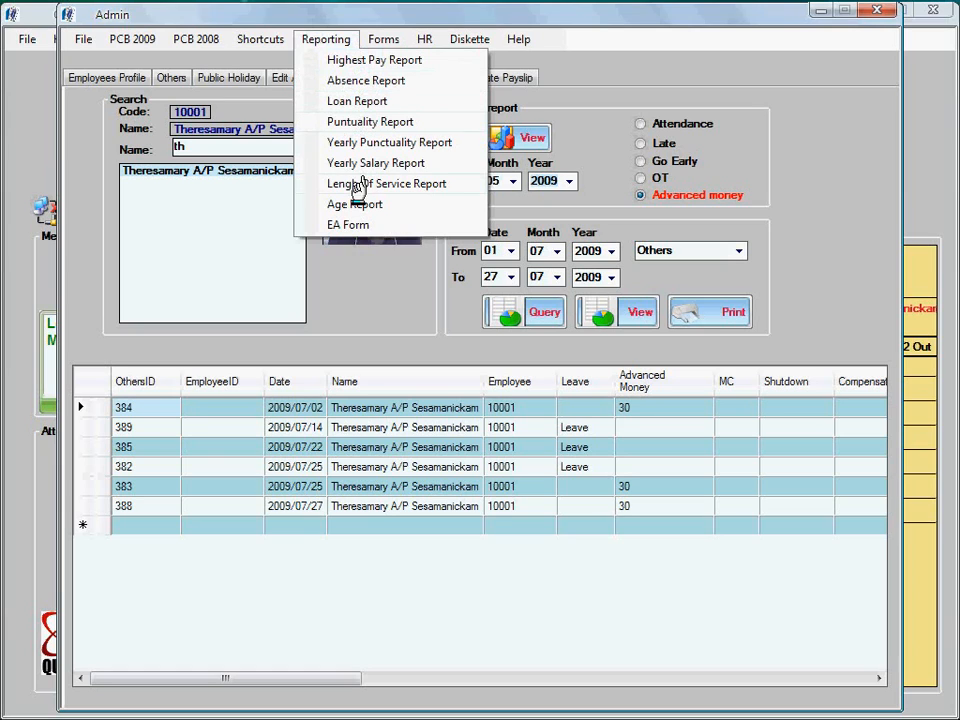
mouse_move(373, 121)
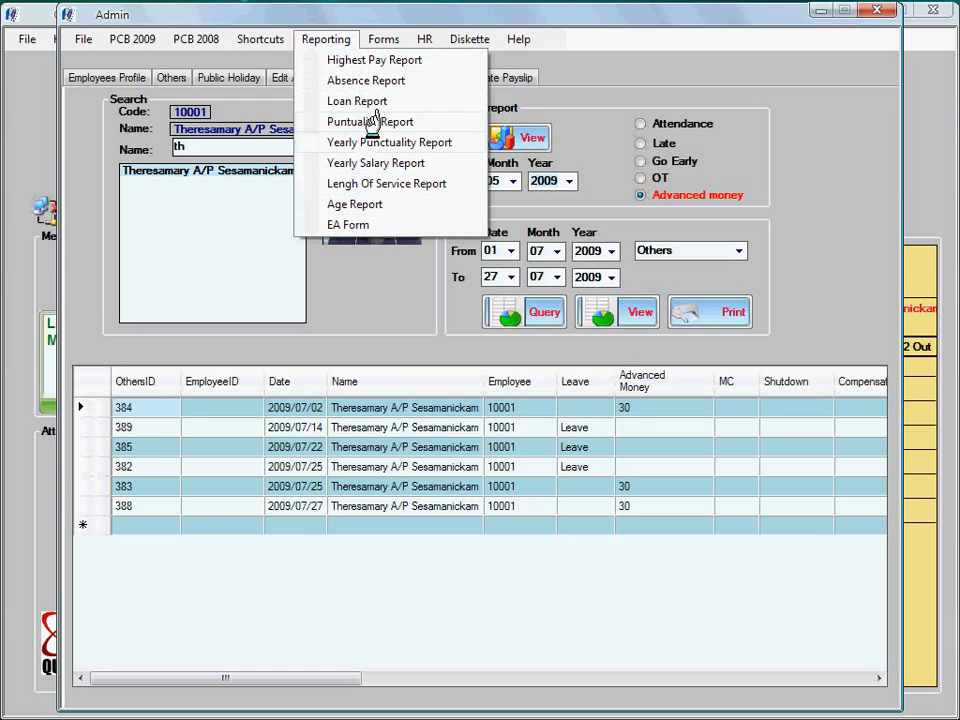
mouse_move(378, 80)
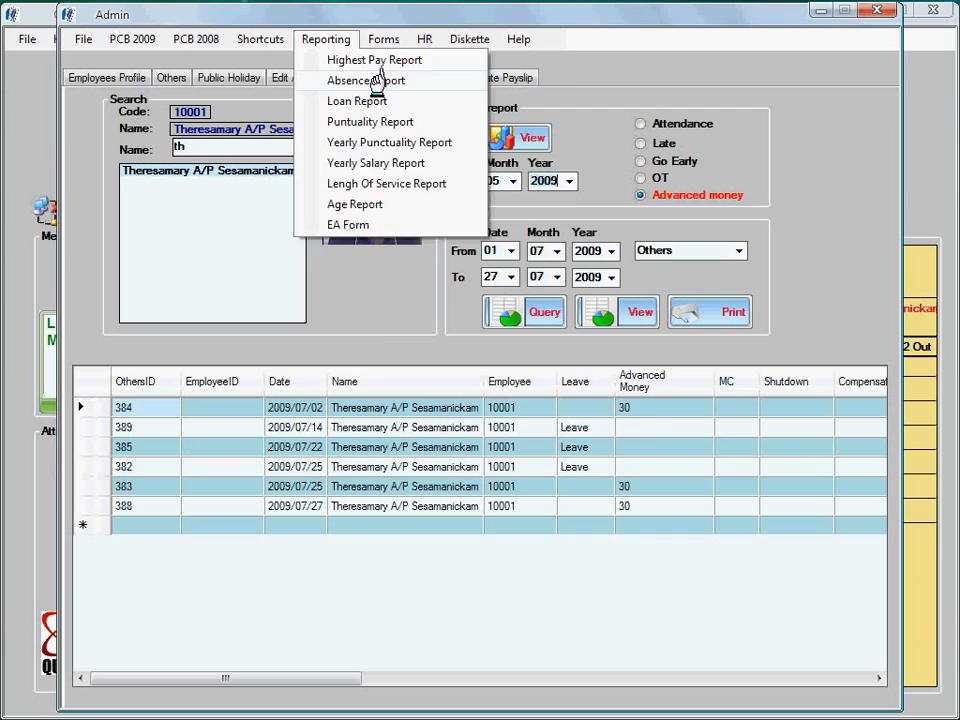
click(365, 80)
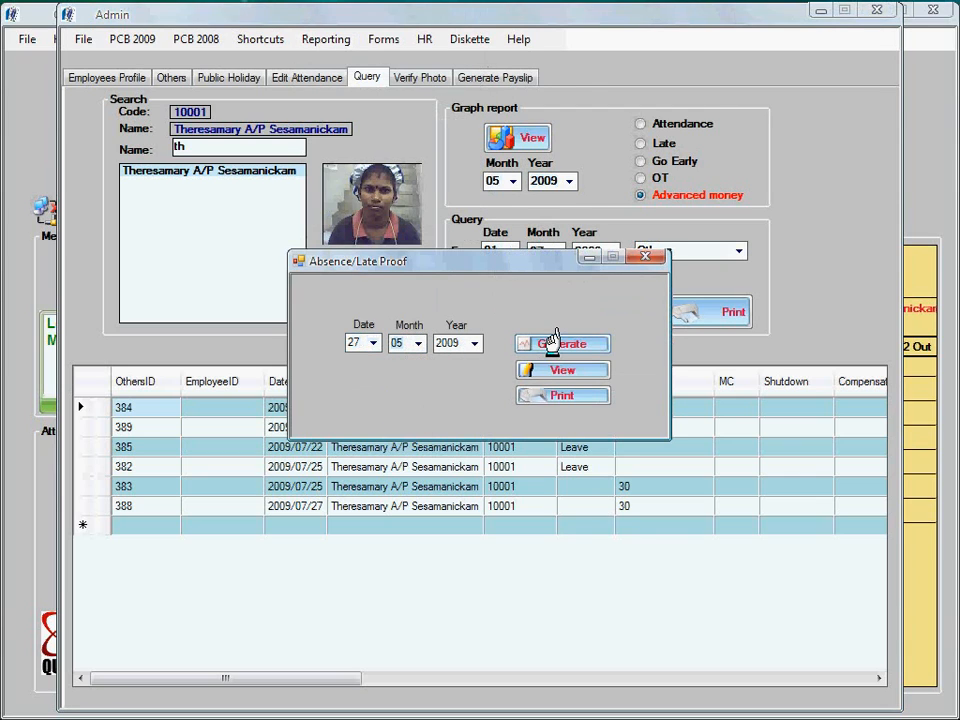
click(562, 343)
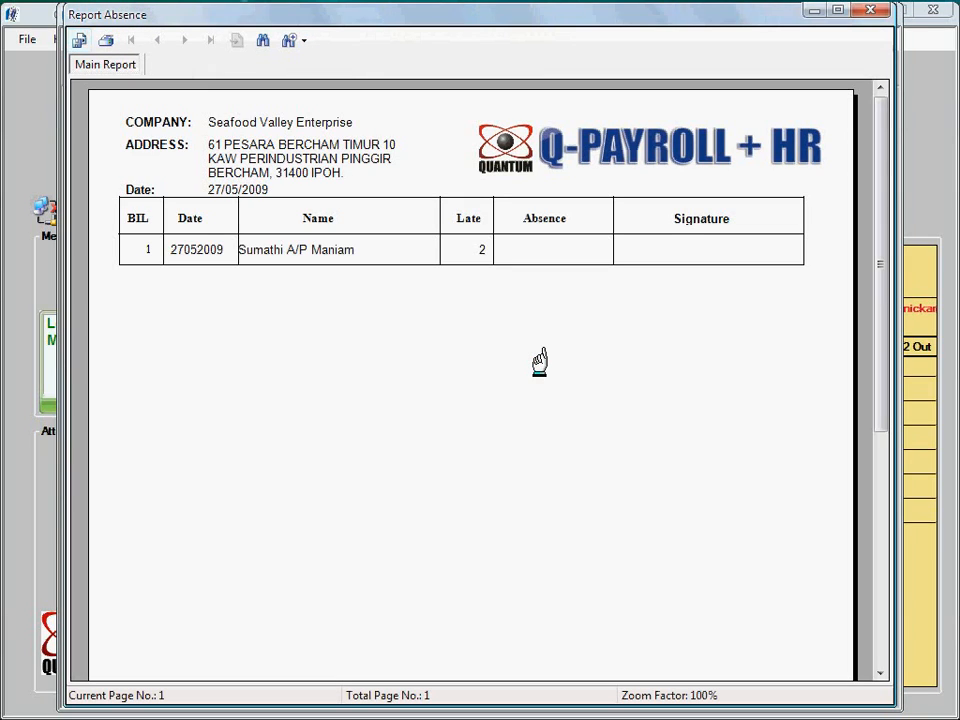
mouse_move(475, 287)
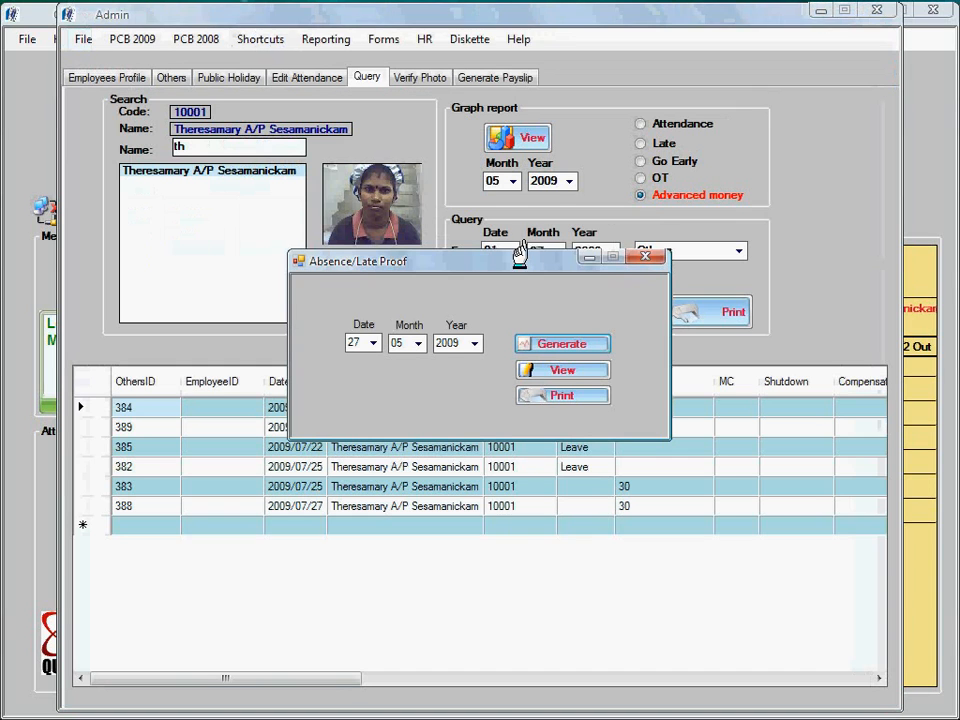
Preview the 24/05/2009 absence report listing eight absentees, then close the preview and dialog
click(375, 343)
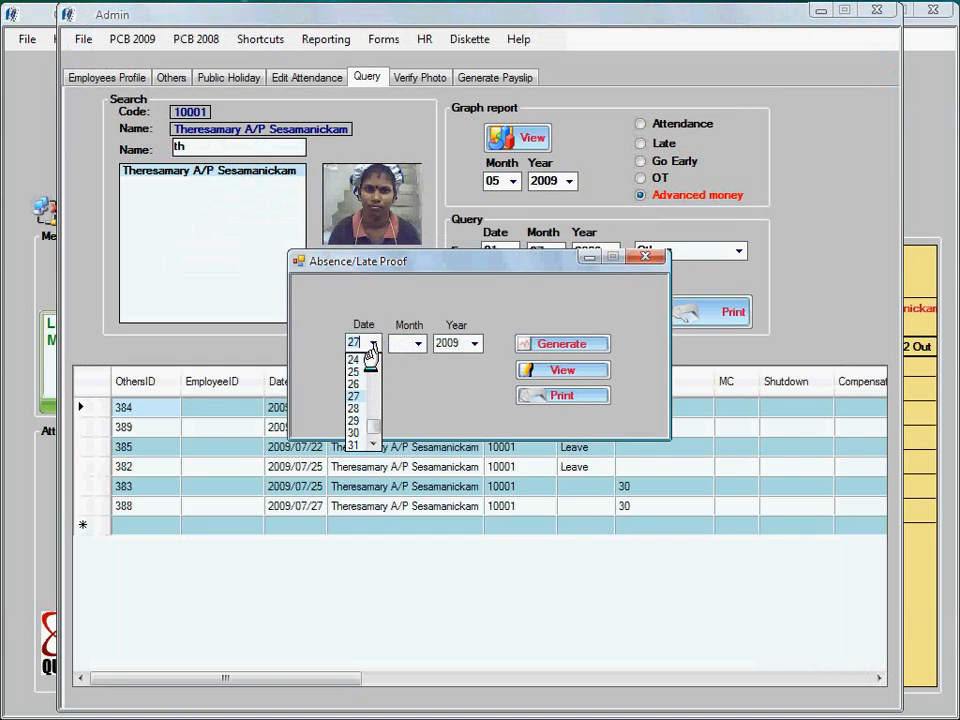
click(353, 364)
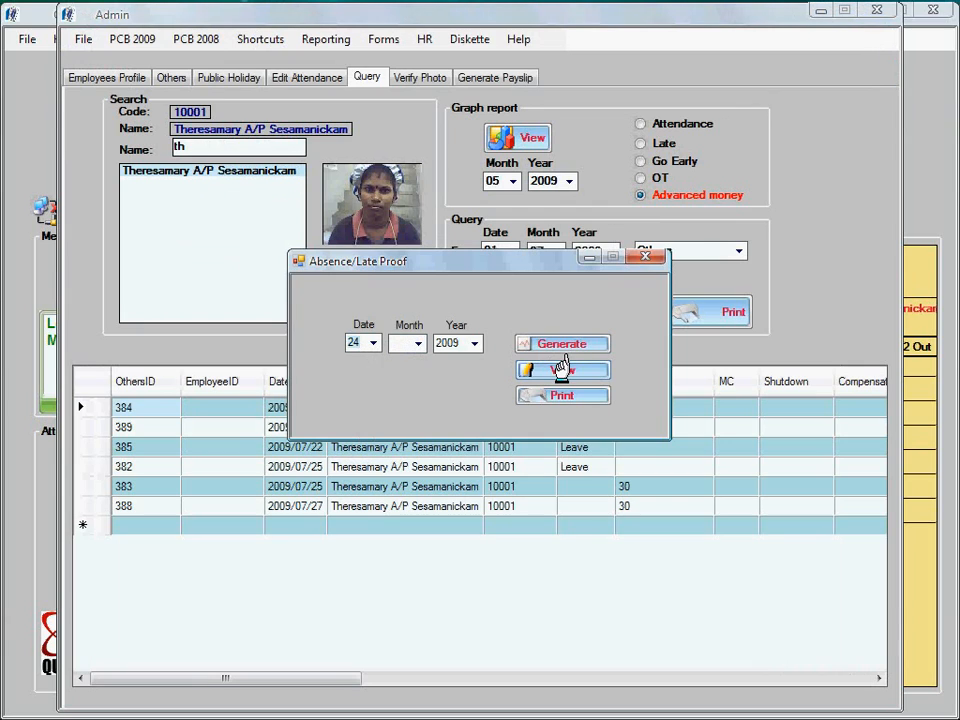
click(561, 370)
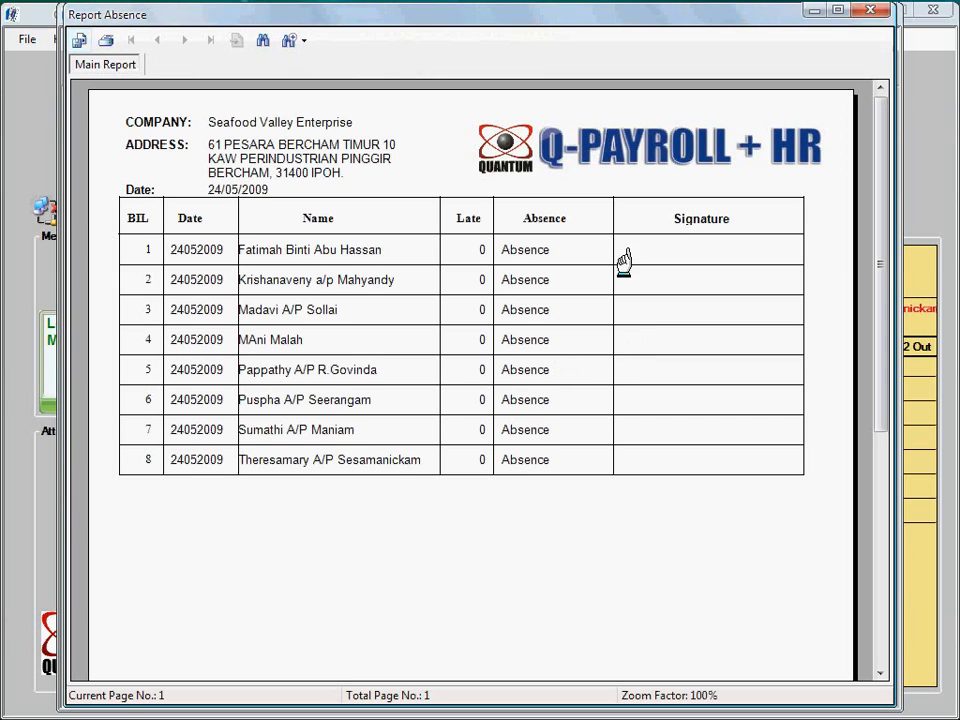
mouse_move(538, 350)
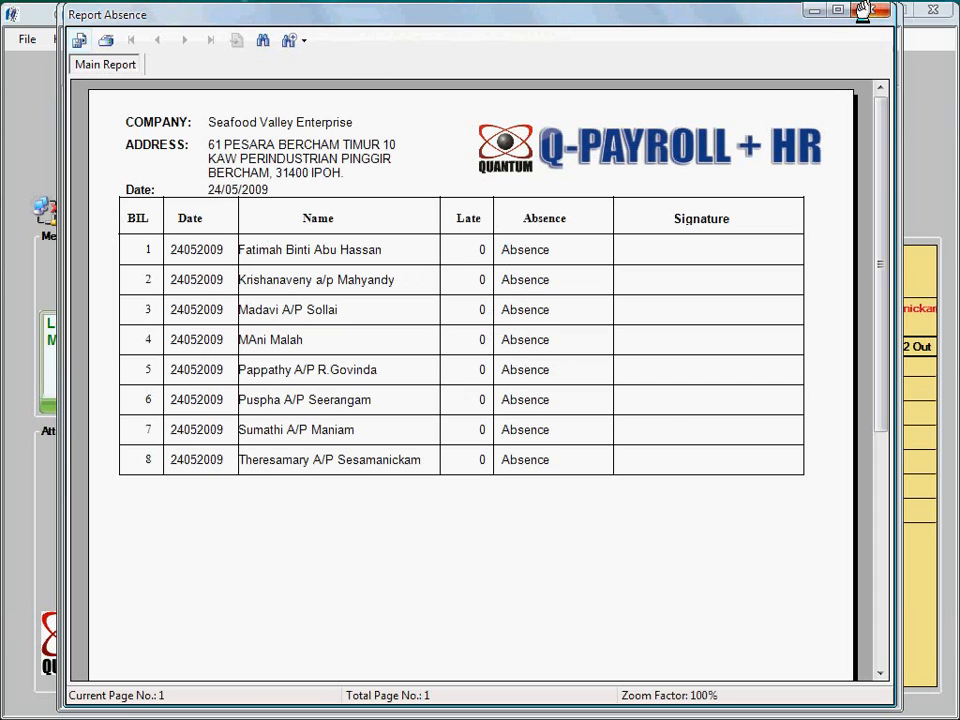
click(877, 10)
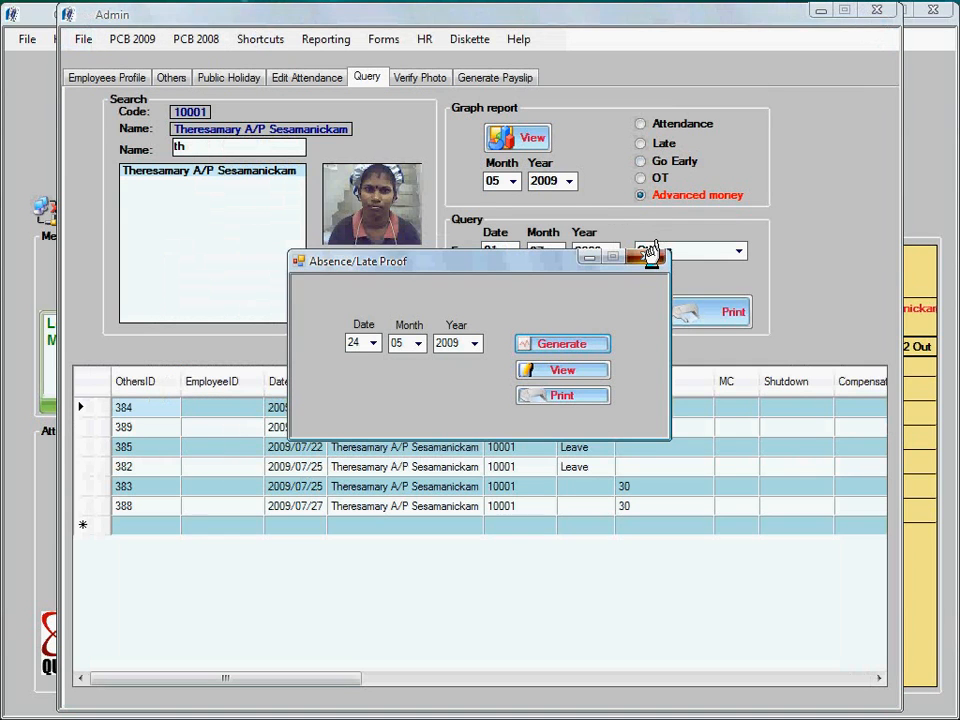
click(651, 257)
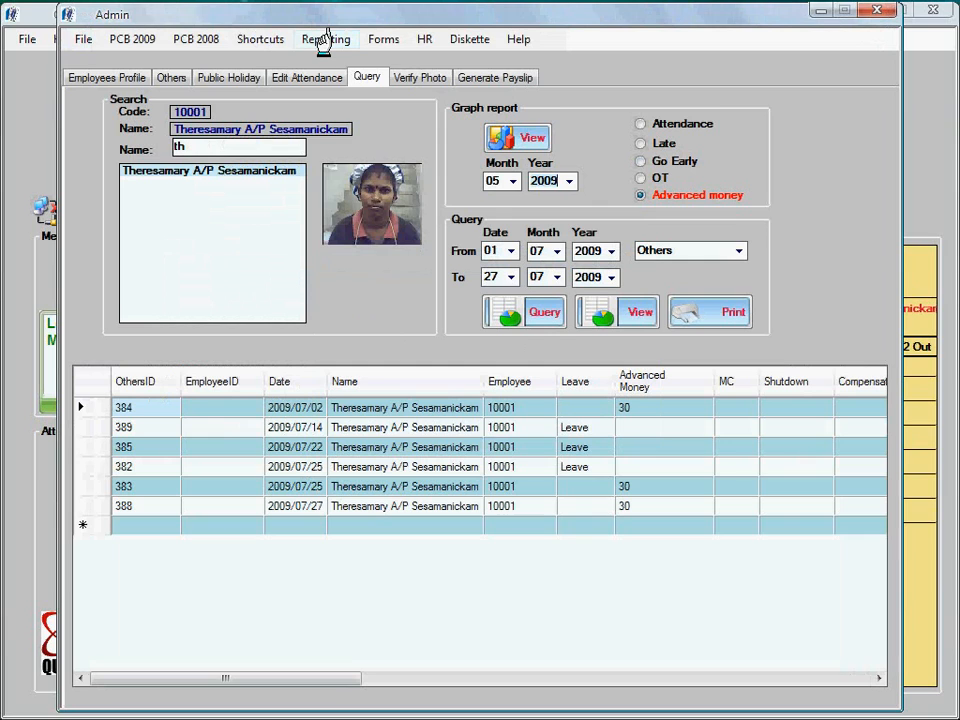
click(325, 39)
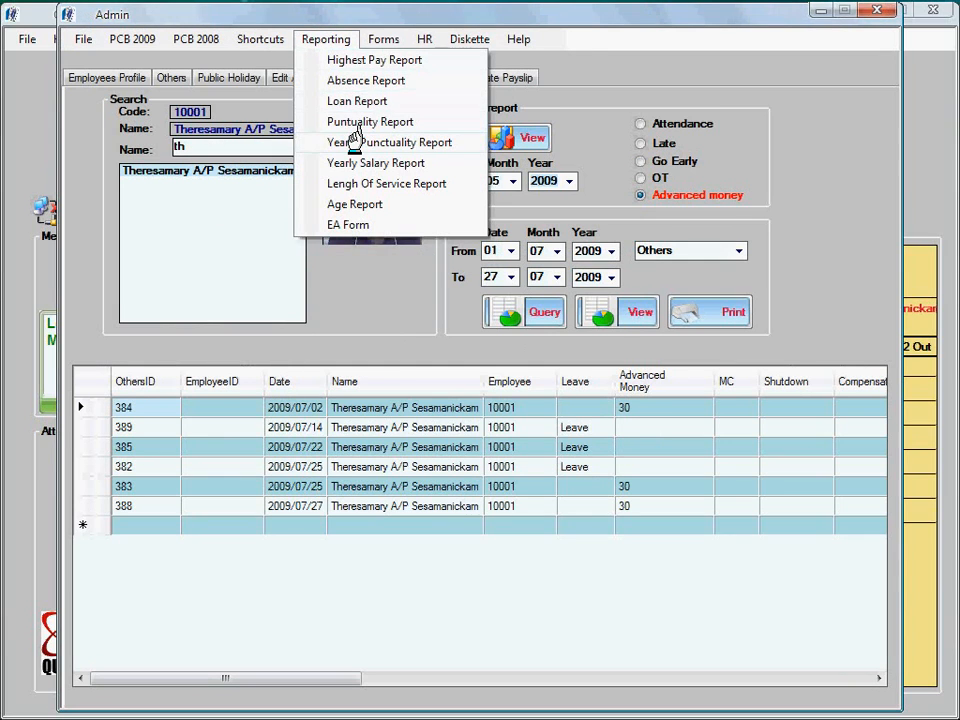
click(390, 142)
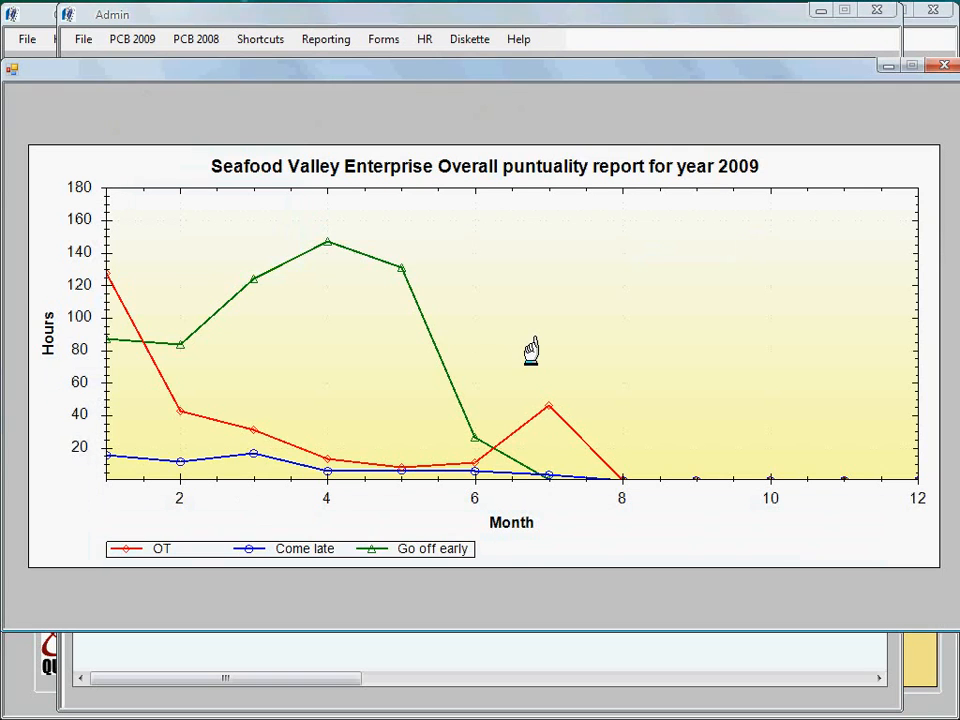
mouse_move(115, 275)
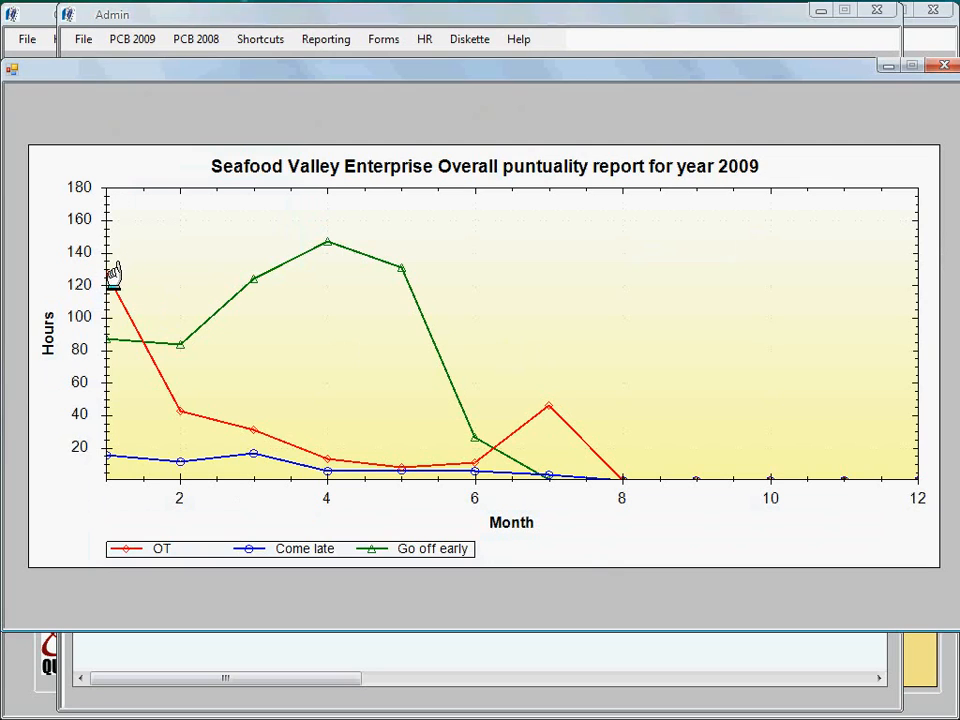
mouse_move(291, 443)
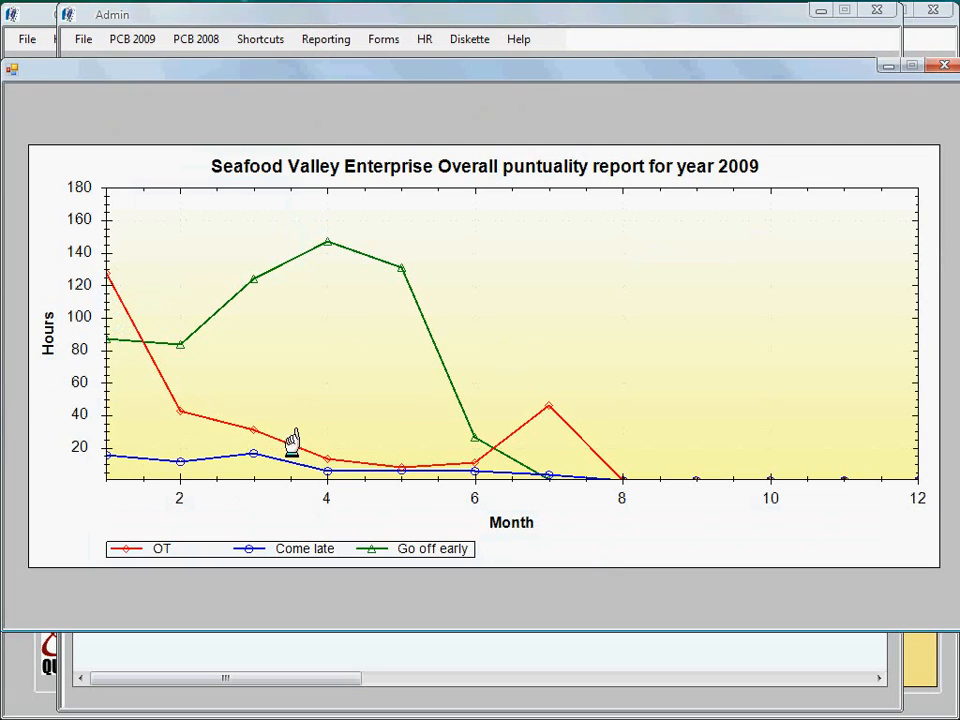
mouse_move(530, 415)
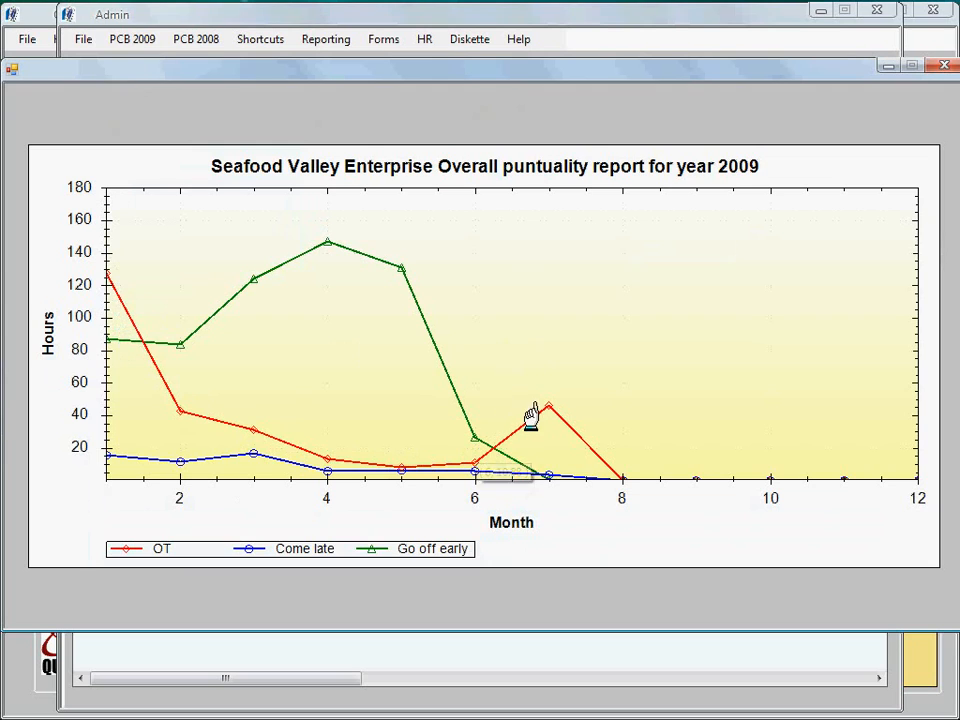
mouse_move(950, 60)
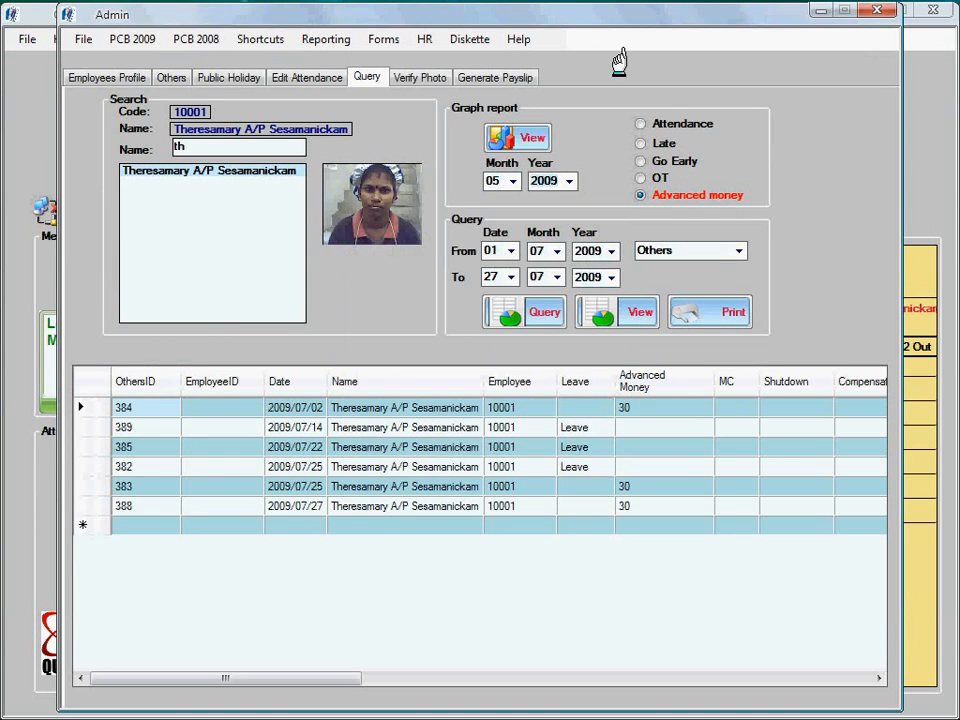
click(383, 39)
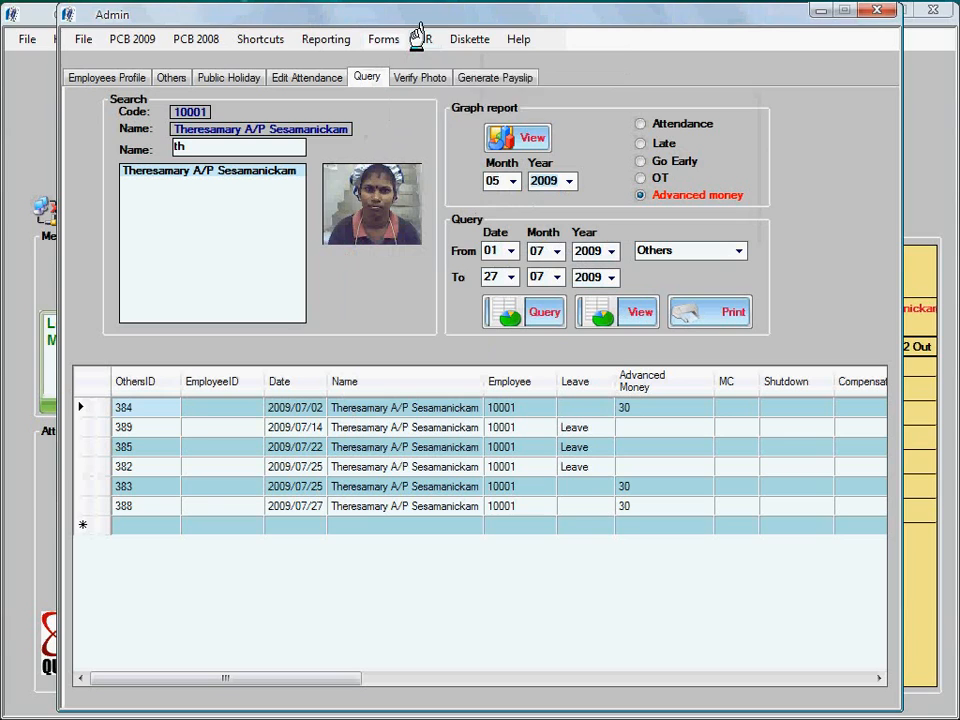
click(424, 38)
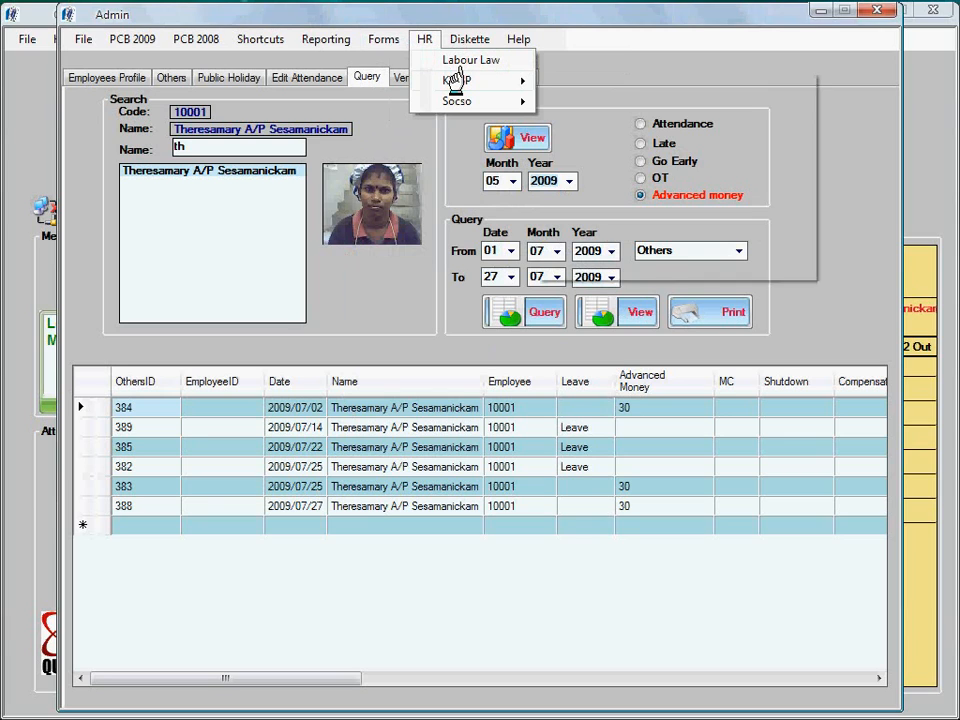
click(458, 101)
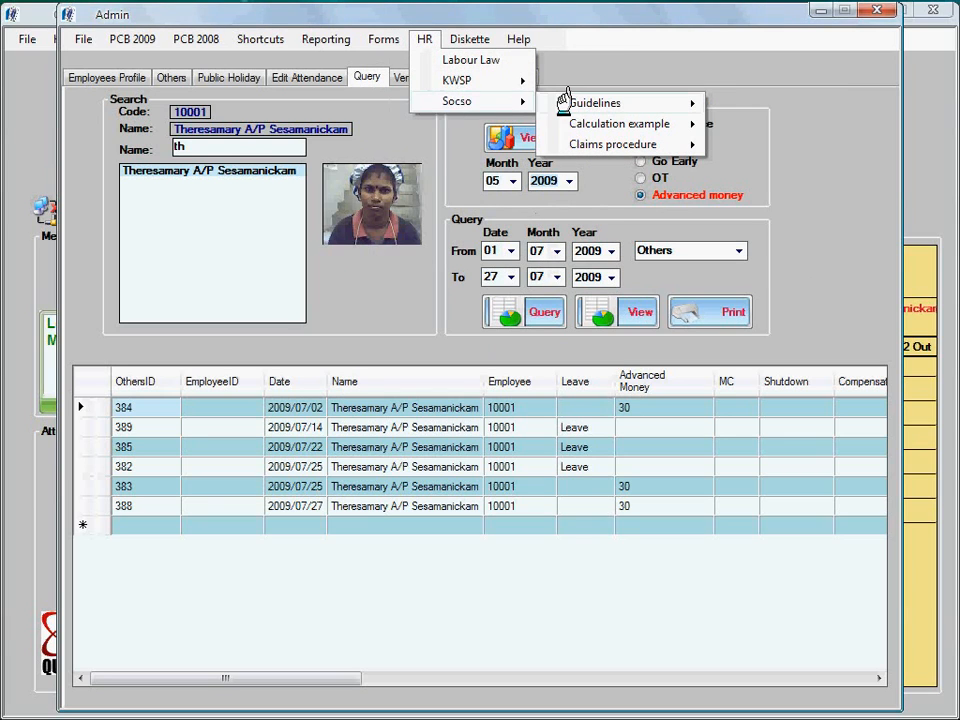
click(612, 144)
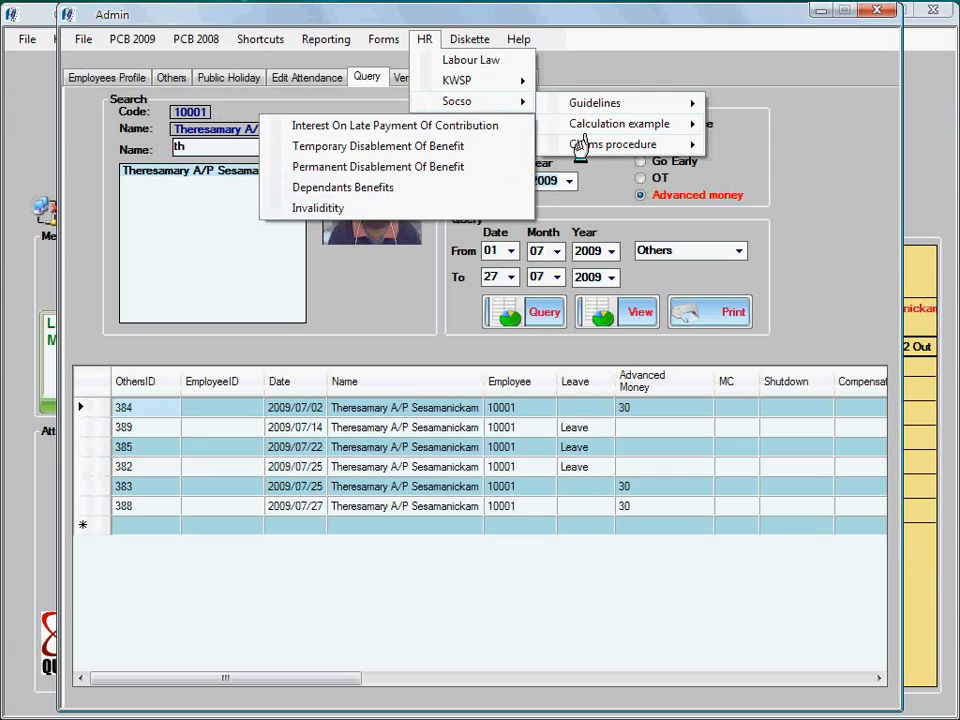
click(469, 38)
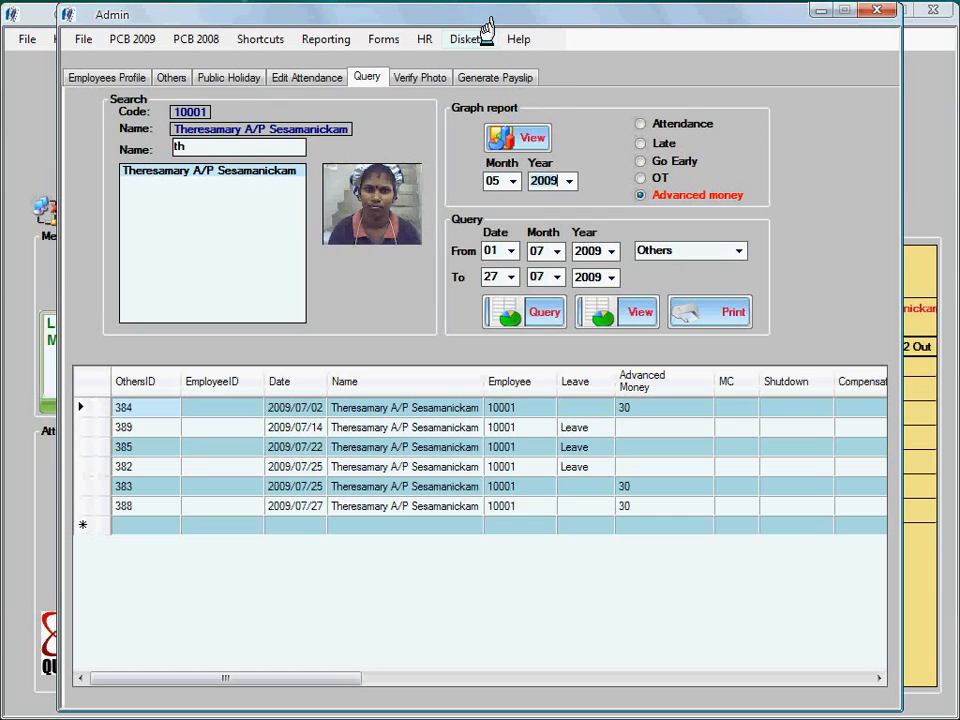
click(131, 38)
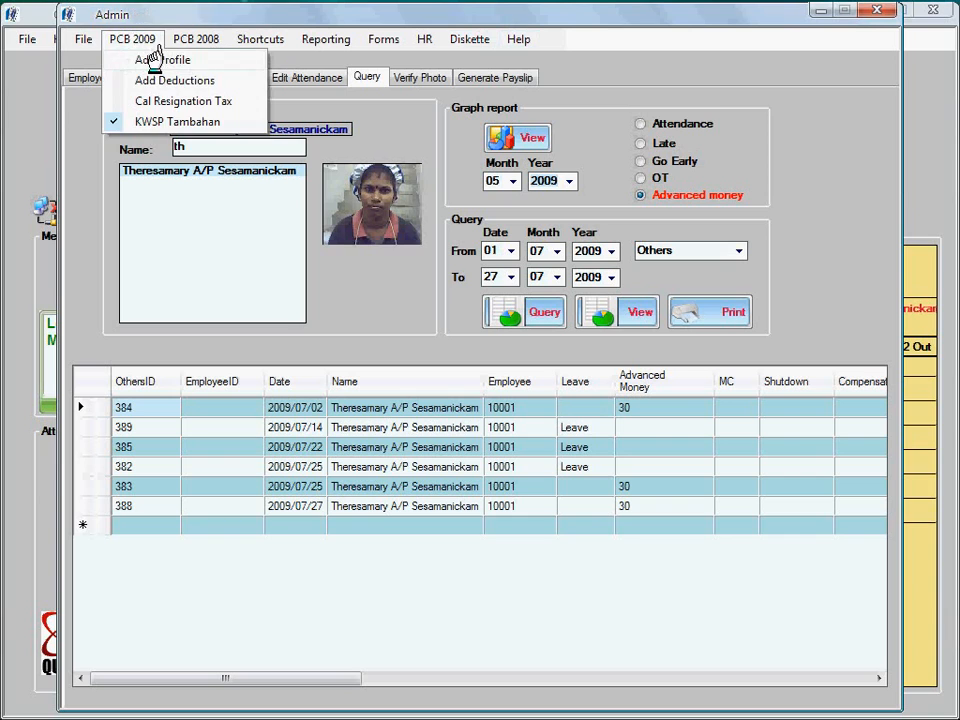
click(175, 80)
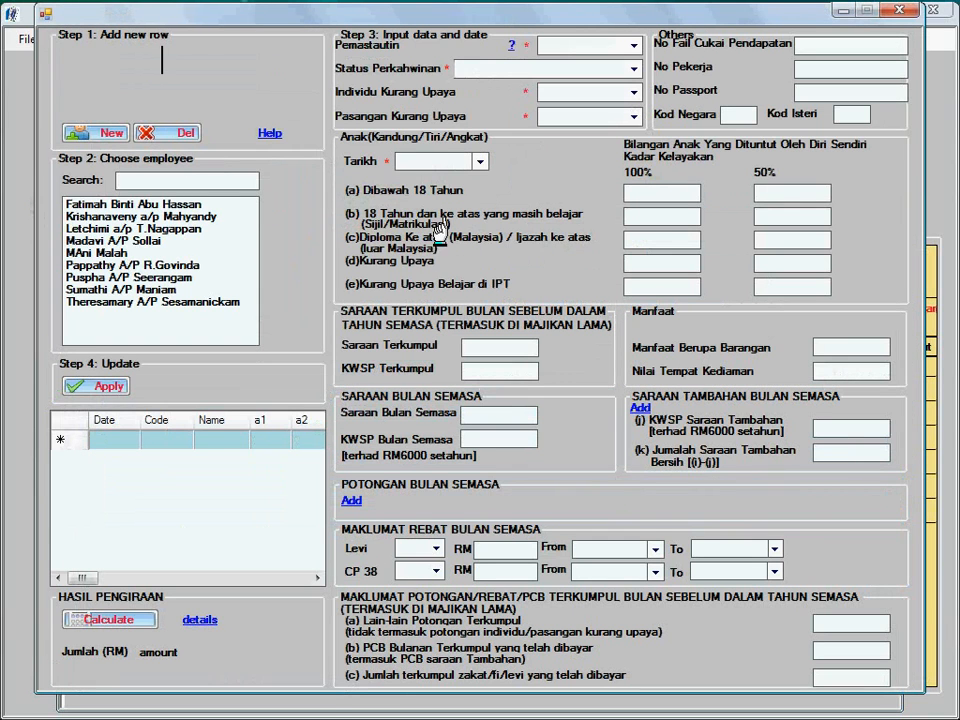
click(154, 302)
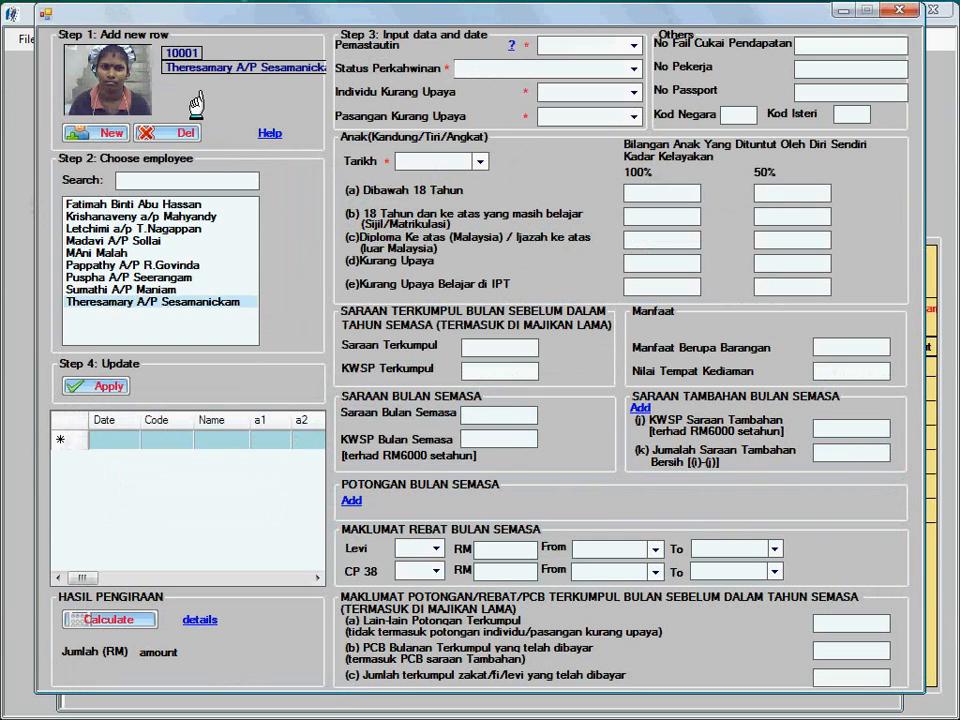
mouse_move(351, 500)
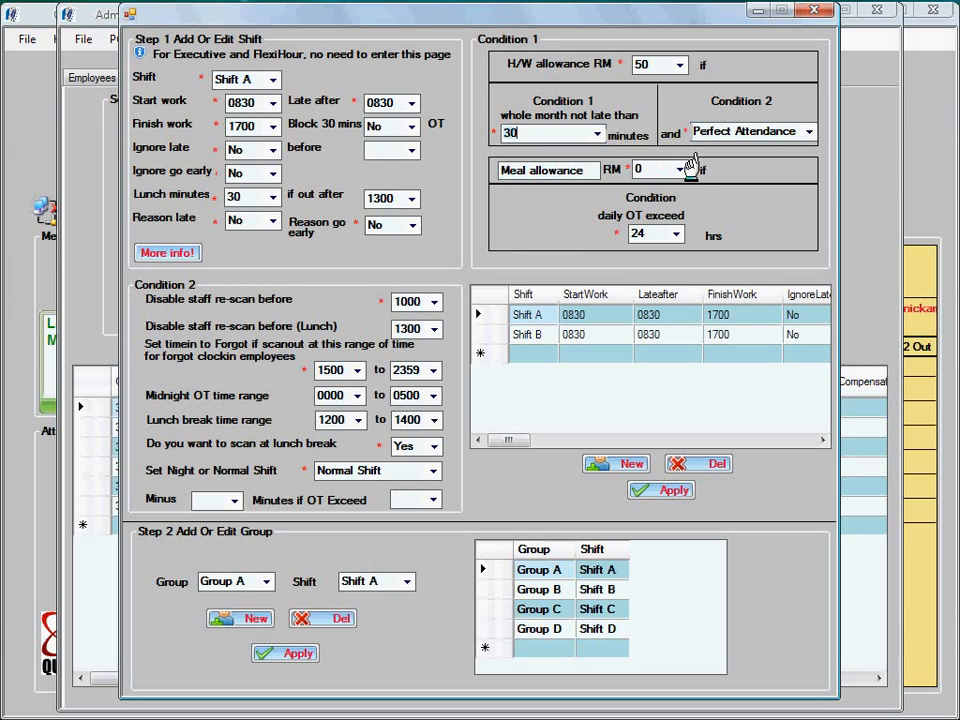
Give Shift A a RM 20 meal allowance for daily OT over 2 hours, then close the window
click(683, 169)
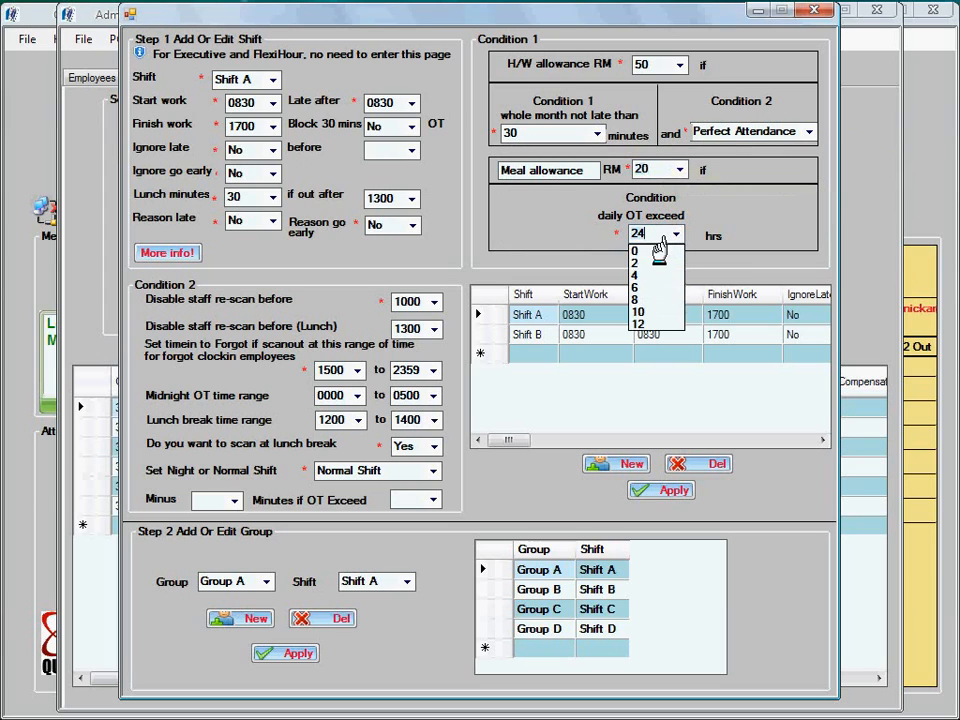
click(635, 251)
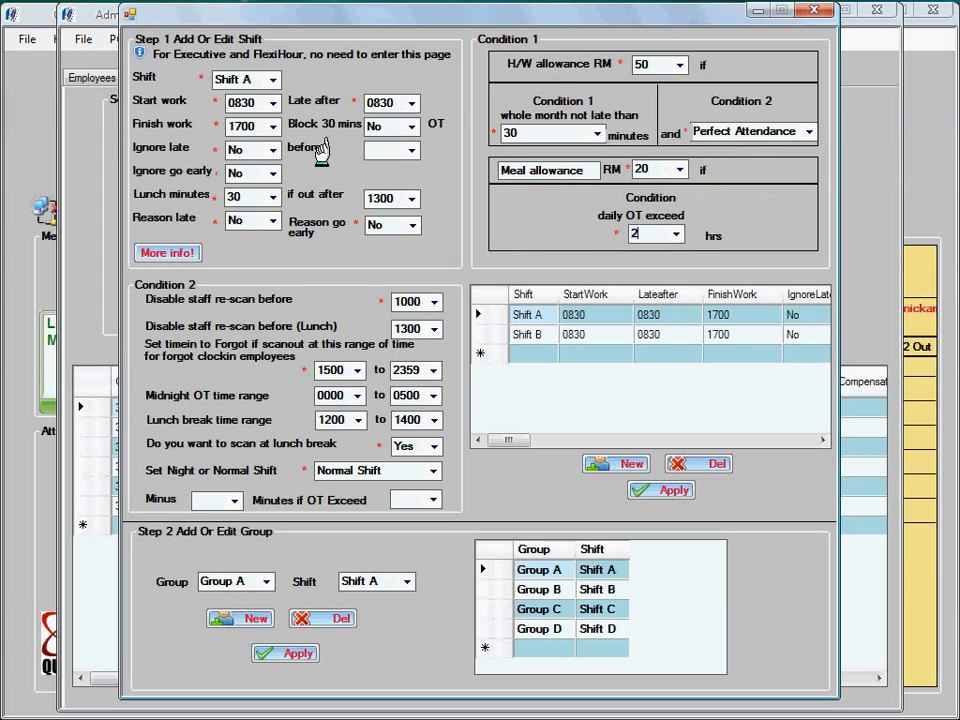
mouse_move(615, 100)
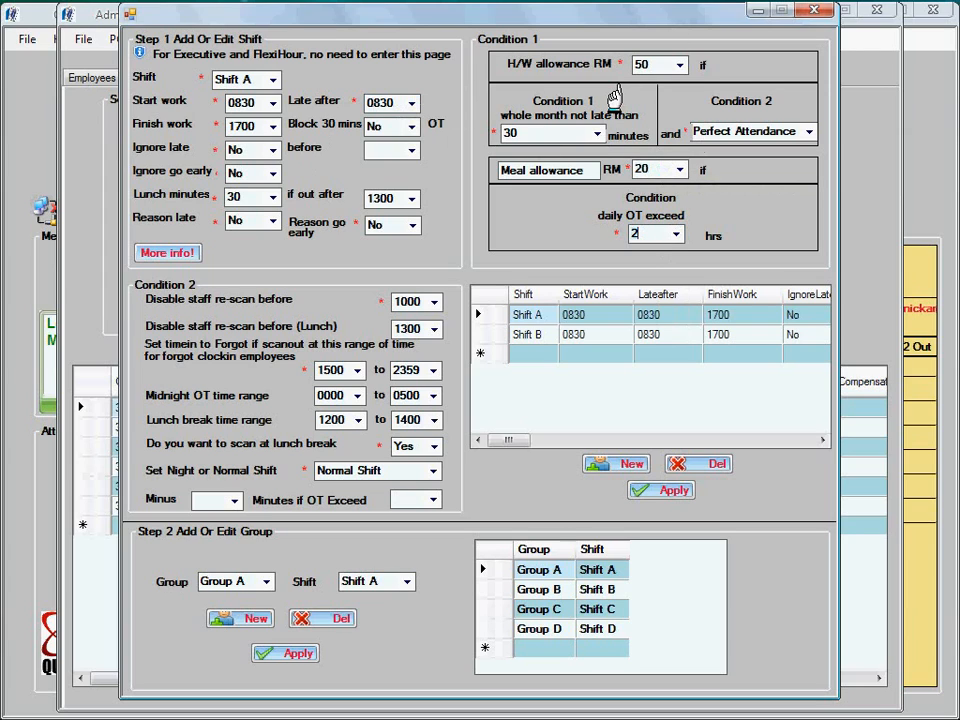
mouse_move(497, 590)
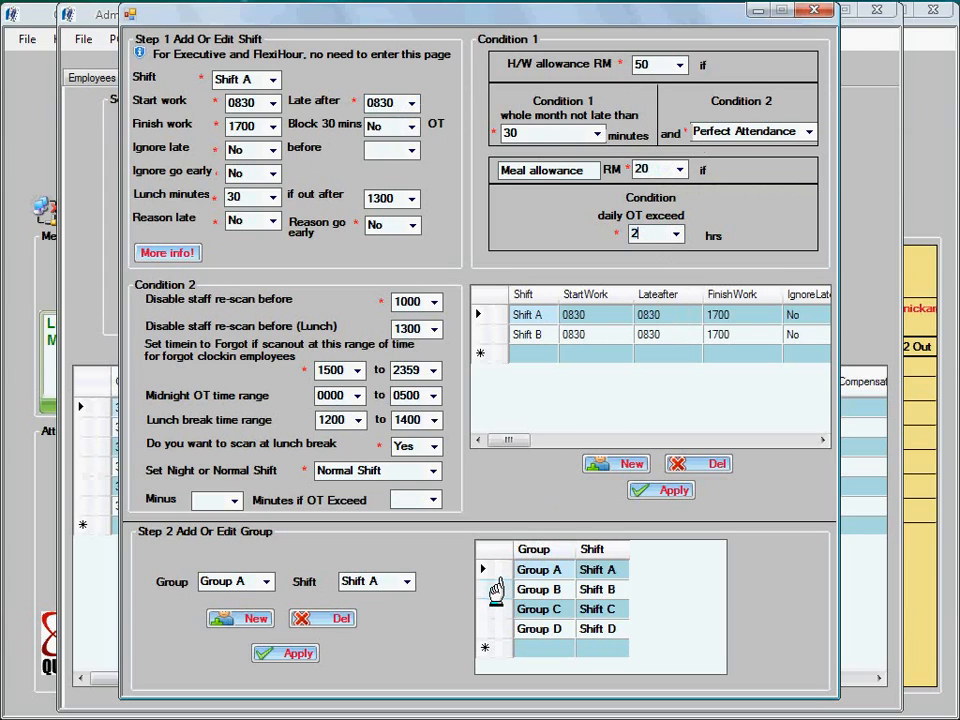
click(540, 589)
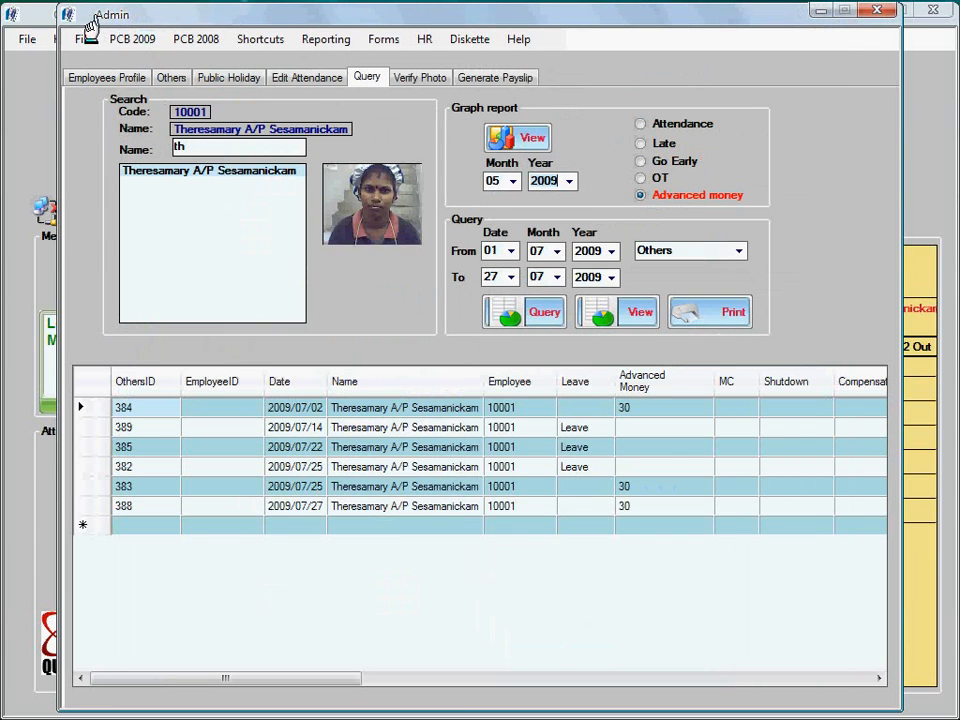
Dismiss the Admin File menu and minimize the Admin window to reveal the main attendance screen
click(83, 38)
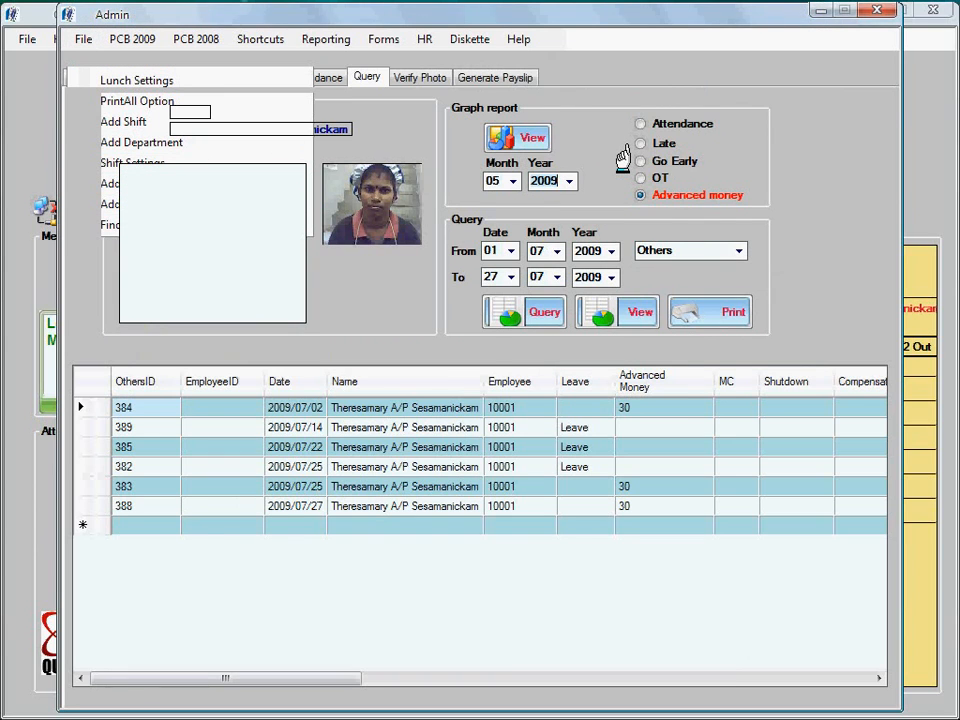
click(133, 162)
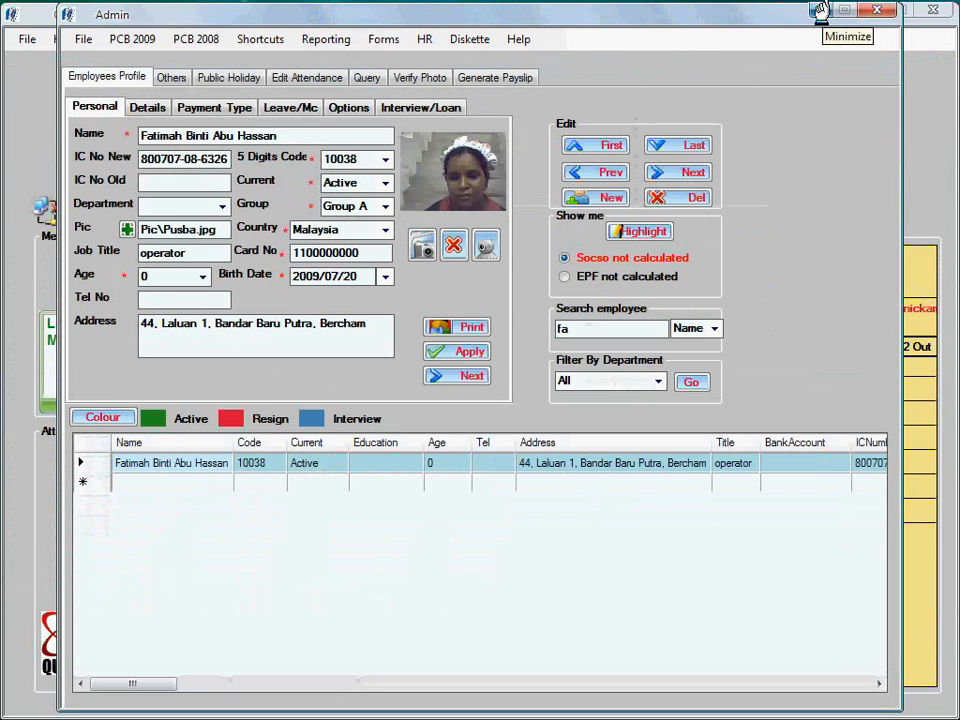
click(819, 10)
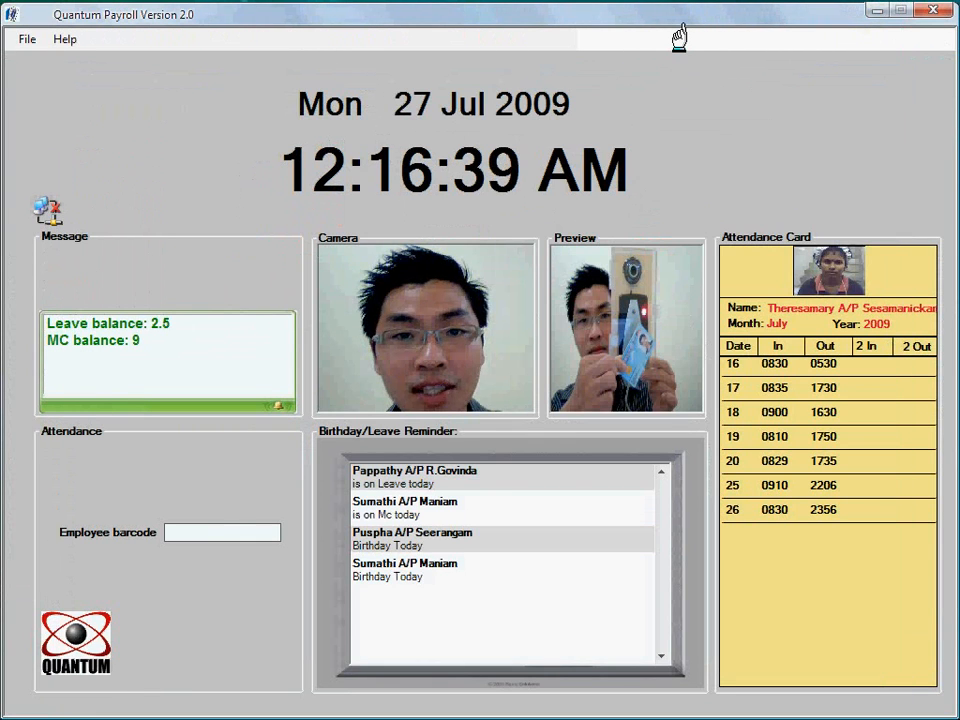